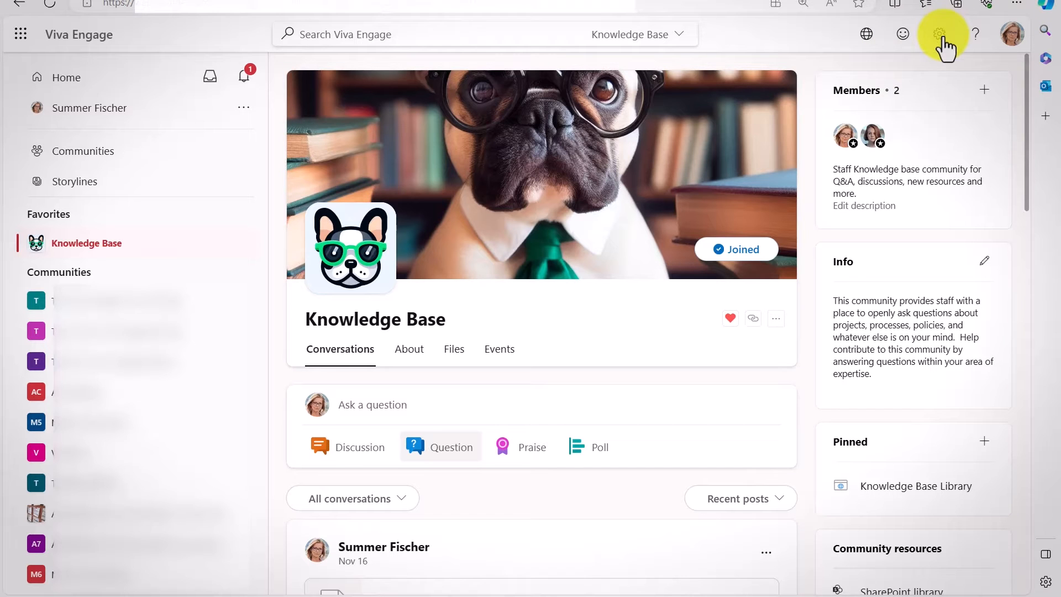
- Review the network Security Settings to confirm Office 365 identity enforcement is committed
click(939, 34)
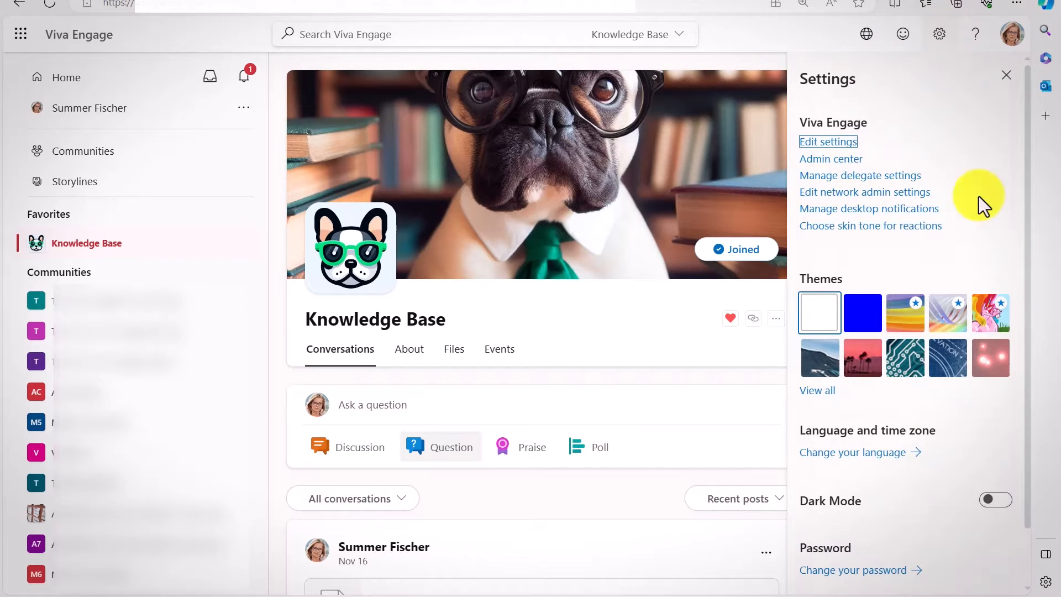
mouse_move(886, 200)
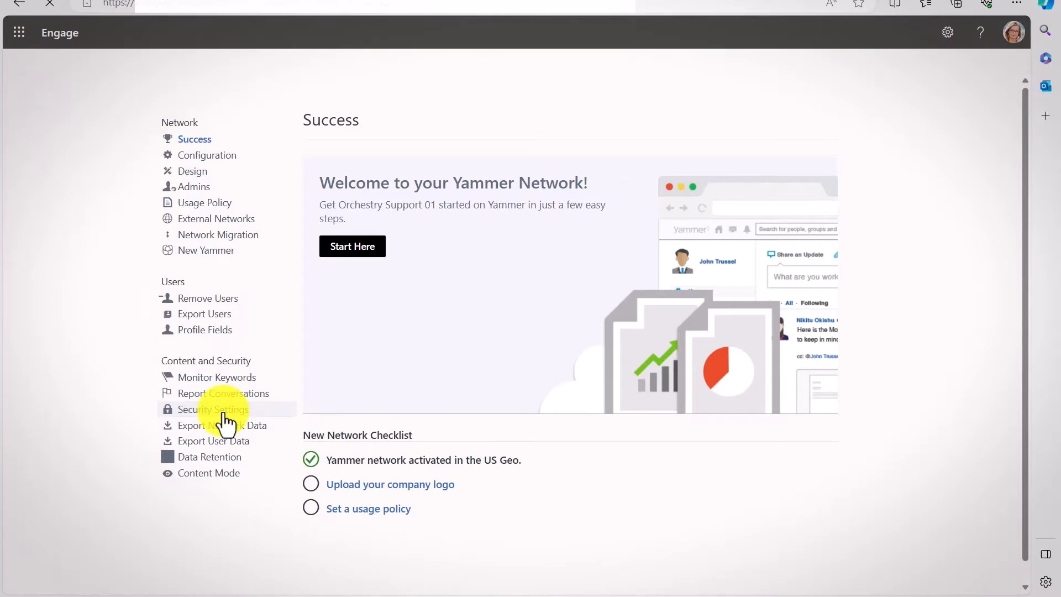
click(214, 409)
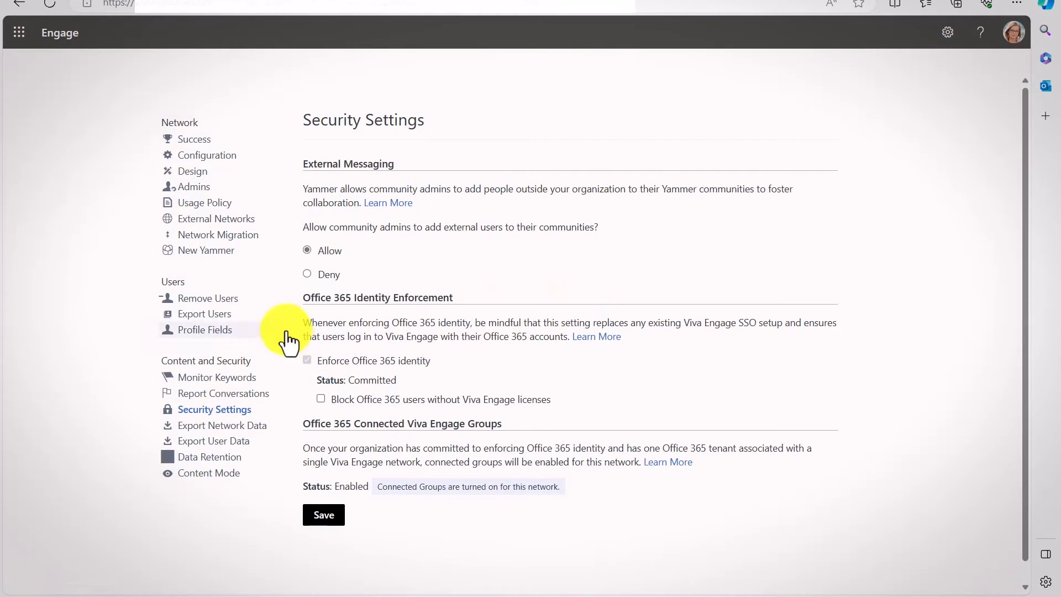
mouse_move(432, 298)
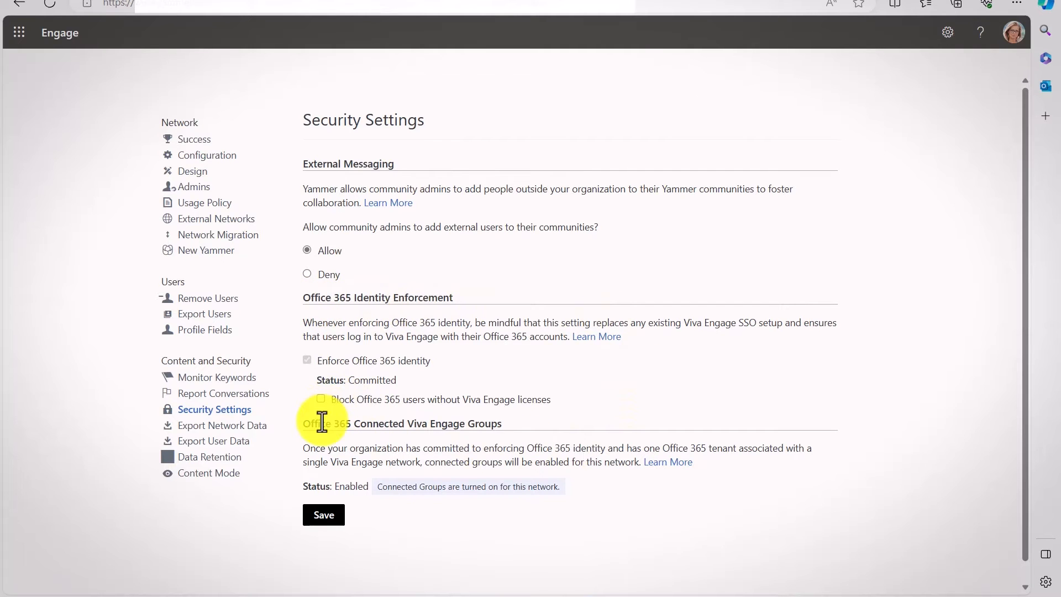
mouse_move(403, 375)
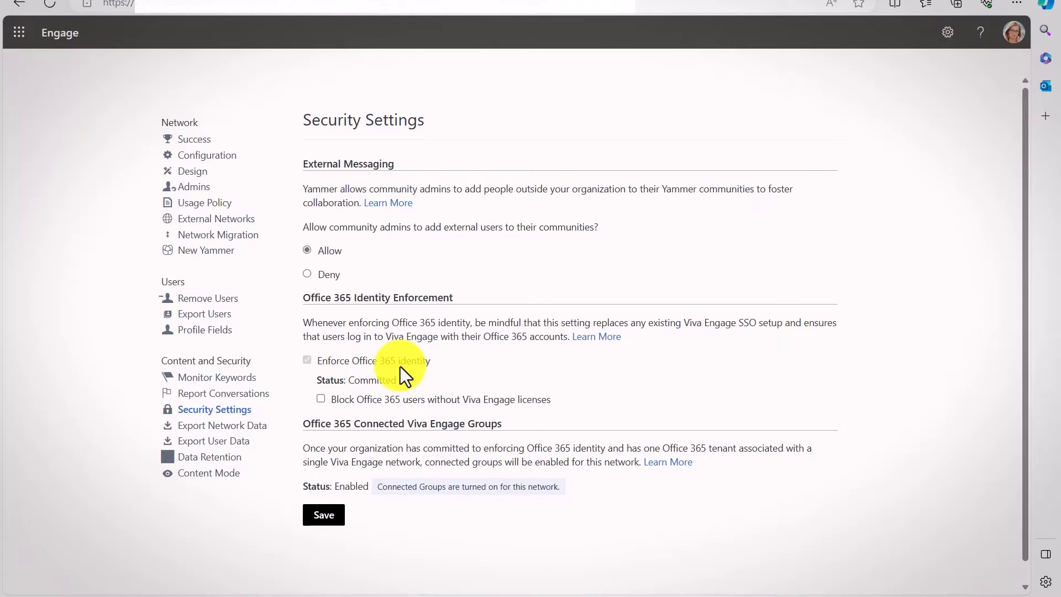
mouse_move(591, 319)
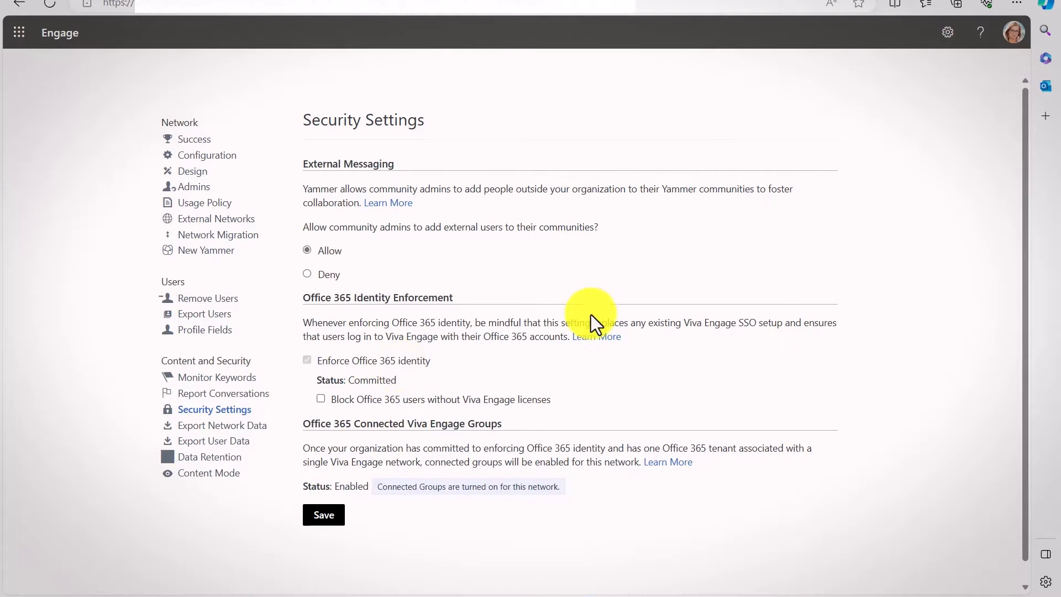
mouse_move(323, 428)
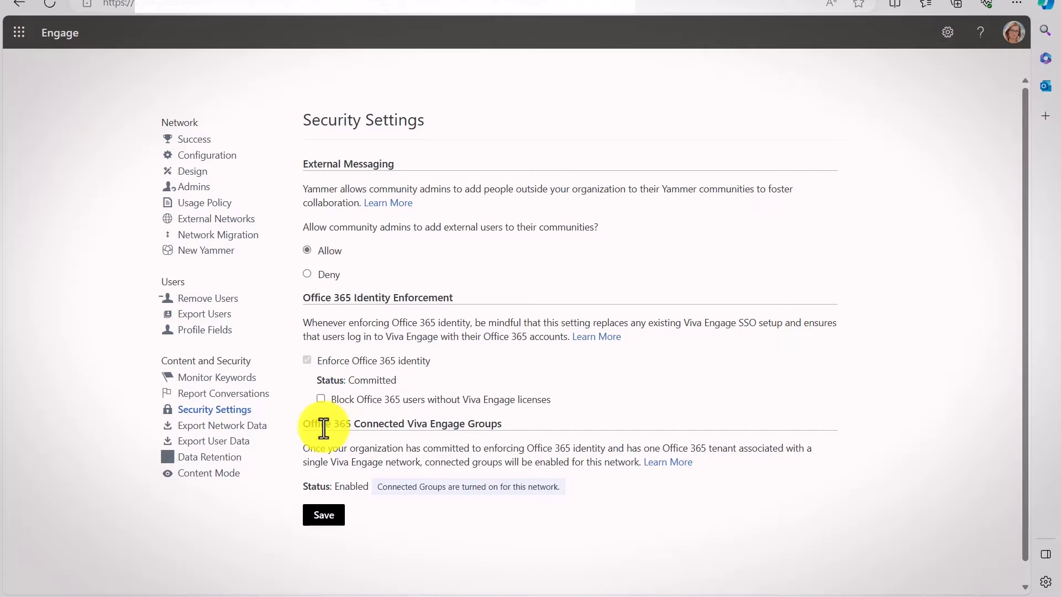
mouse_move(308, 498)
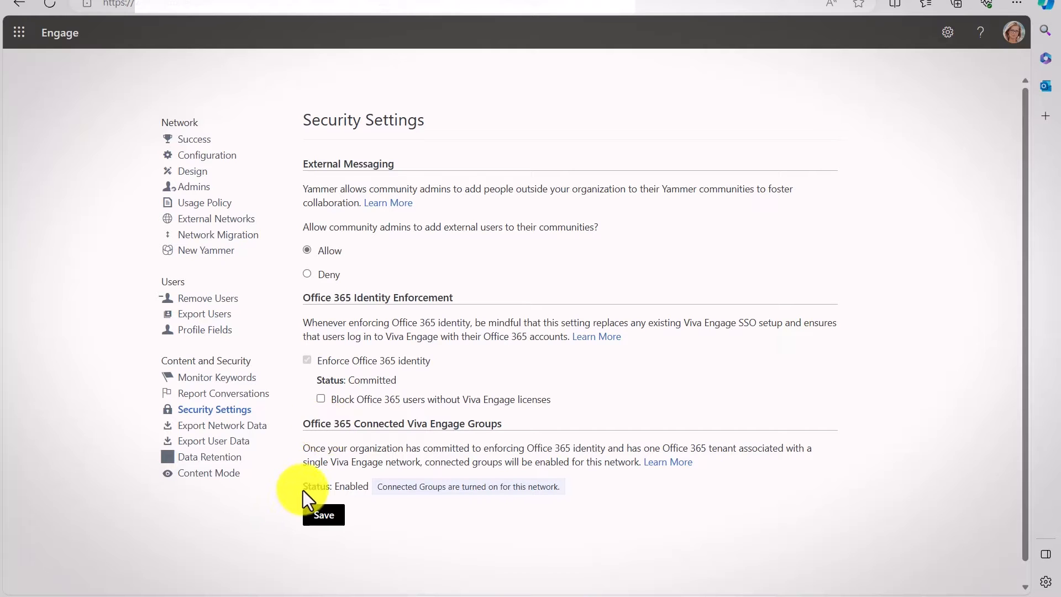
mouse_move(325, 380)
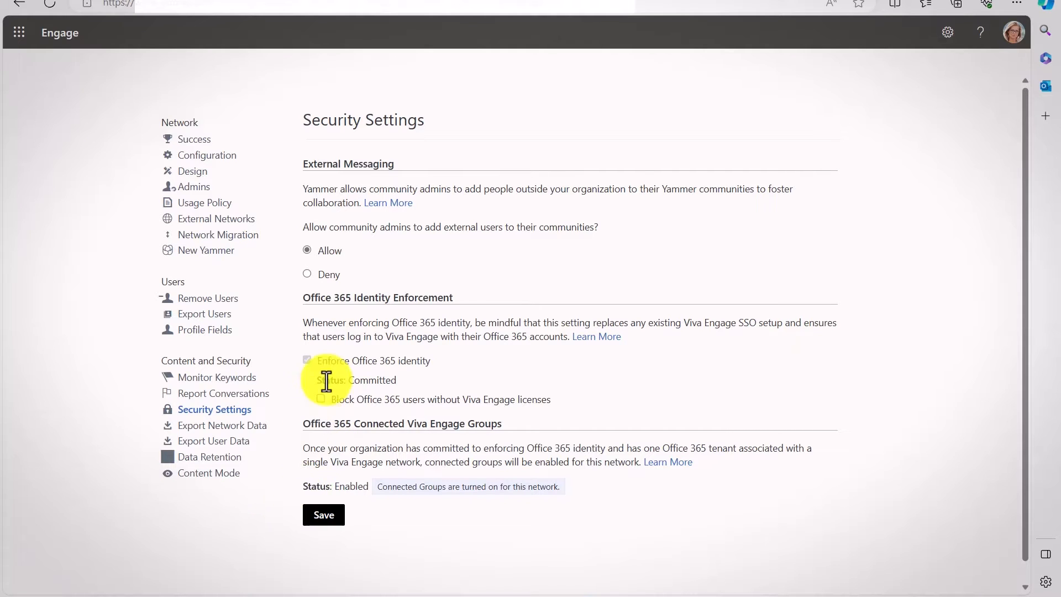
mouse_move(478, 372)
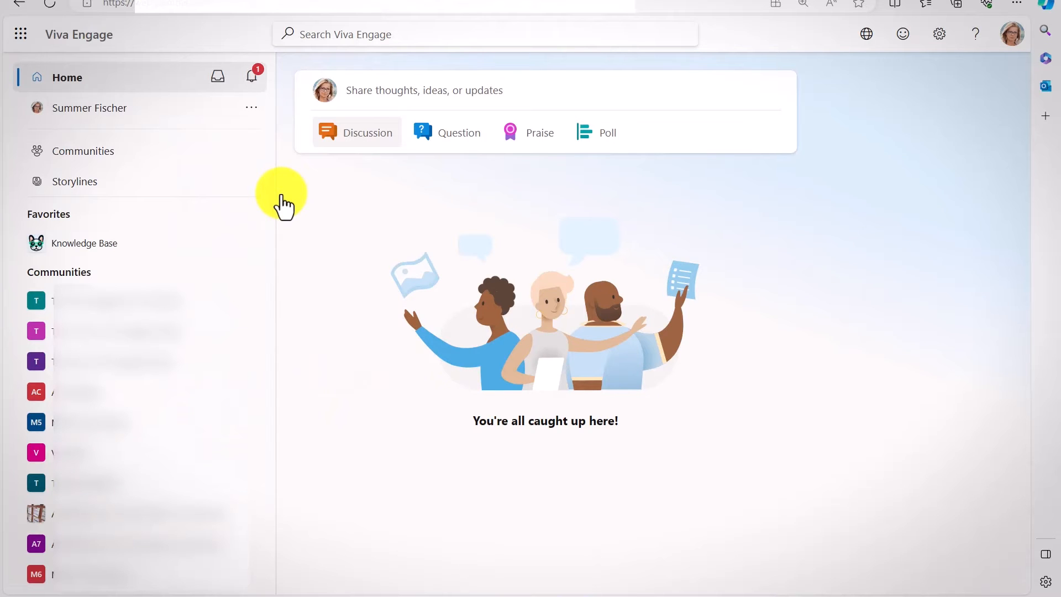
mouse_move(259, 194)
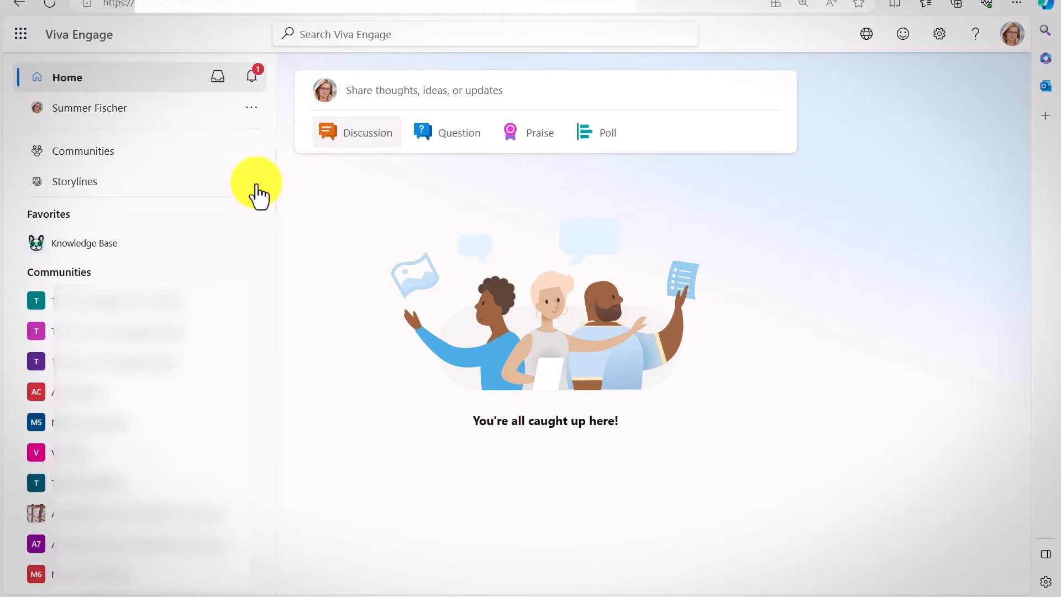
- Create the public community The Knowledge Base as an onboarding and training one-stop-shop
click(85, 151)
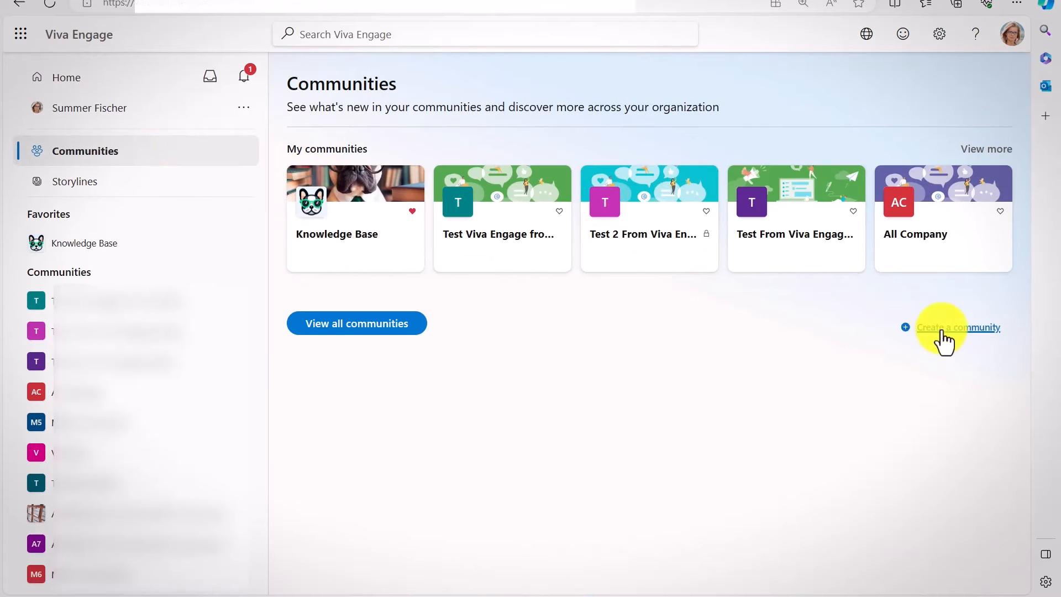
click(958, 326)
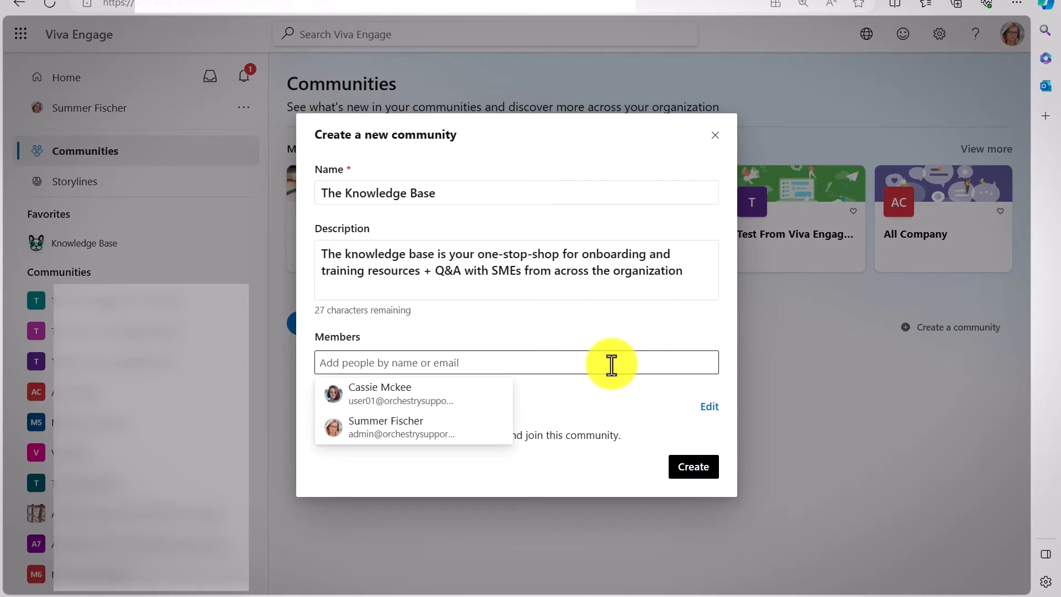
mouse_move(616, 410)
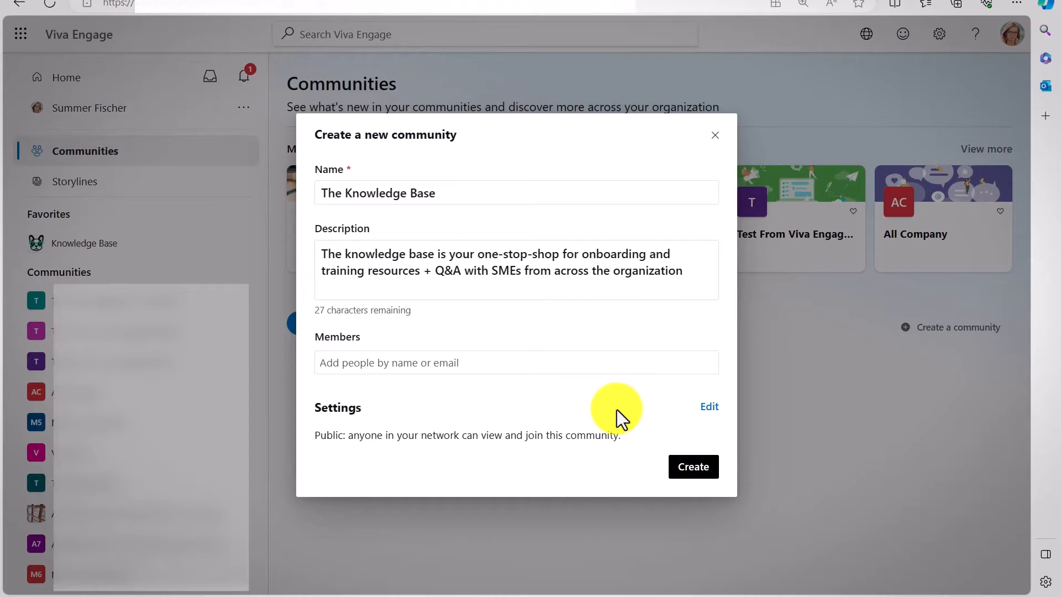
mouse_move(327, 450)
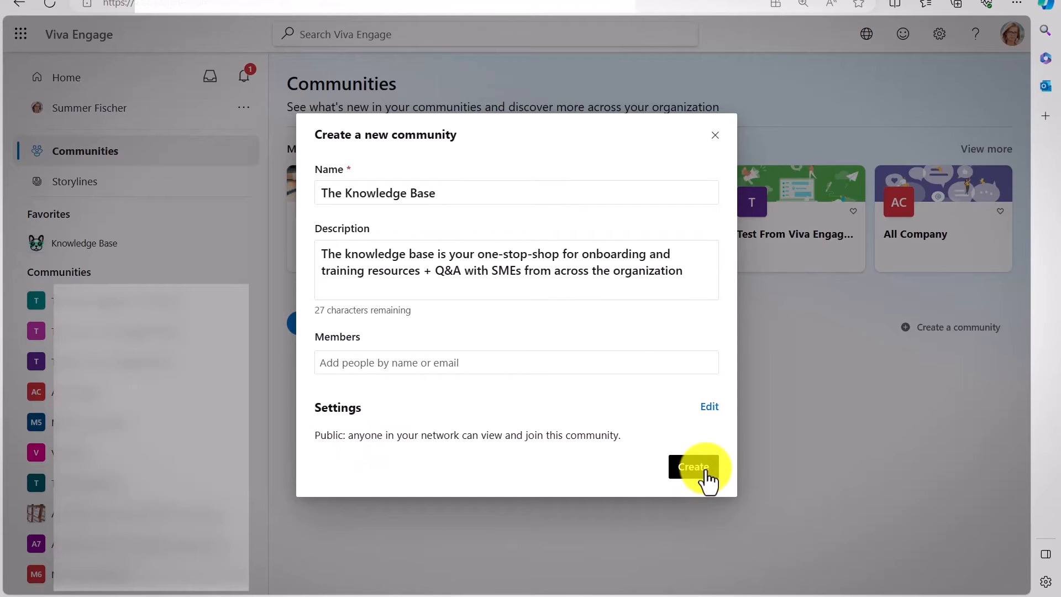
click(693, 467)
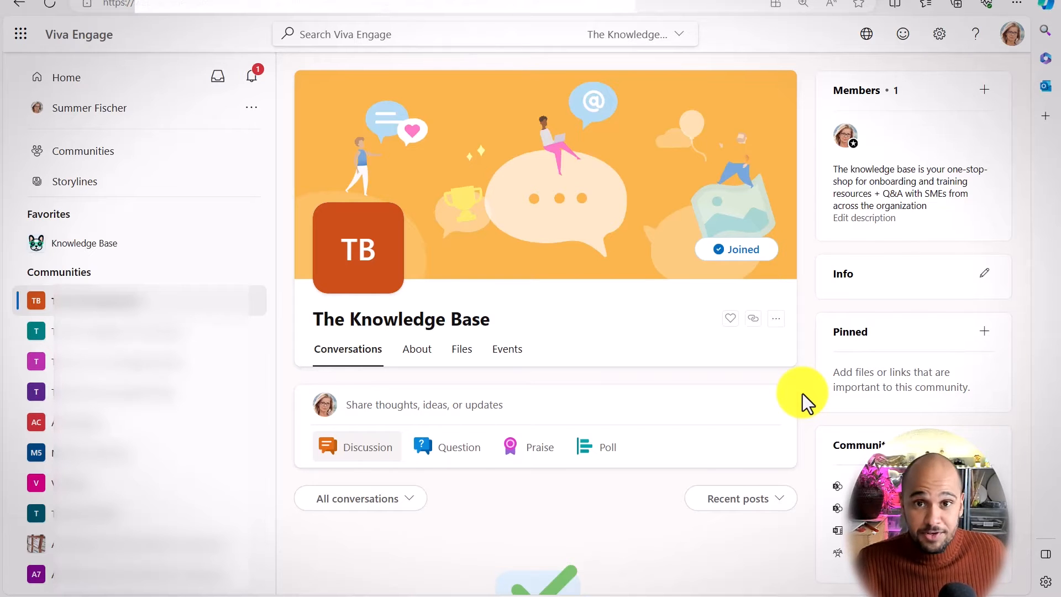
mouse_move(812, 318)
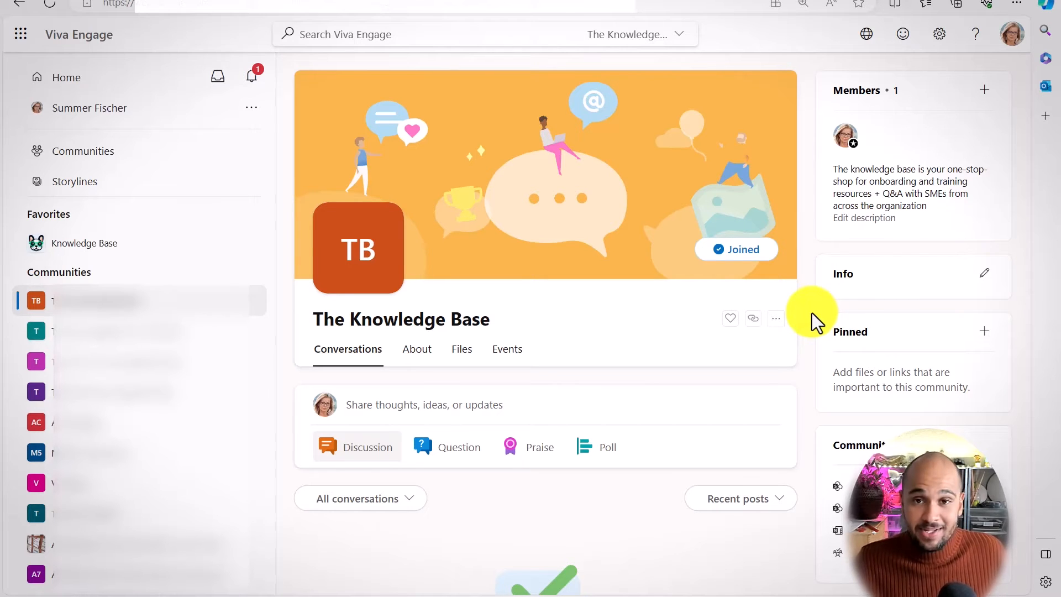
- Add Cassie to The Knowledge Base community and make her an admin
click(984, 88)
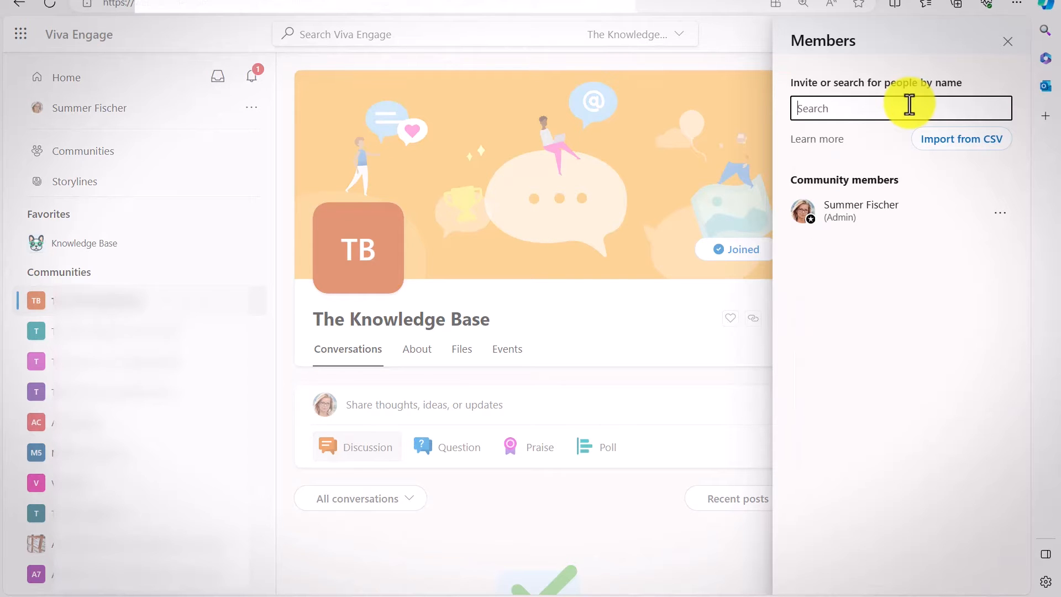
text(cassie)
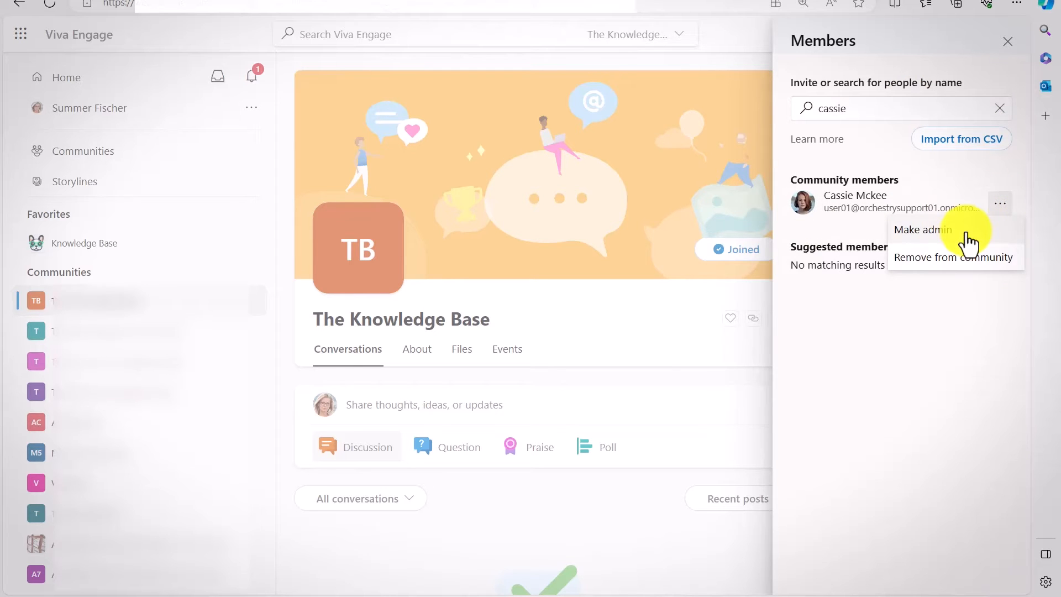
click(923, 229)
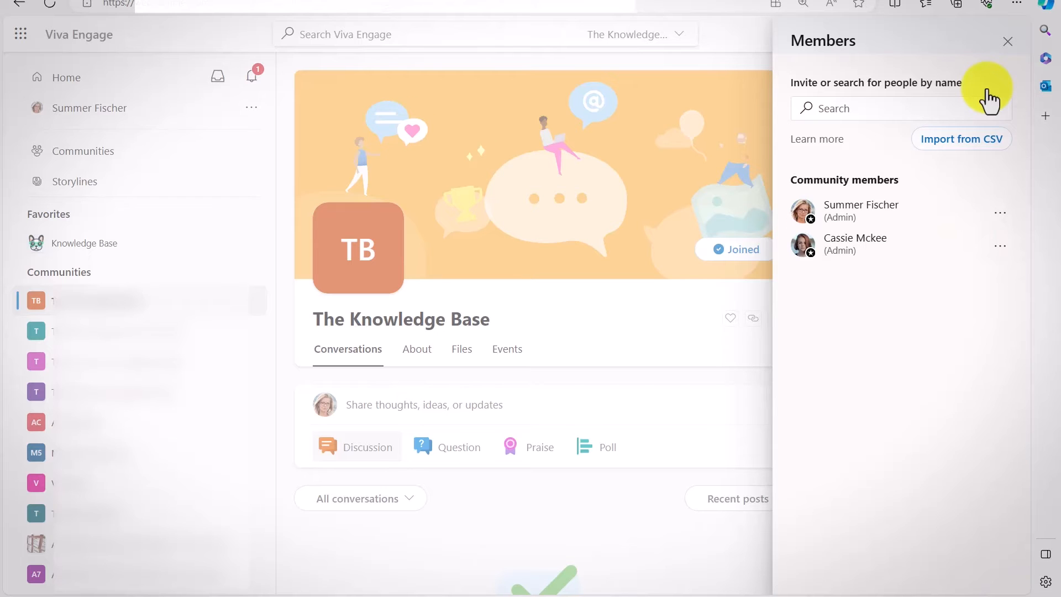
click(880, 108)
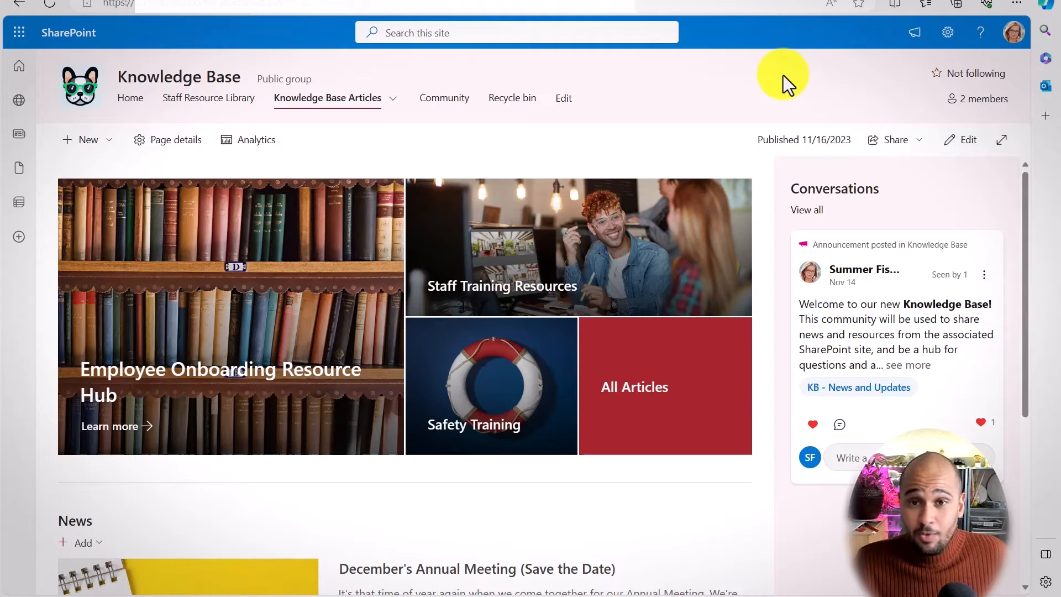
mouse_move(349, 132)
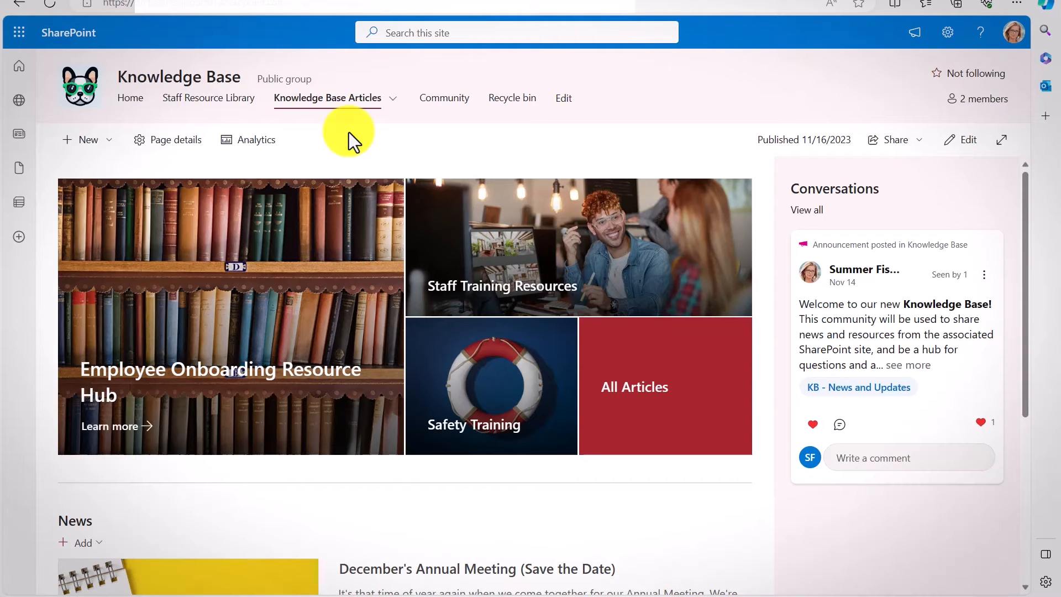
mouse_move(95, 139)
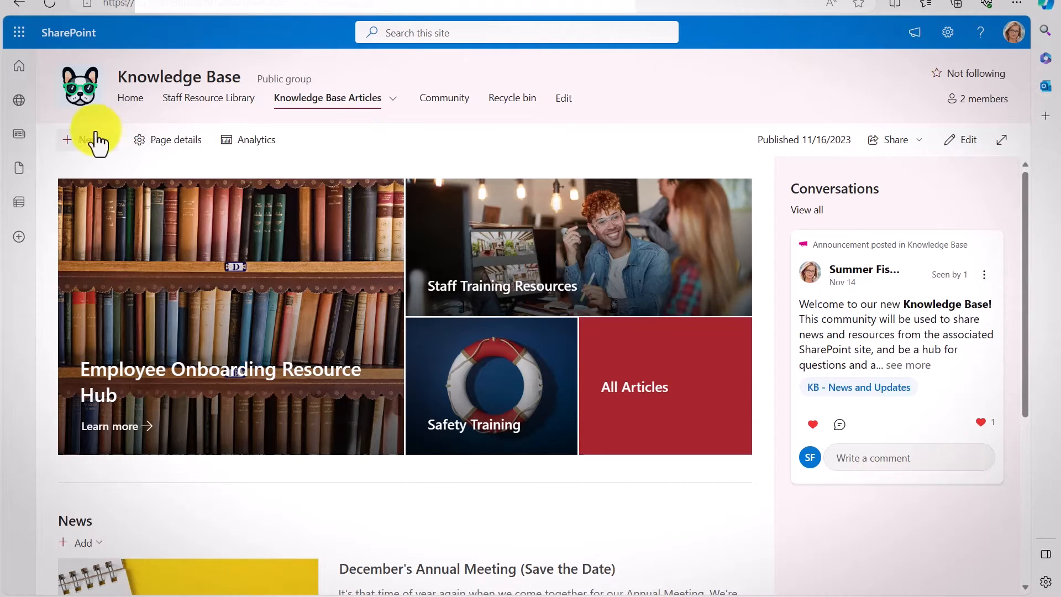
- Open the Staff Resource Library from the Knowledge Base site's top navigation
click(81, 139)
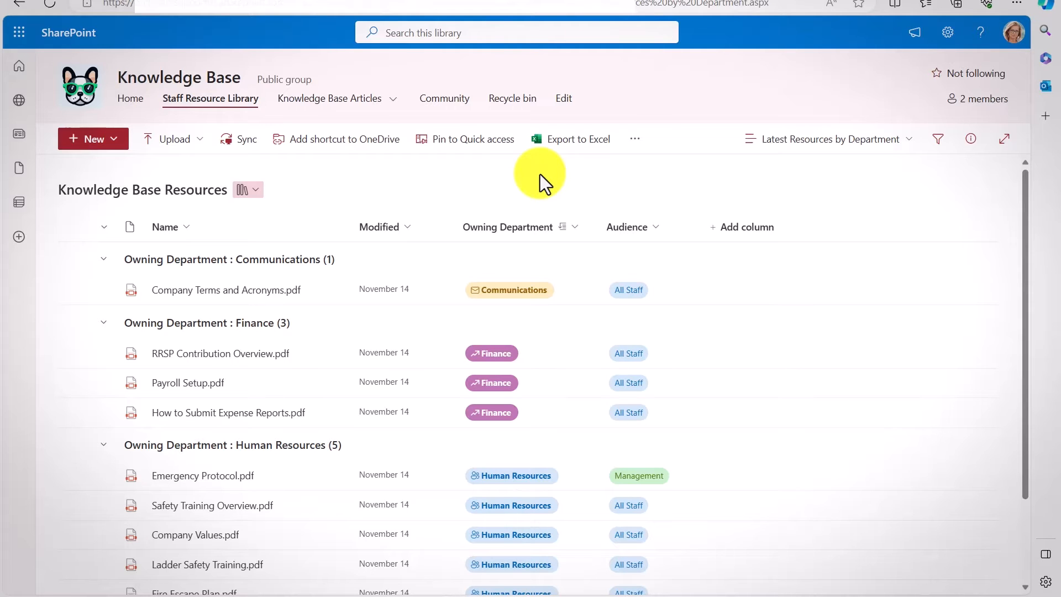
click(248, 189)
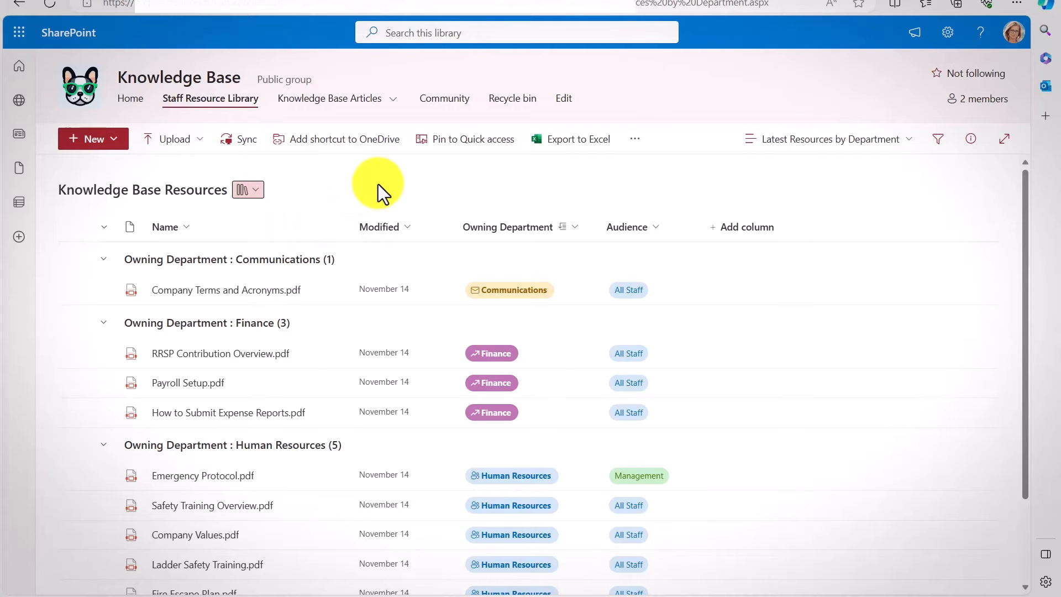
mouse_move(601, 178)
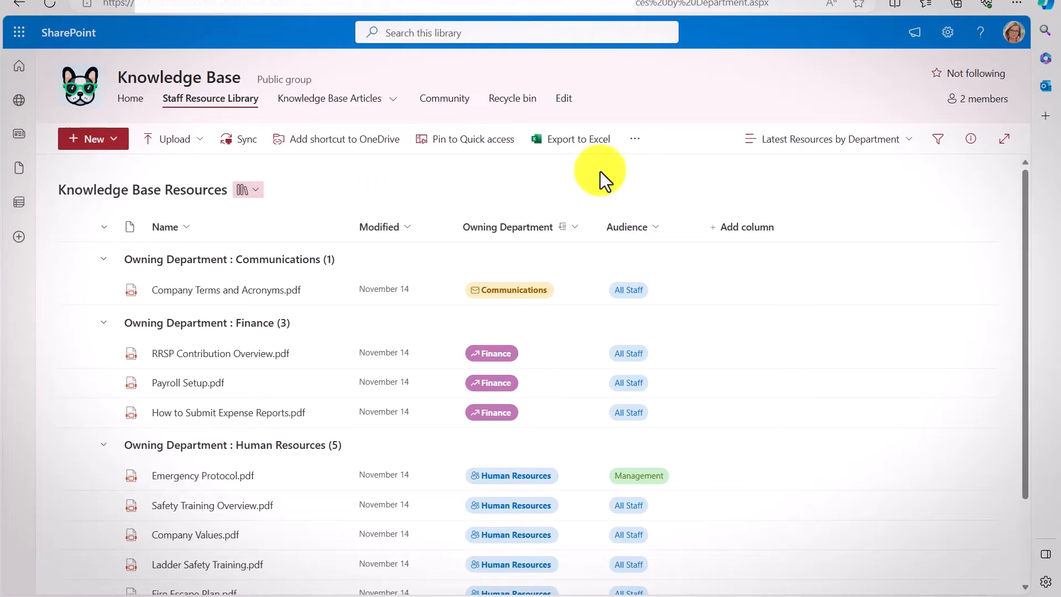
mouse_move(643, 227)
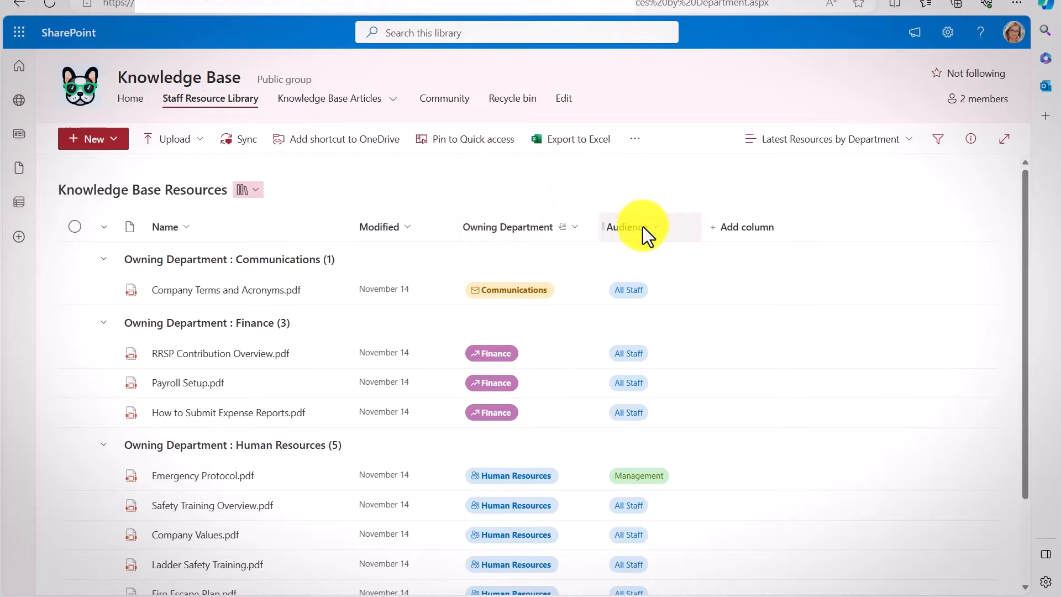
mouse_move(594, 169)
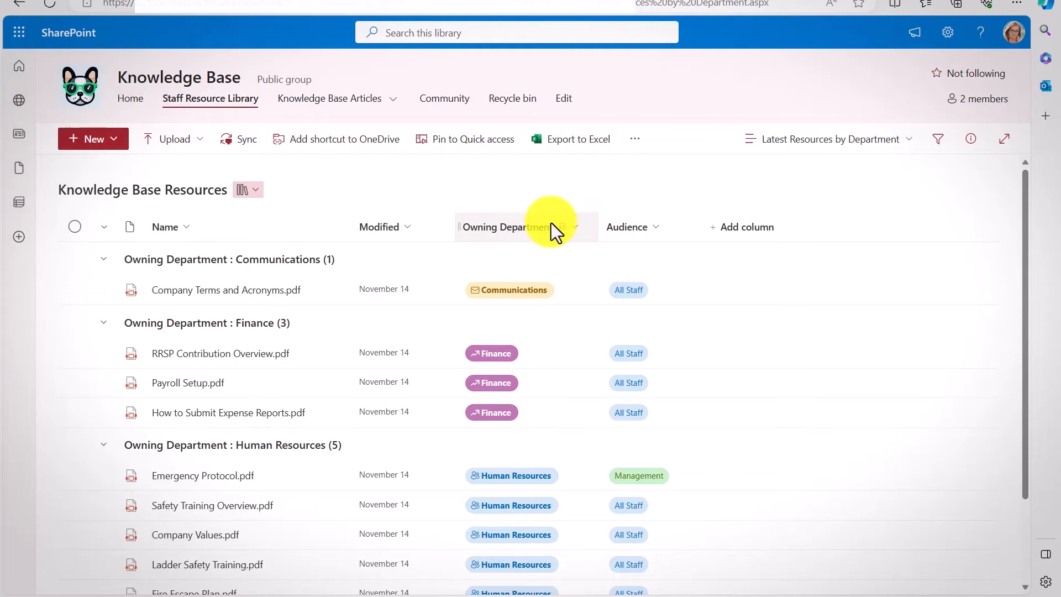
mouse_move(625, 227)
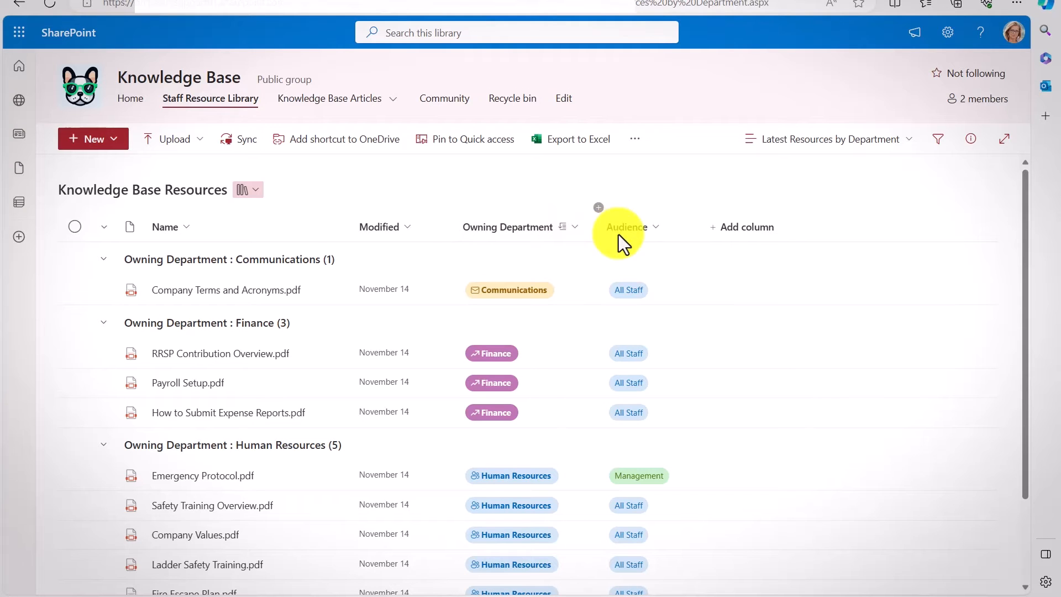
mouse_move(670, 241)
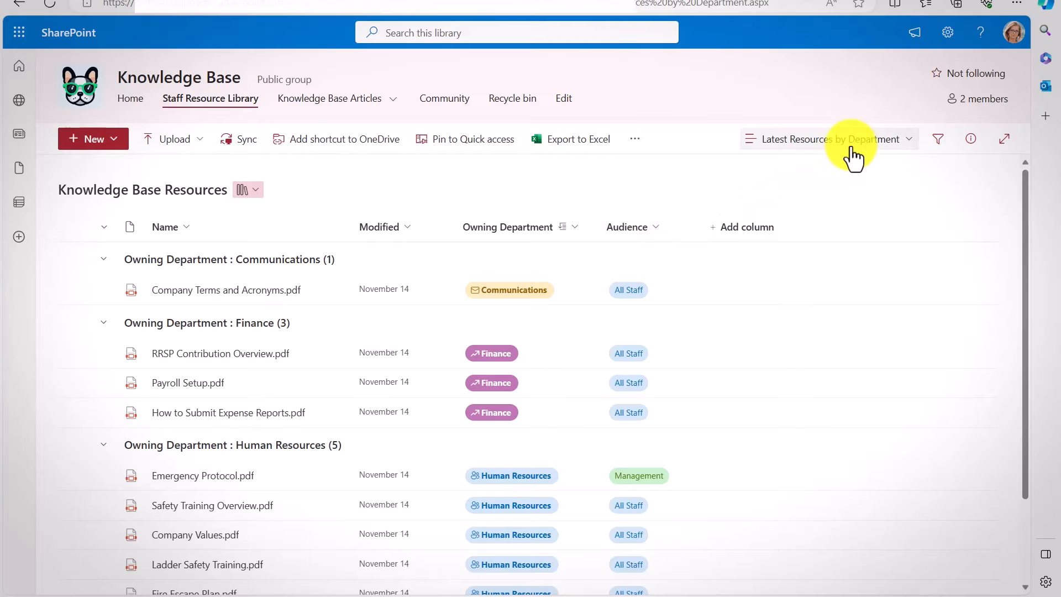
mouse_move(709, 378)
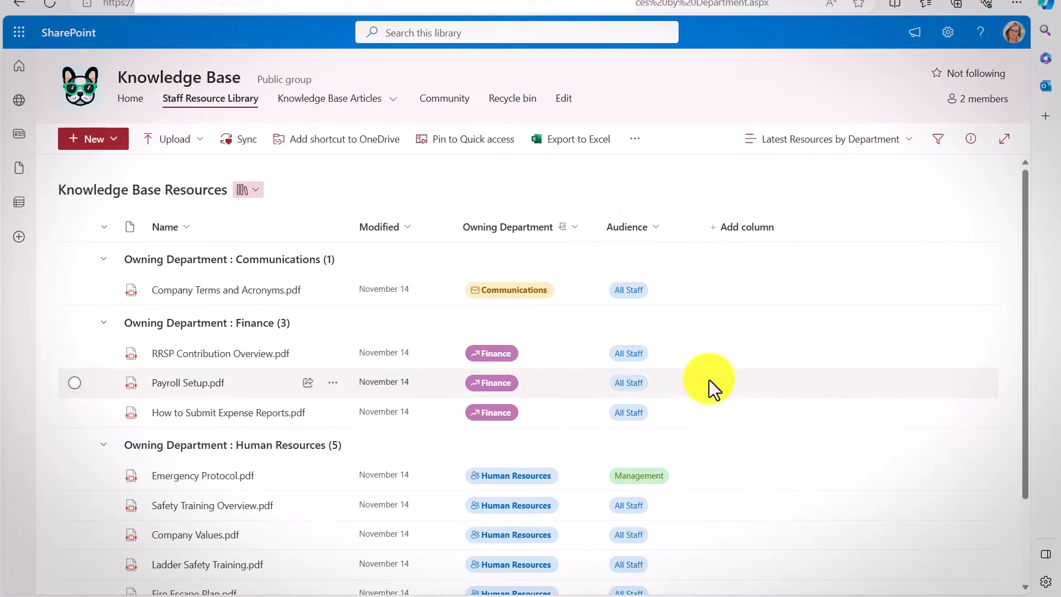
mouse_move(684, 188)
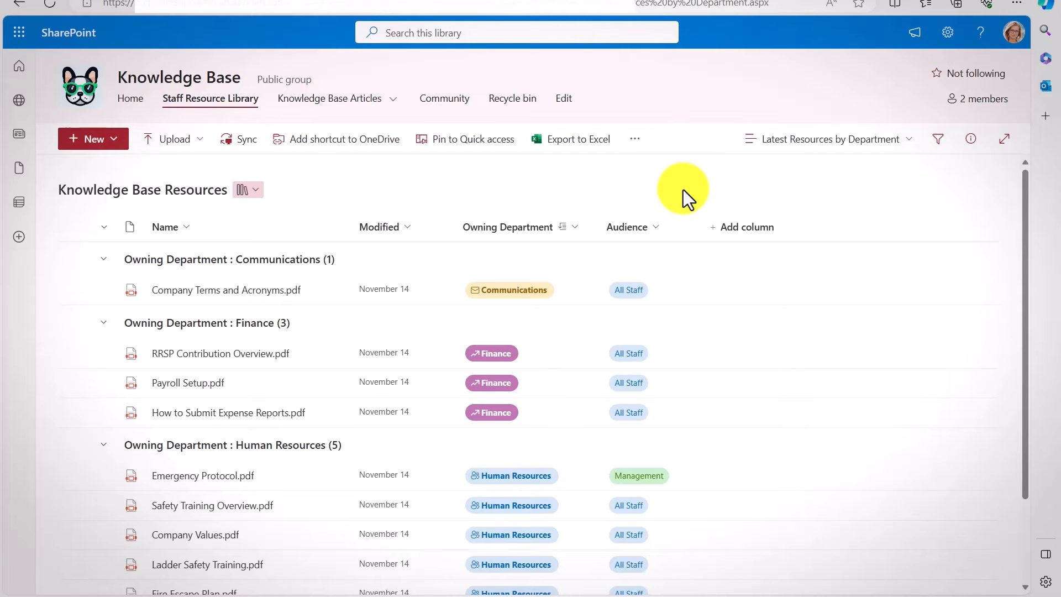
mouse_move(639, 480)
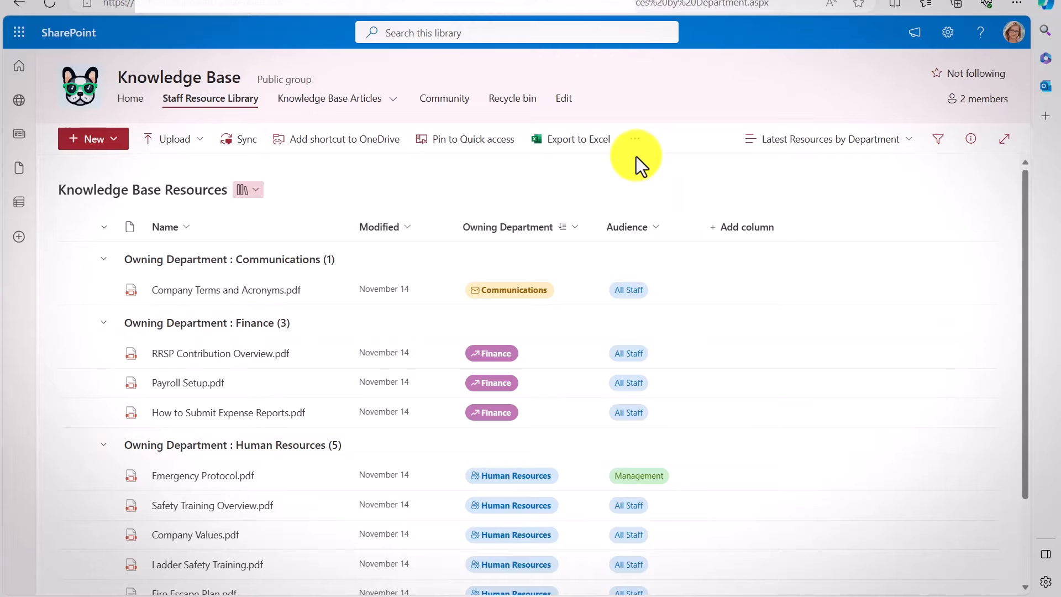
mouse_move(839, 165)
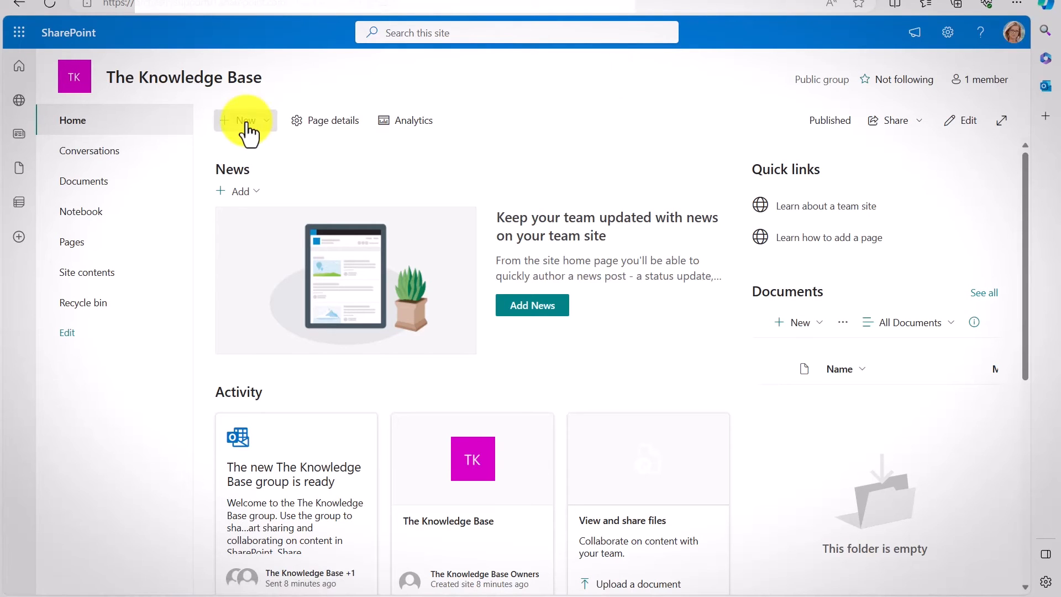
- Create the Knowledge Base Library document library with a staff onboarding, training and reference description
click(244, 120)
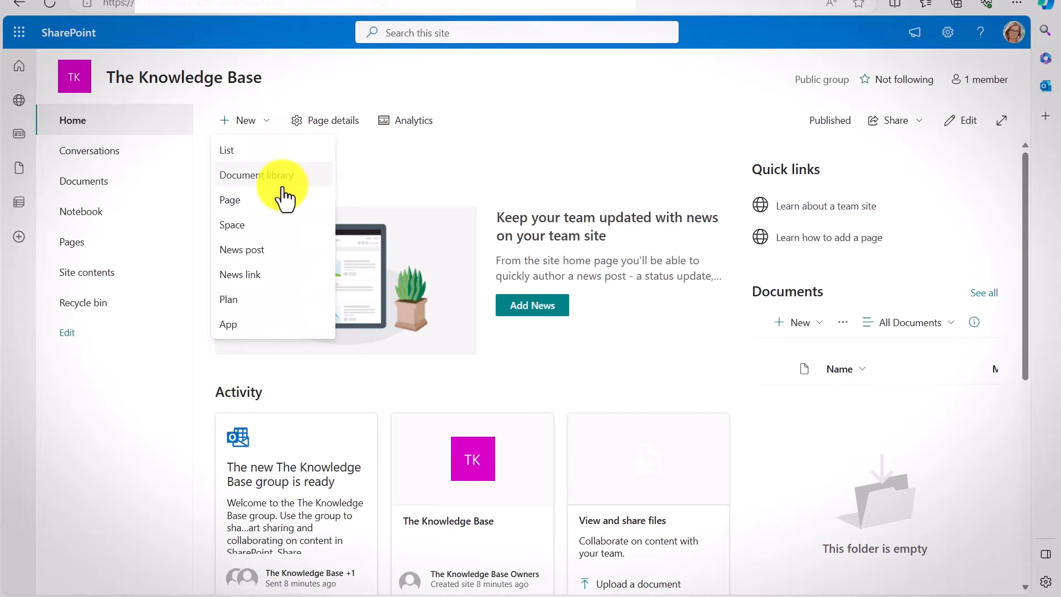
click(255, 174)
text(Official staff resources for onboarding, training and re)
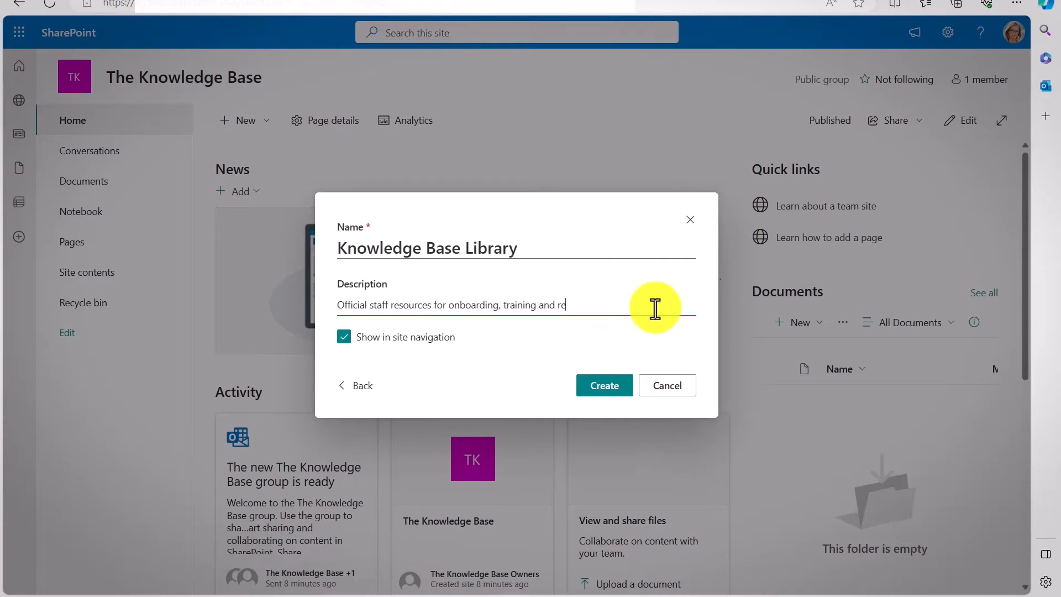
text(ference)
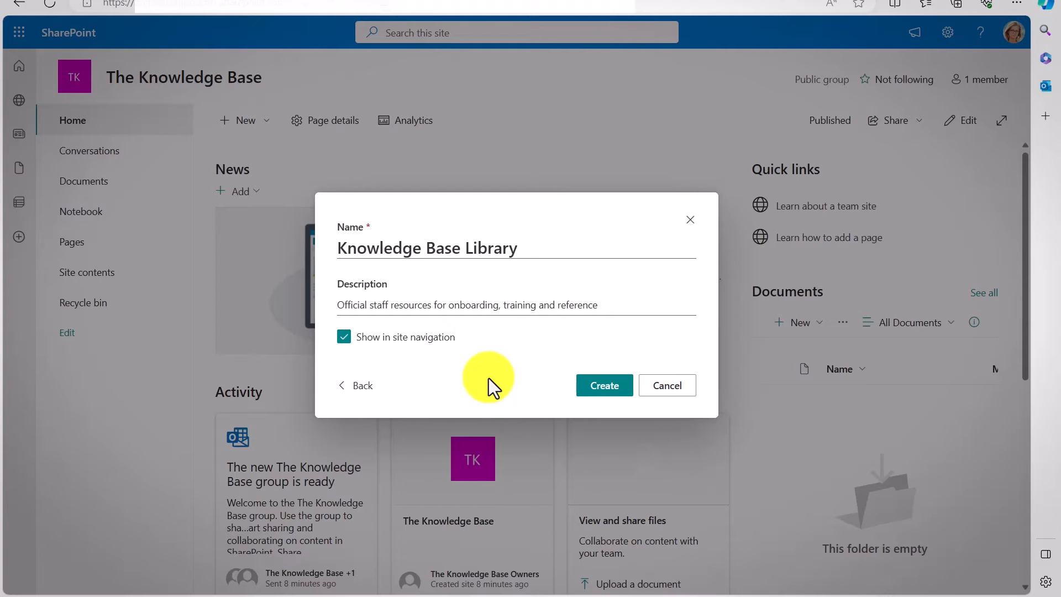
click(602, 386)
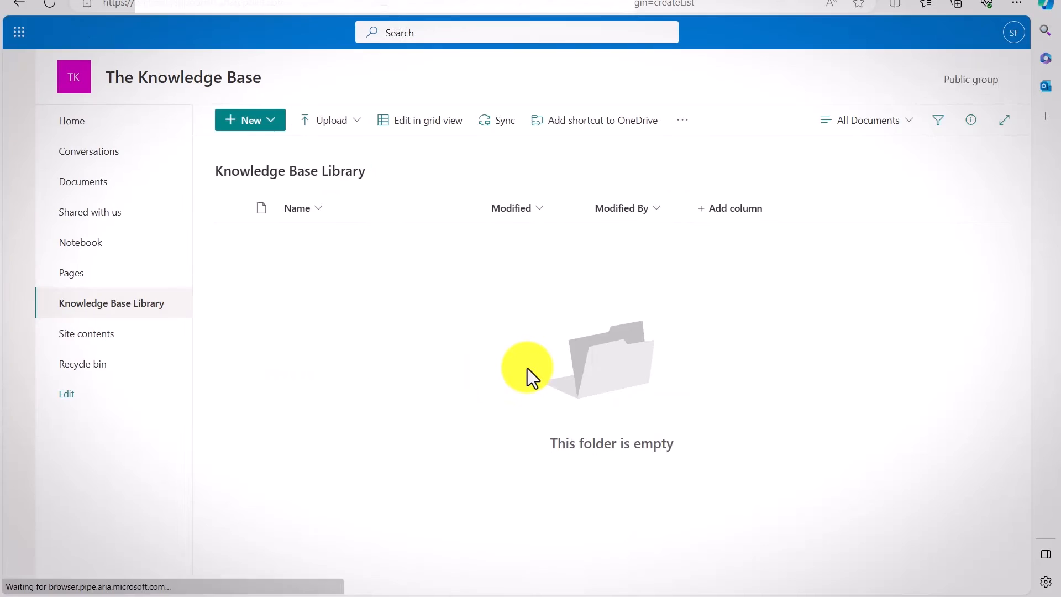
click(948, 33)
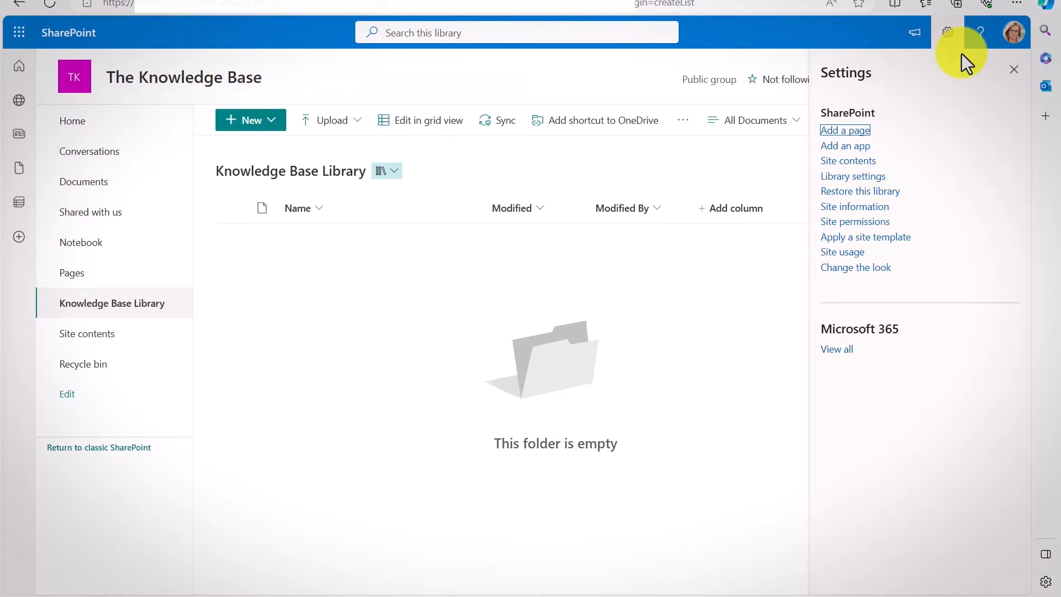
mouse_move(931, 200)
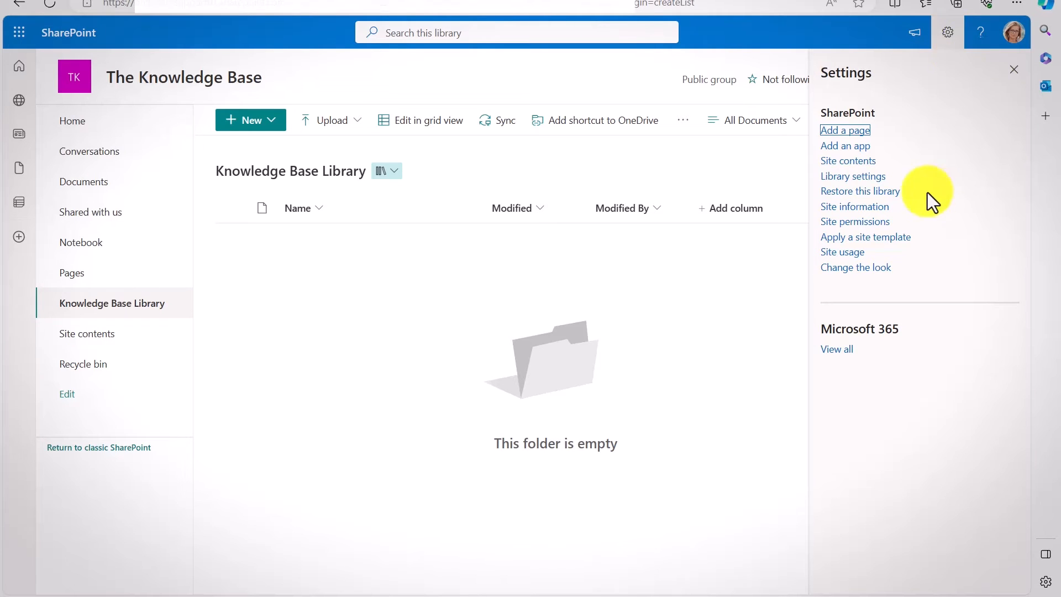
- Open the Knowledge Base Library's permissions page through Library settings
click(853, 175)
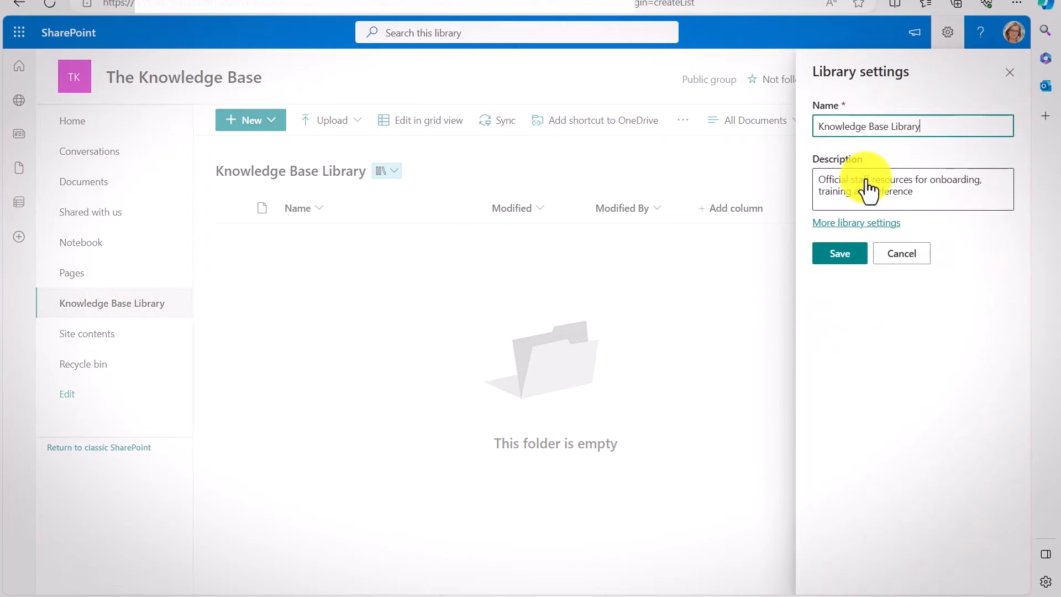
mouse_move(856, 223)
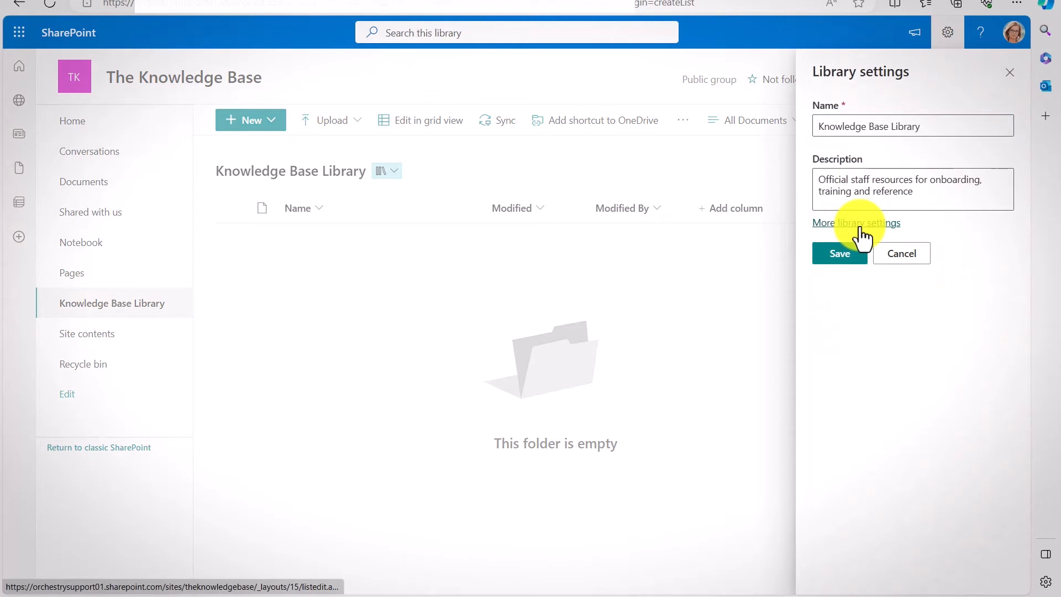
click(856, 223)
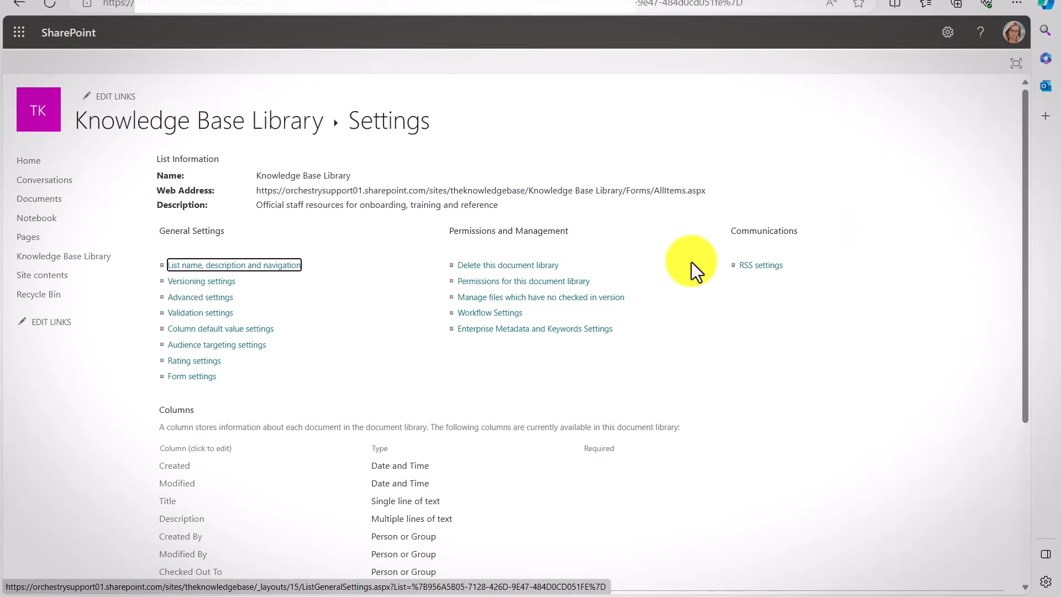
mouse_move(423, 325)
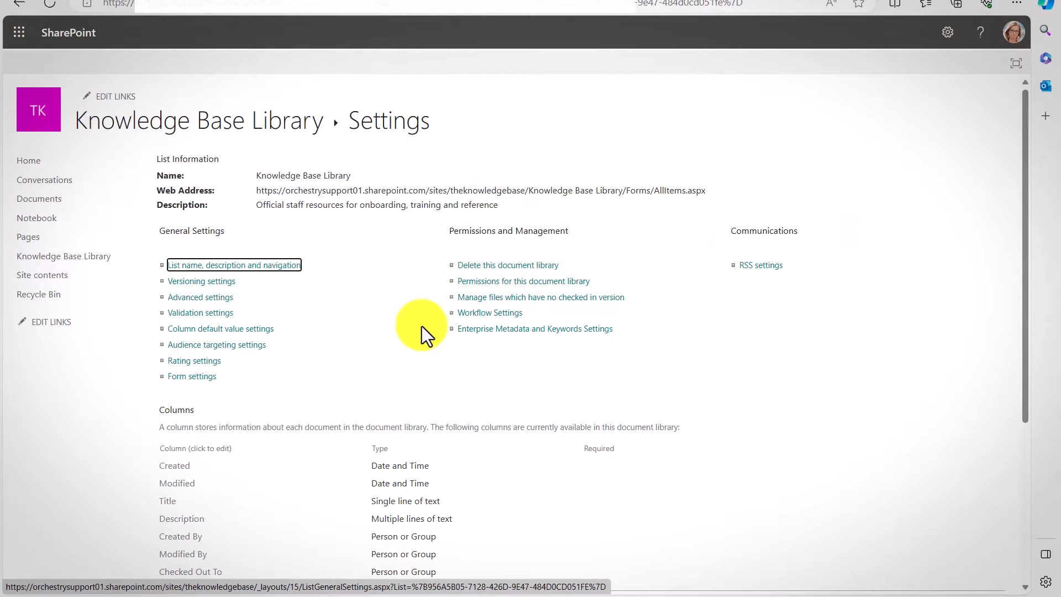
mouse_move(527, 189)
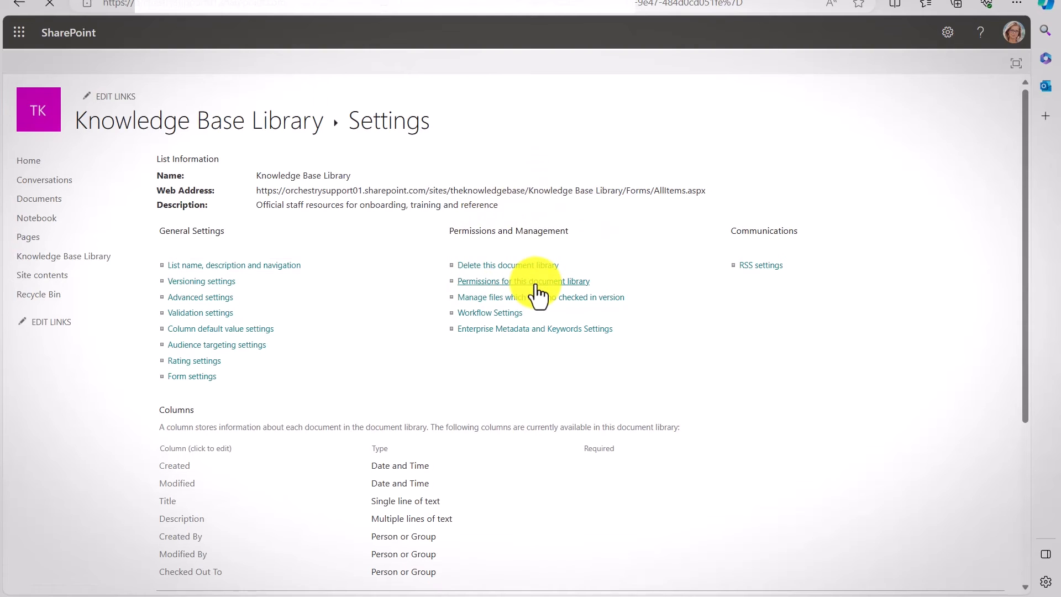
click(524, 281)
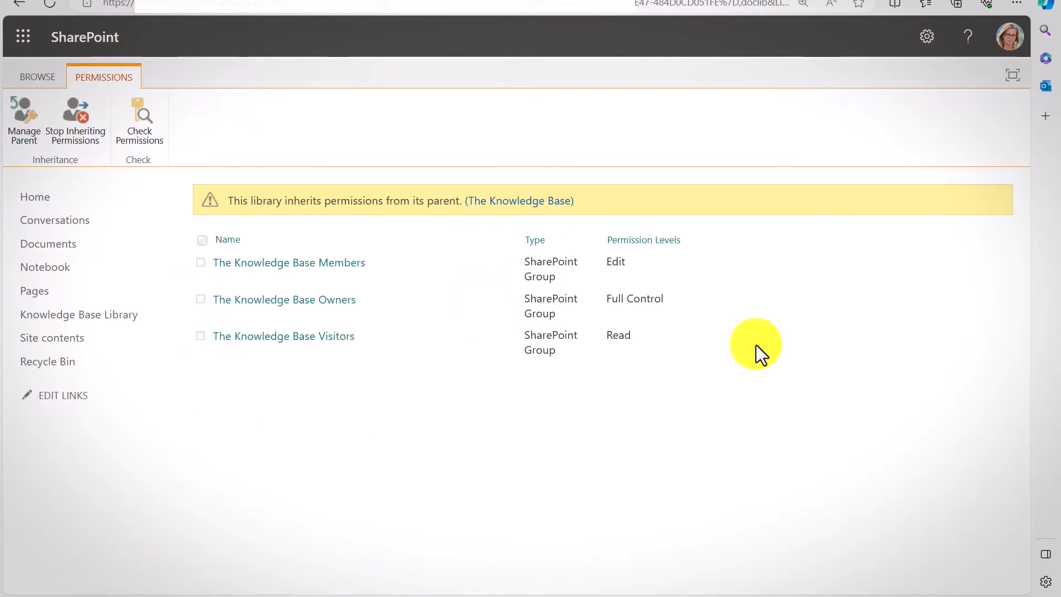
mouse_move(159, 58)
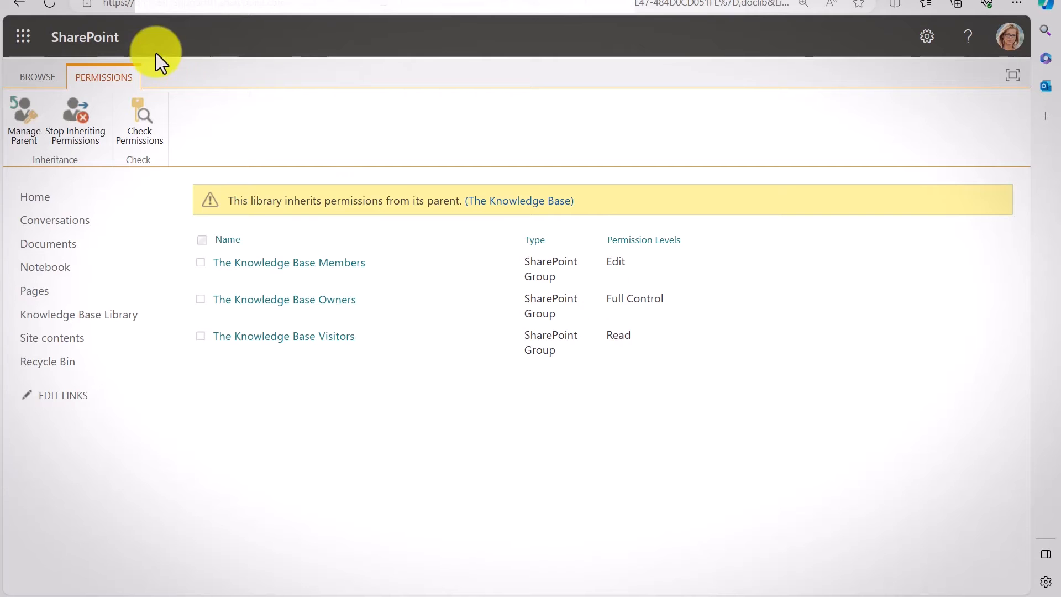
mouse_move(75, 120)
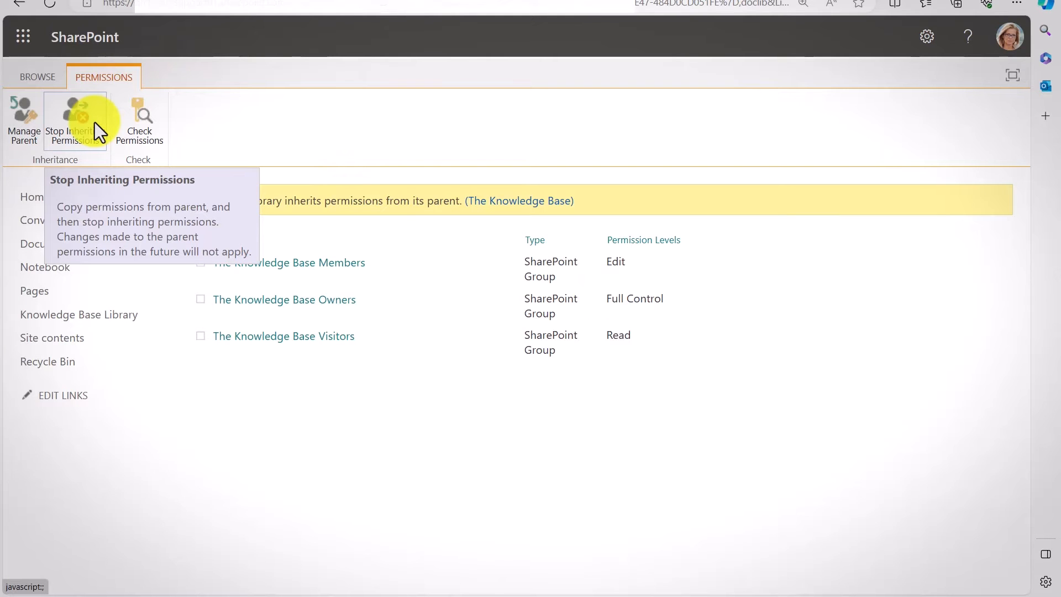
- Stop the Knowledge Base Library inheriting permissions from the parent site
click(75, 121)
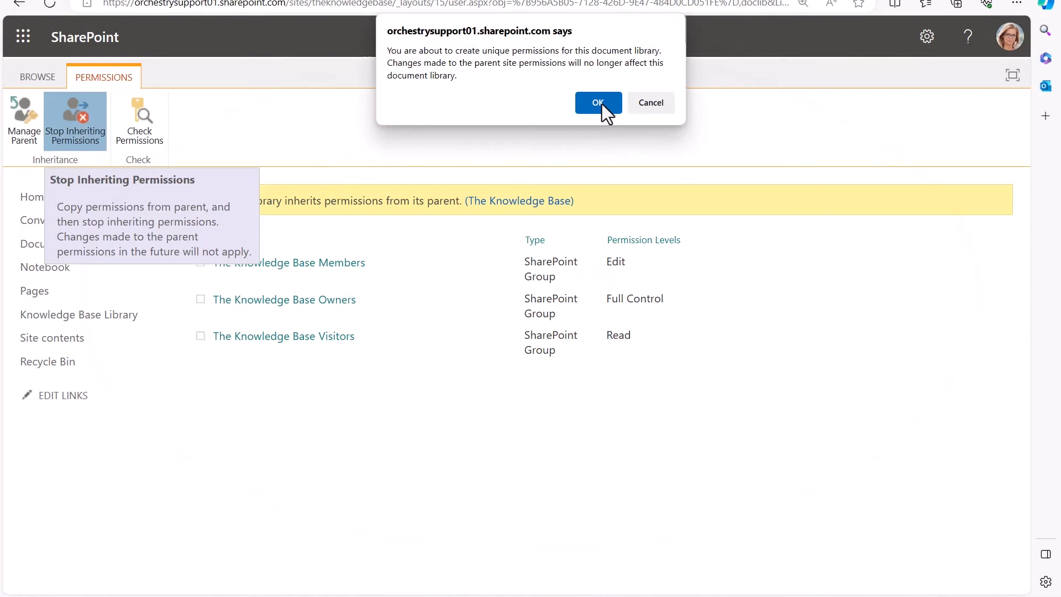
mouse_move(613, 115)
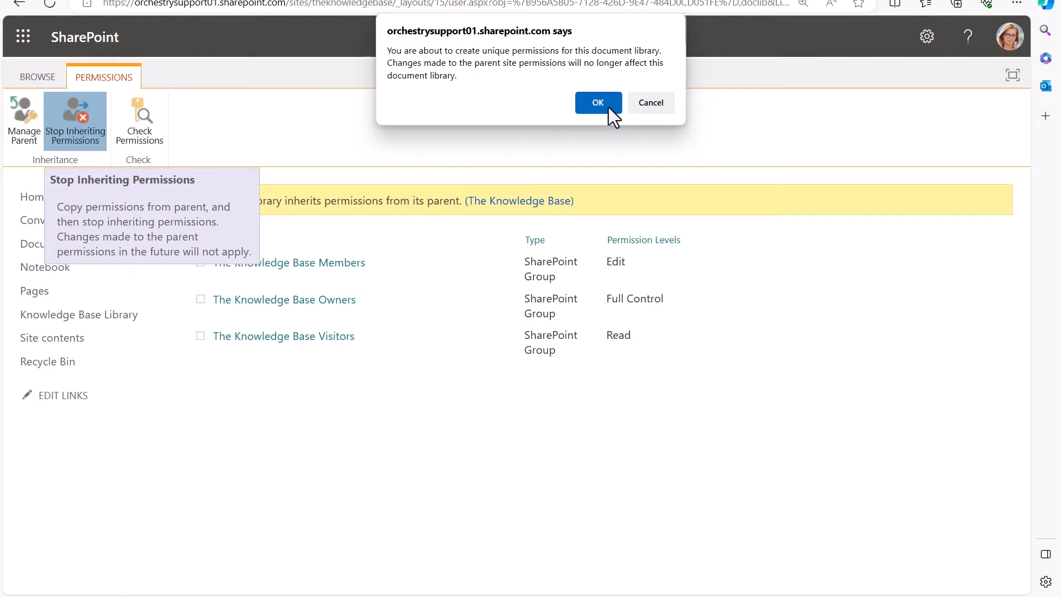
click(597, 102)
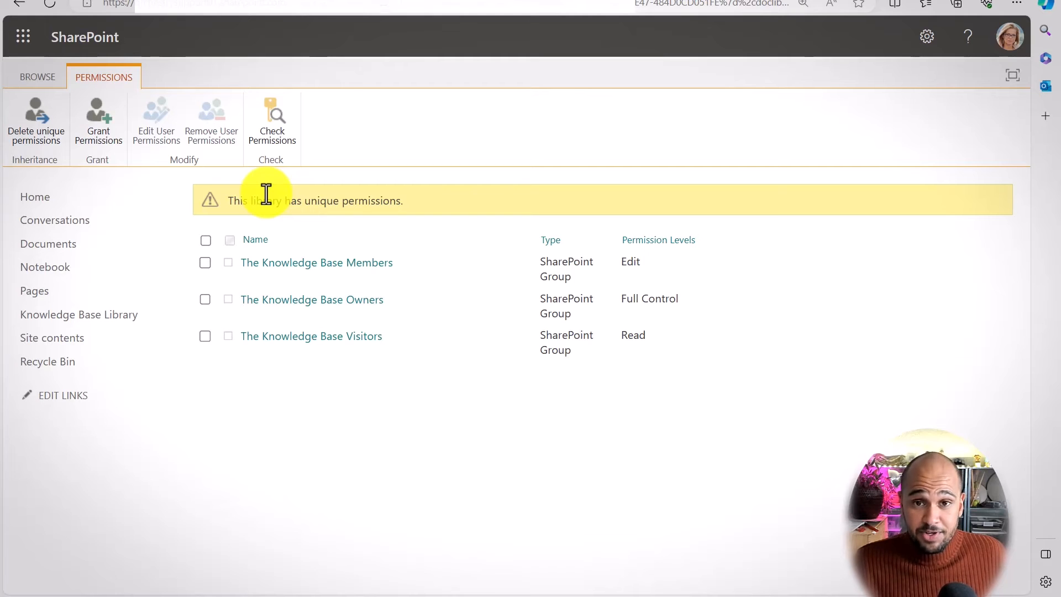
mouse_move(501, 207)
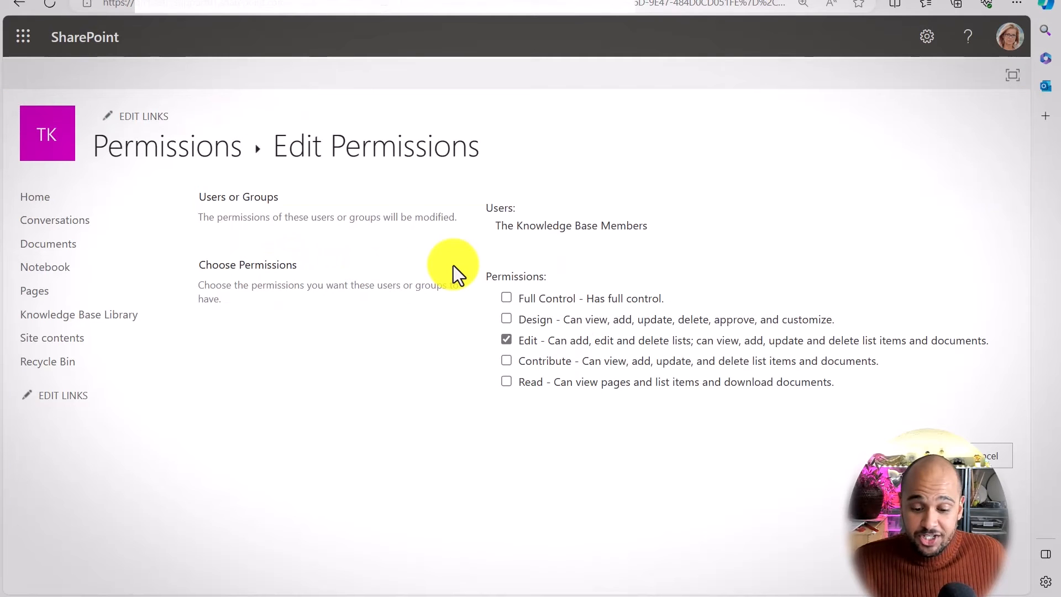
mouse_move(508, 393)
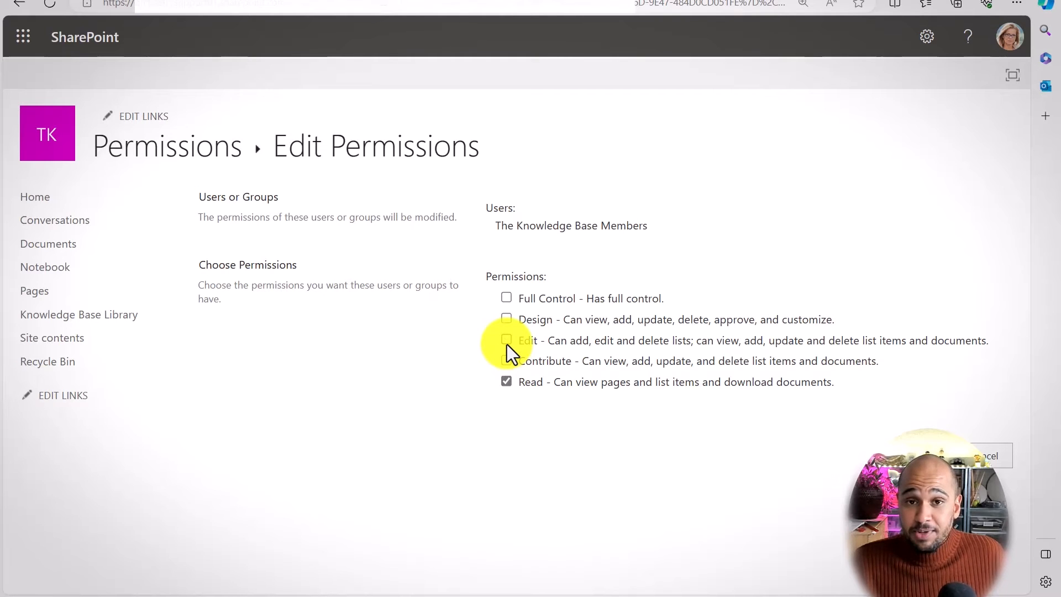
mouse_move(688, 486)
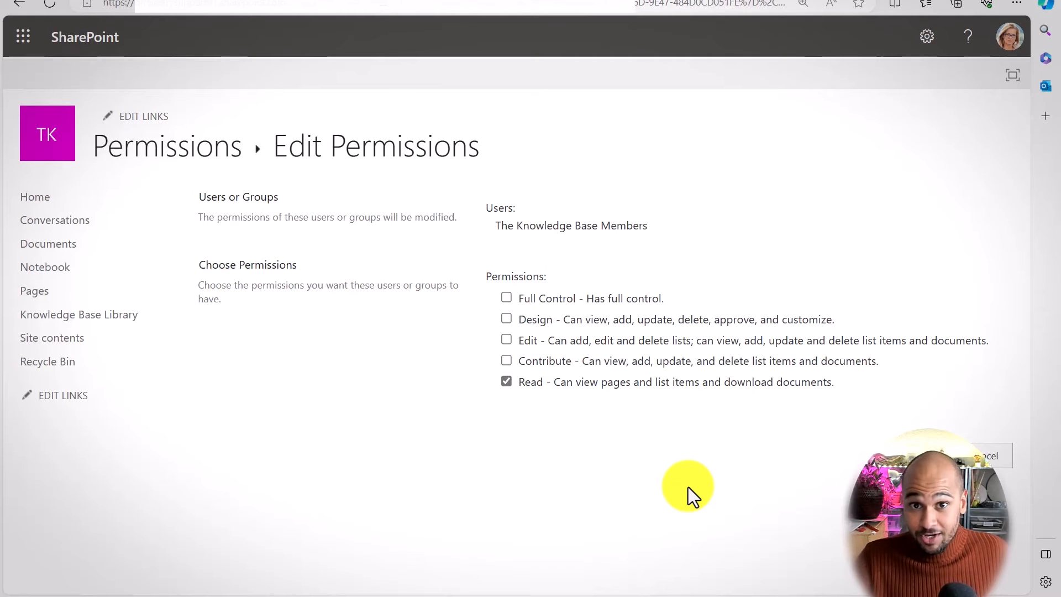
mouse_move(729, 410)
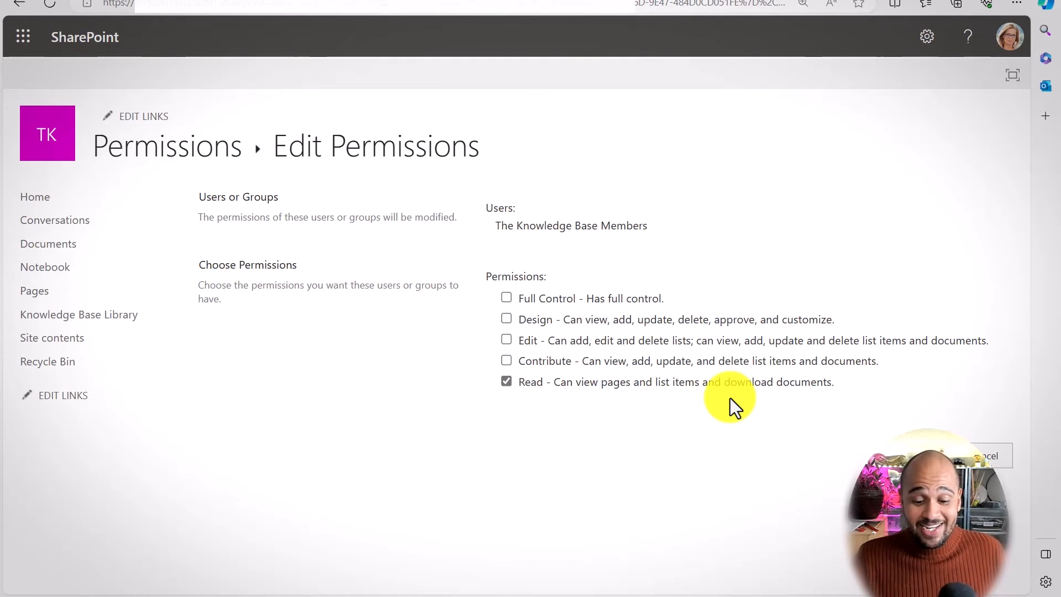
mouse_move(572, 350)
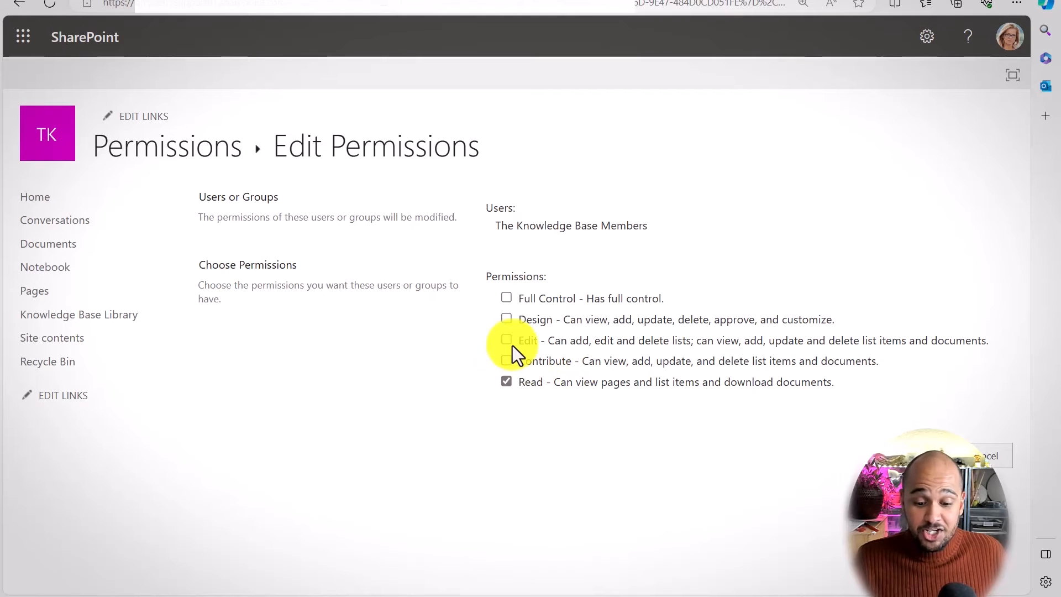
mouse_move(752, 390)
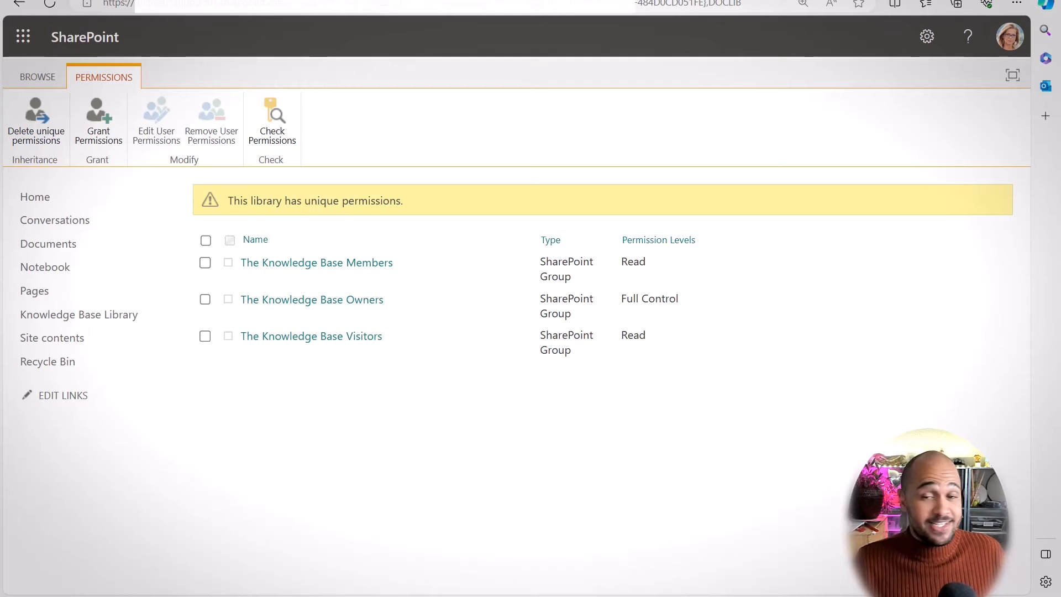
mouse_move(284, 318)
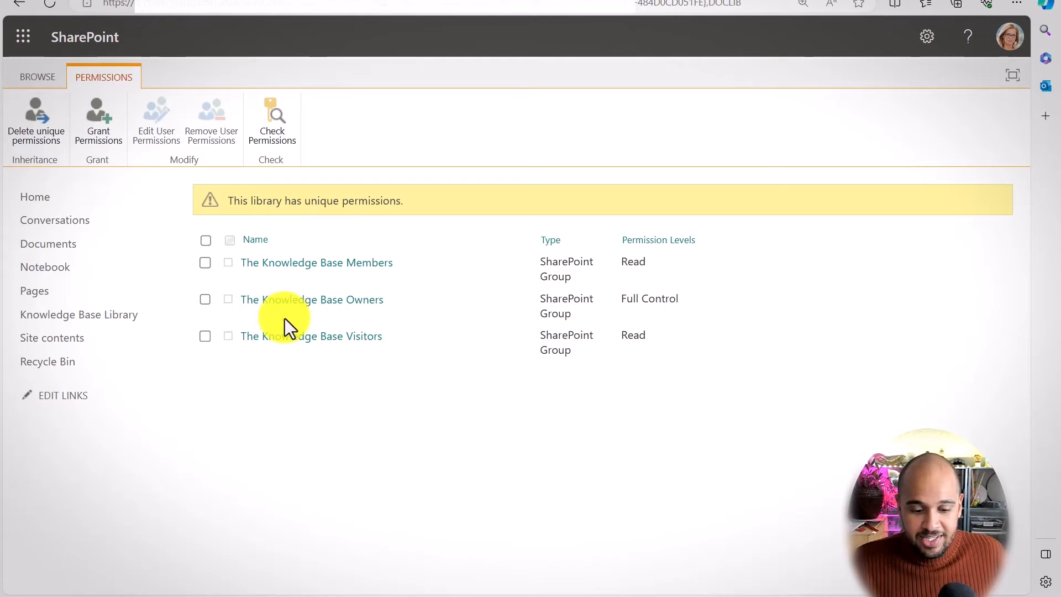
mouse_move(337, 318)
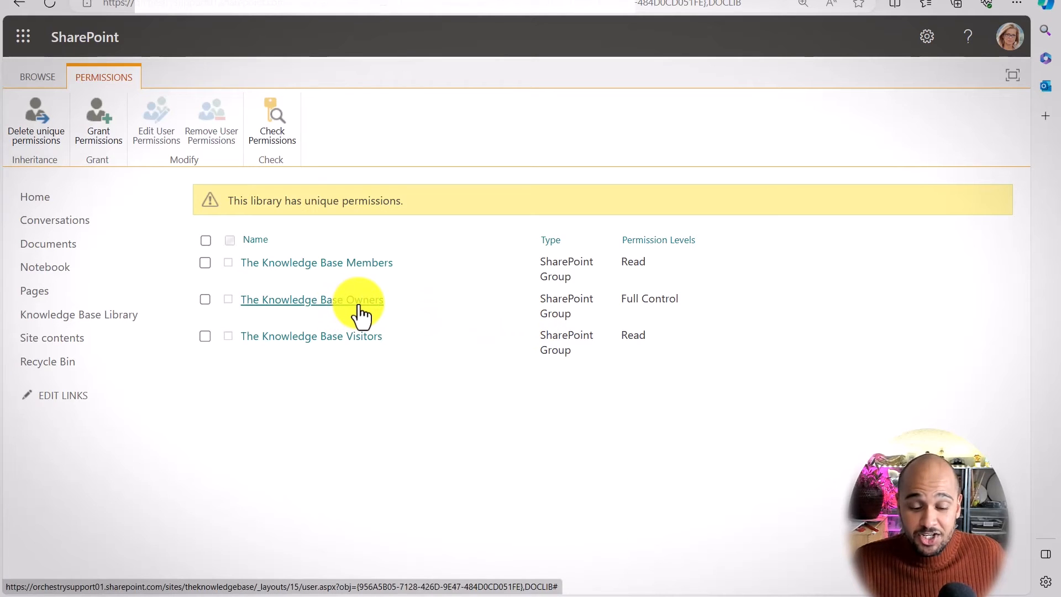
mouse_move(350, 336)
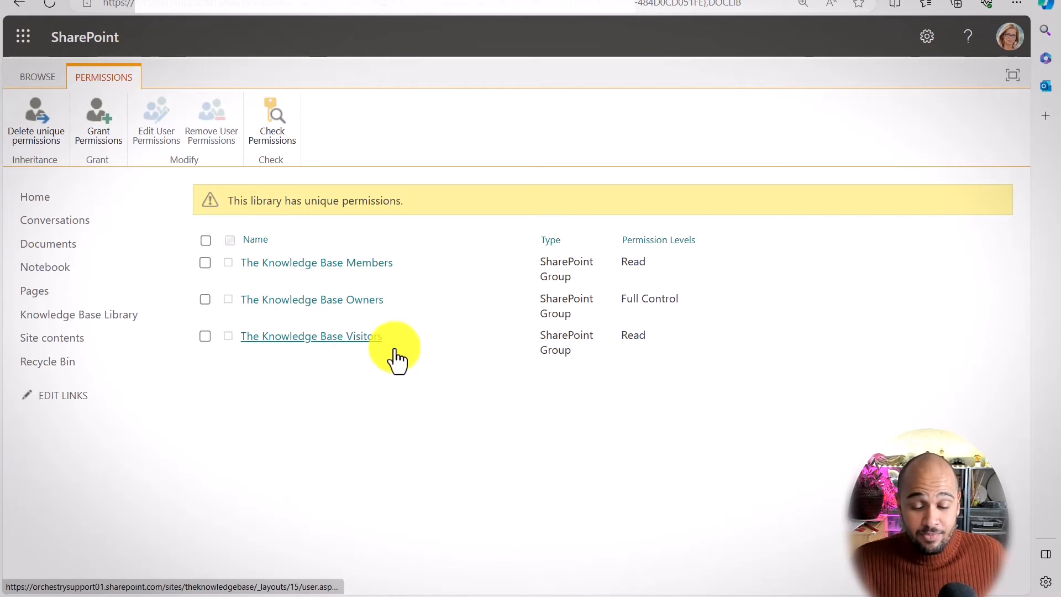
mouse_move(457, 374)
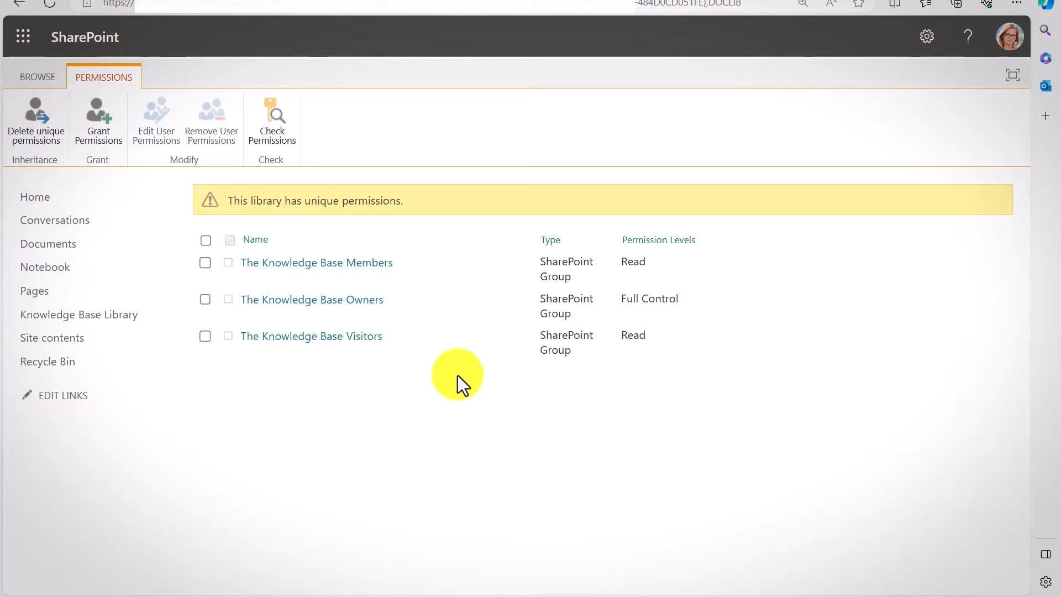
- Open the Grant Permissions form for the Knowledge Base Library
click(99, 122)
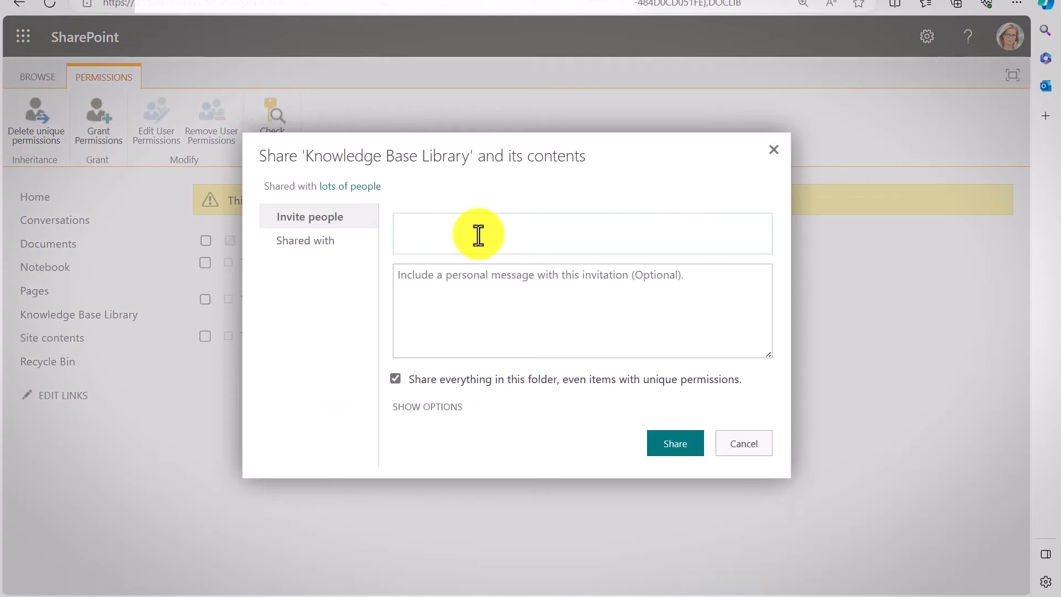
- Share the Knowledge Base Library with Cassie at Edit permission level
text(casse)
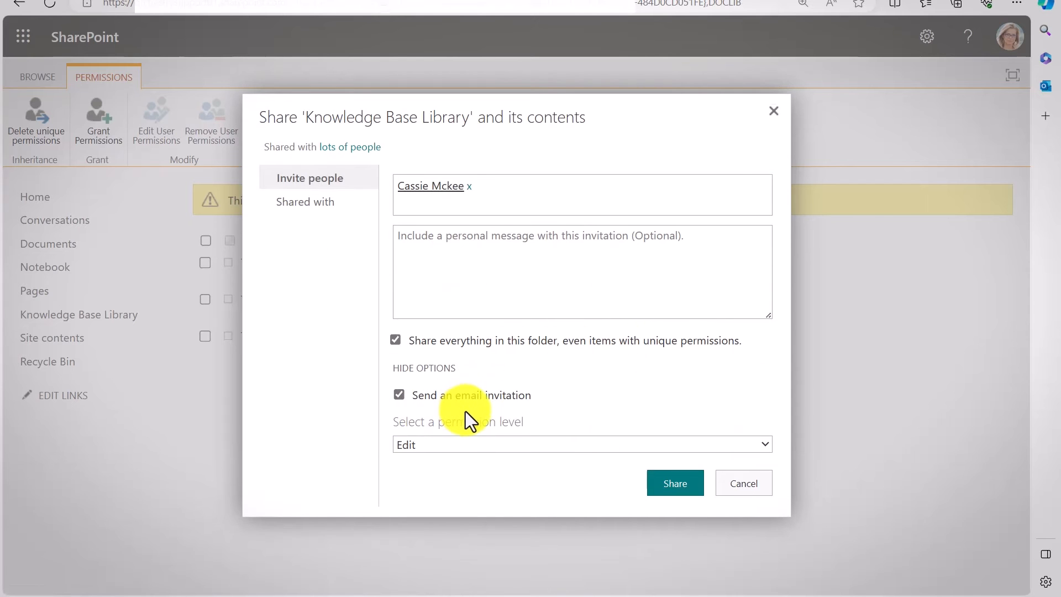
mouse_move(542, 420)
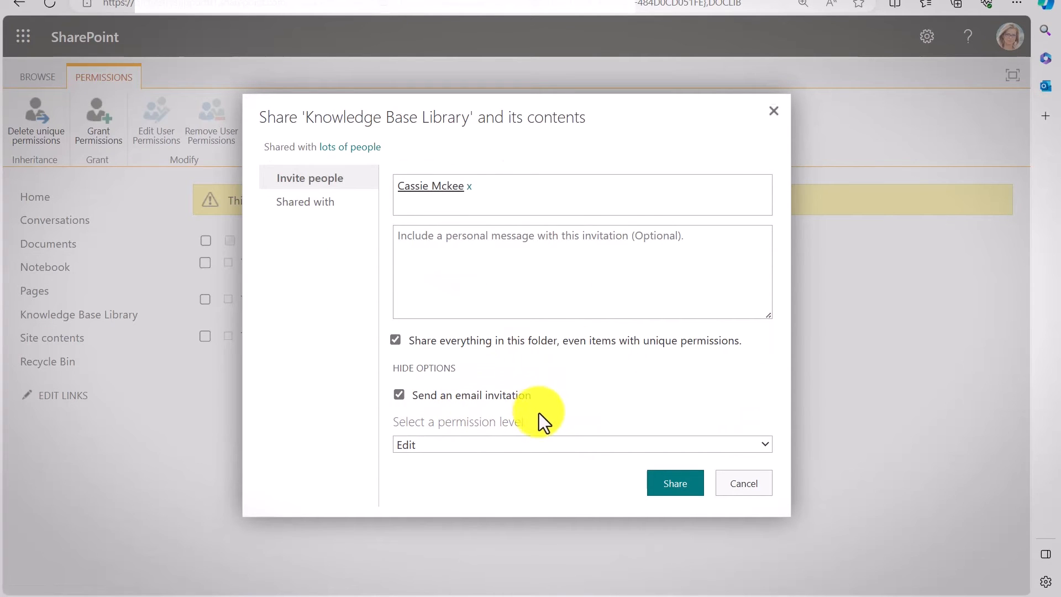
click(581, 443)
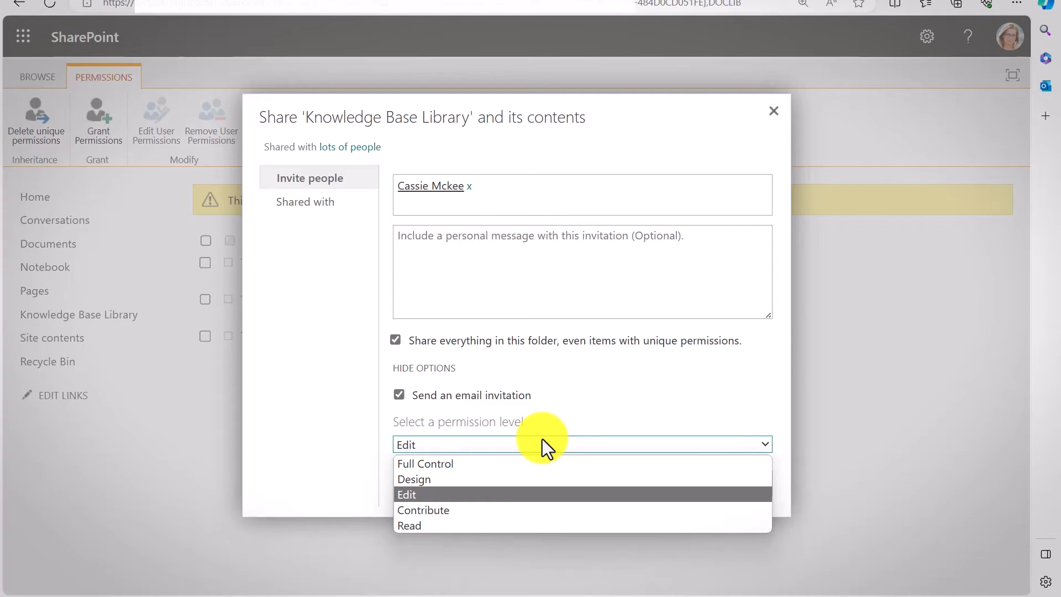
mouse_move(474, 504)
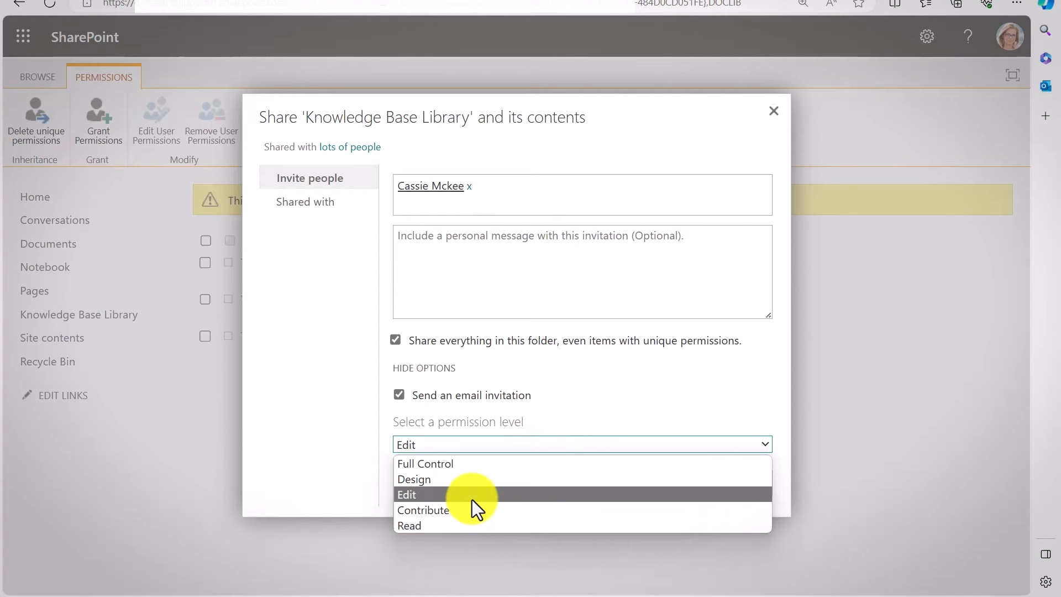
click(406, 495)
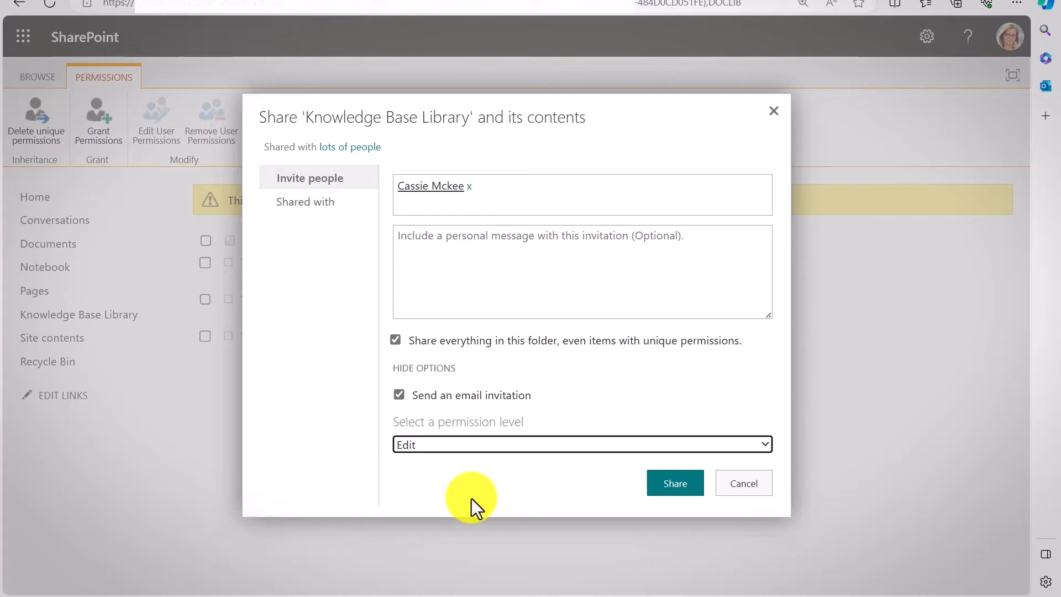
click(674, 482)
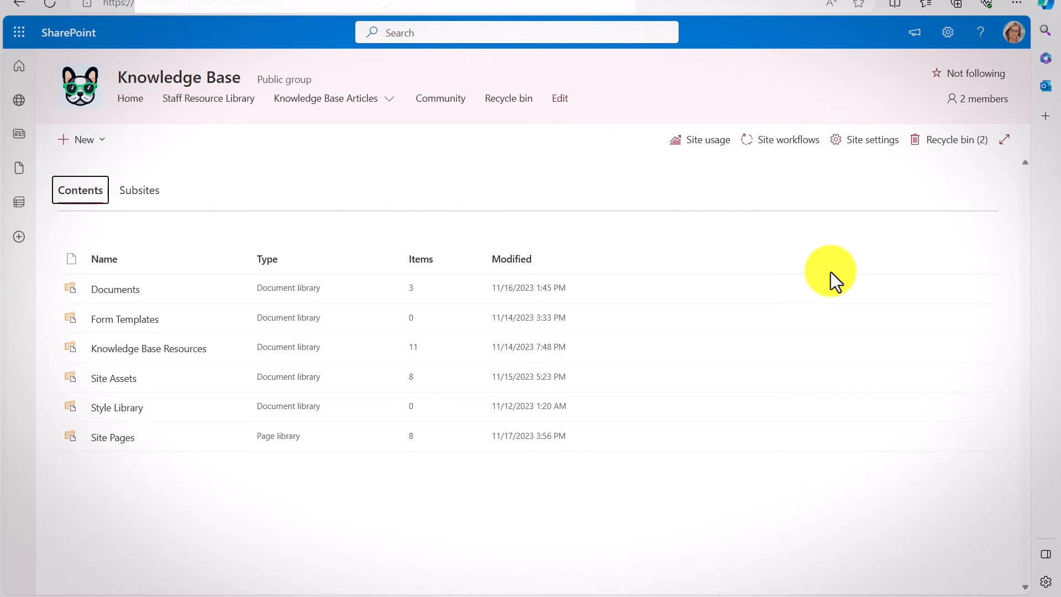
mouse_move(241, 446)
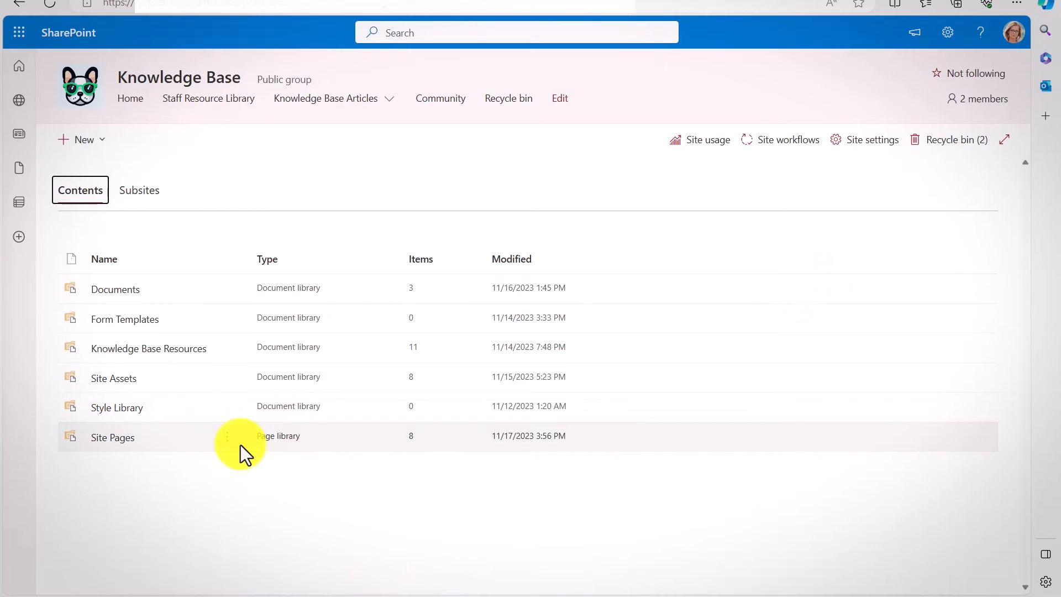
- View the Site Pages library grouped by author, then return to the home page
click(112, 437)
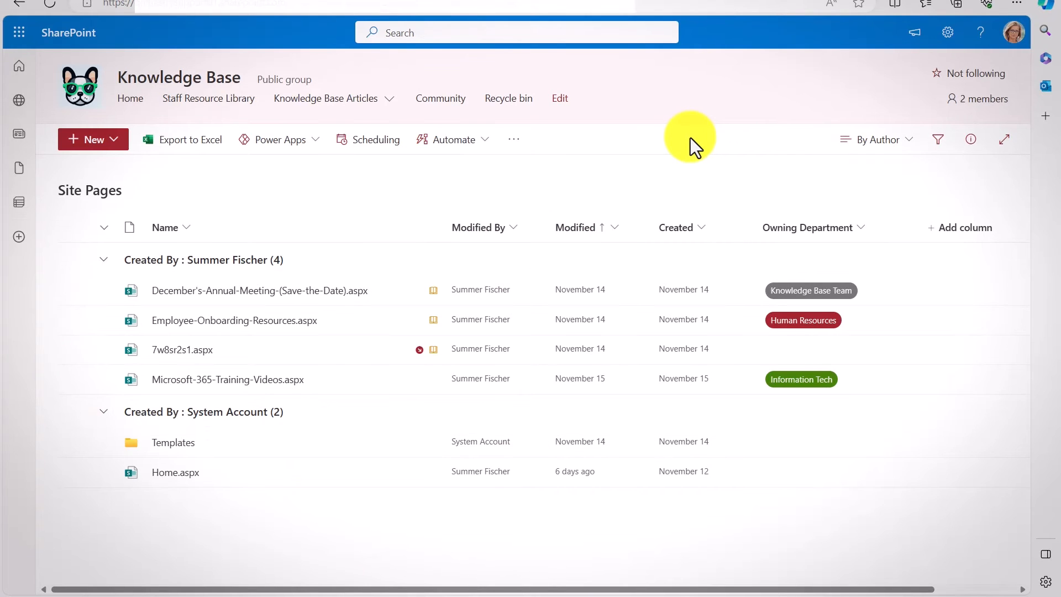
mouse_move(883, 176)
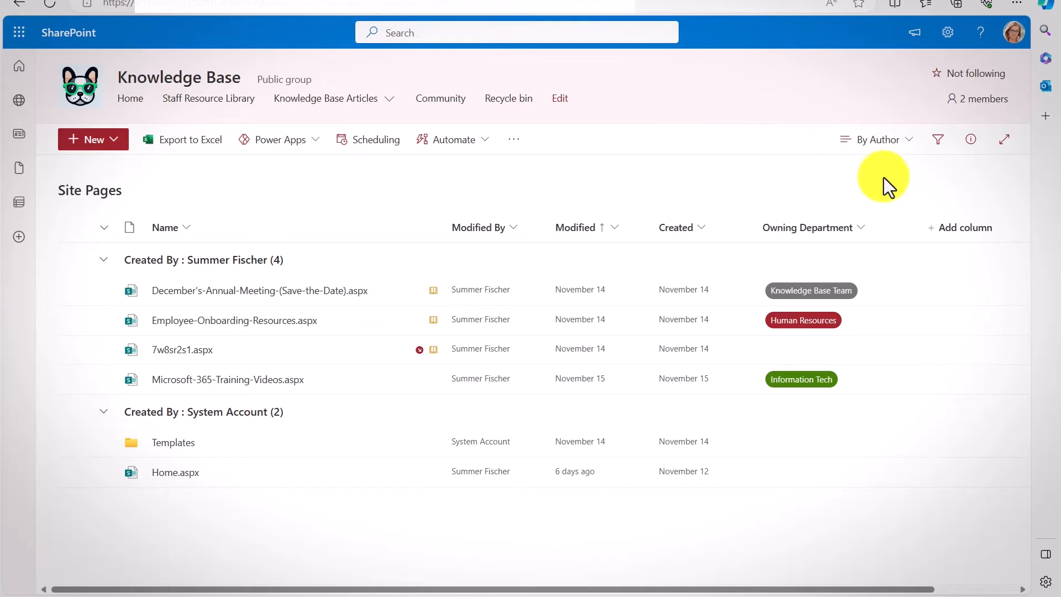
mouse_move(703, 166)
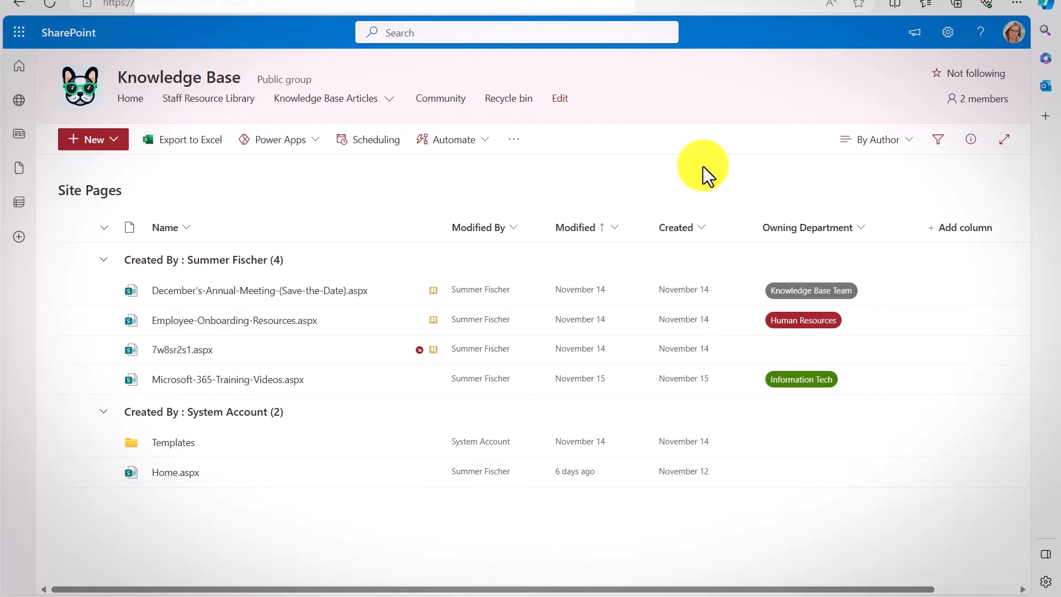
mouse_move(873, 139)
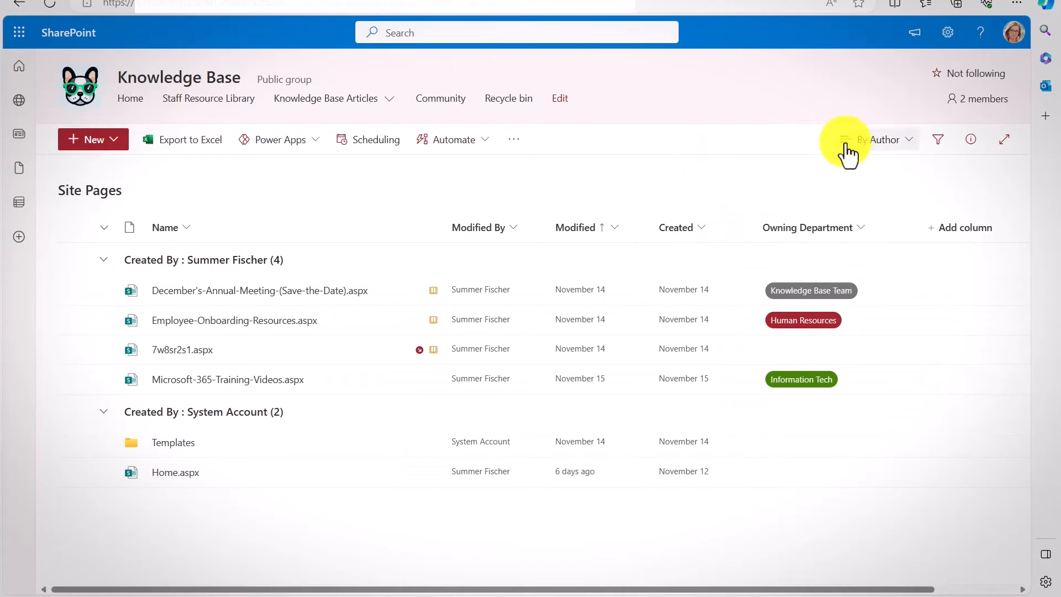
mouse_move(748, 341)
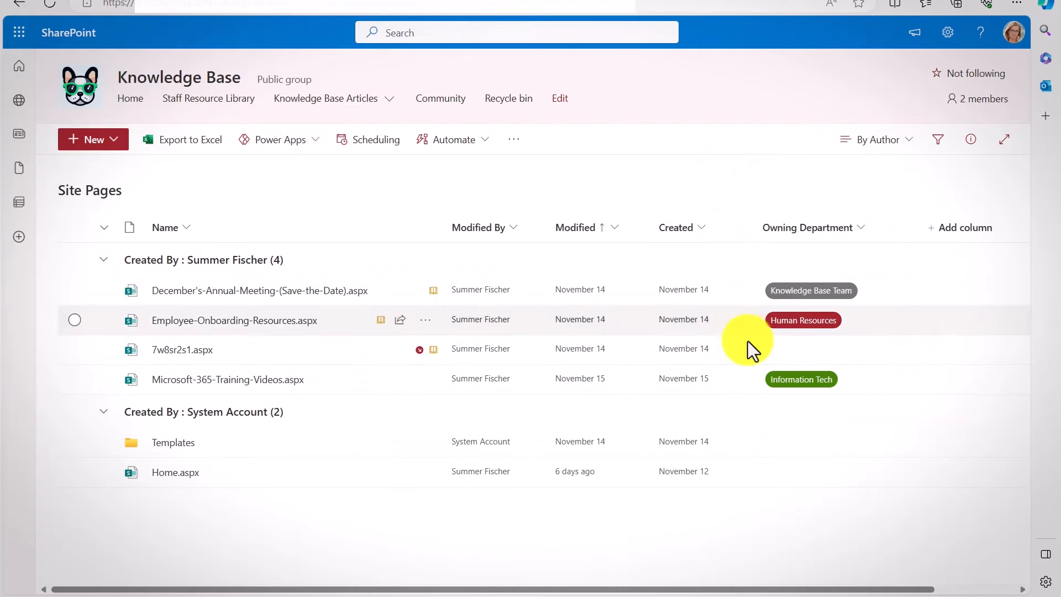
mouse_move(838, 153)
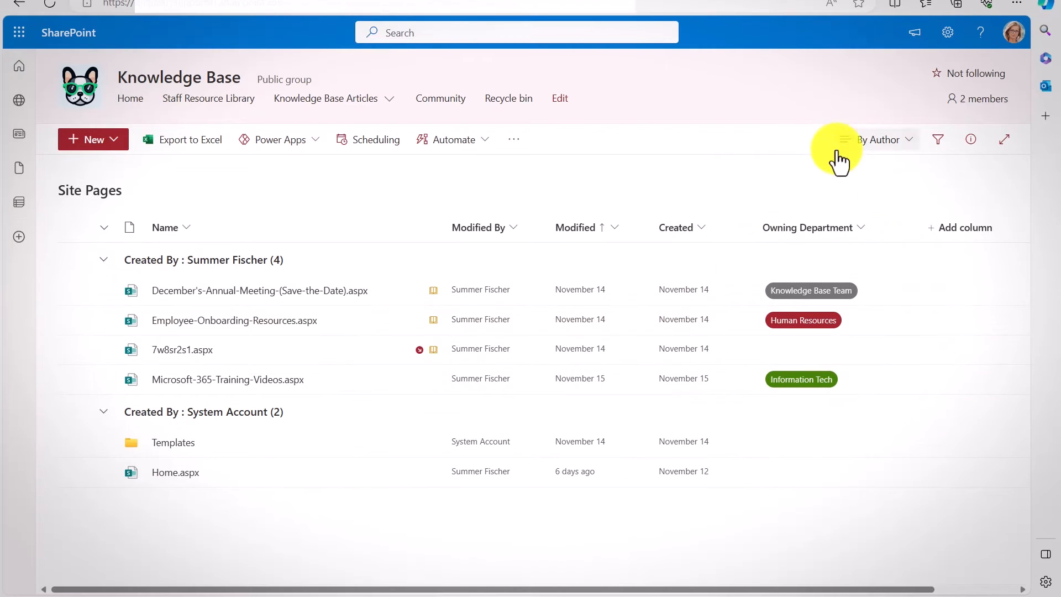
mouse_move(745, 350)
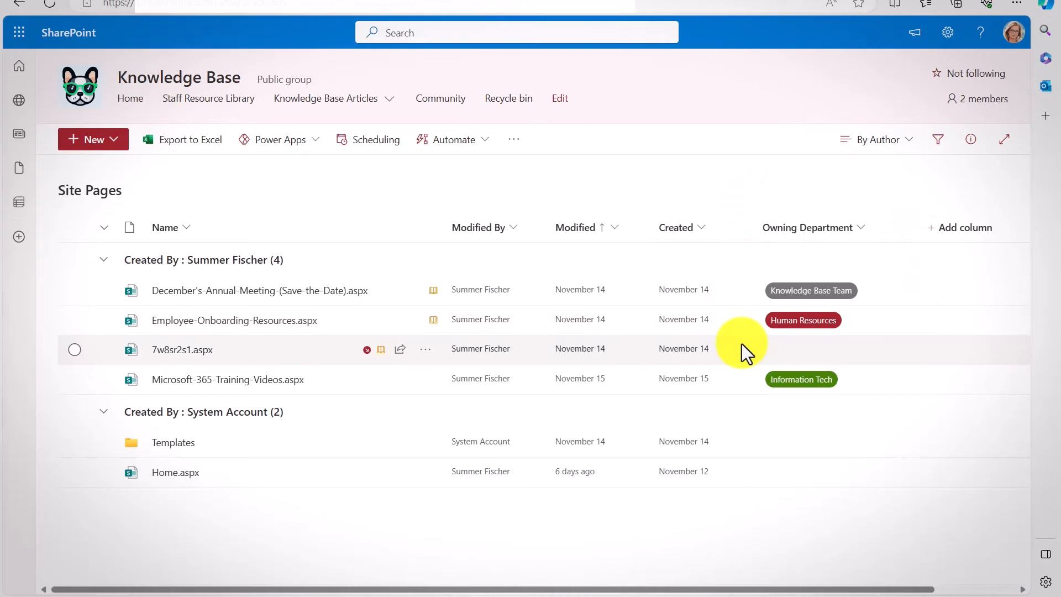
mouse_move(884, 280)
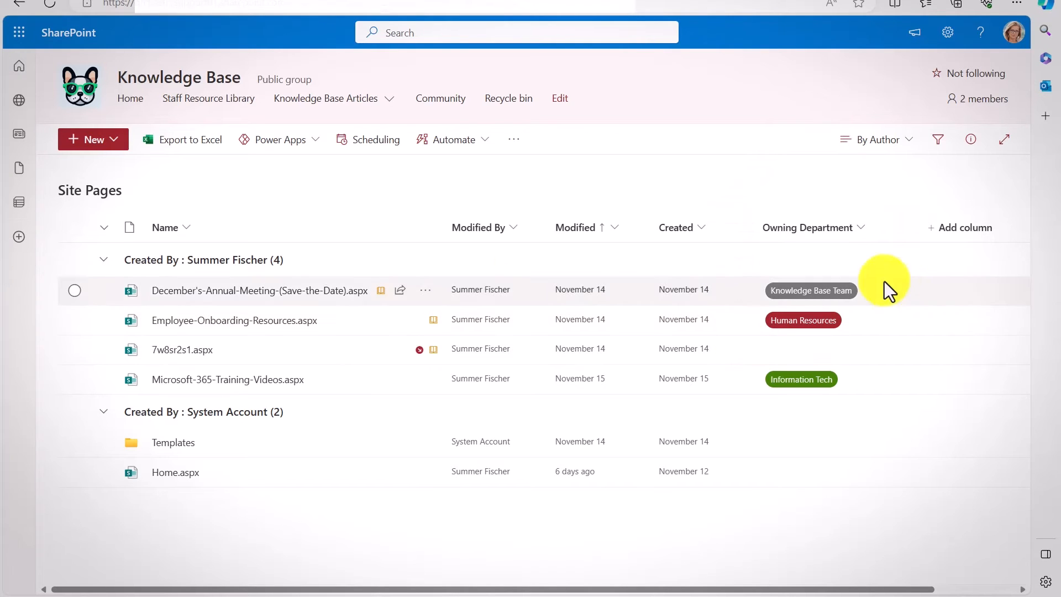
mouse_move(880, 379)
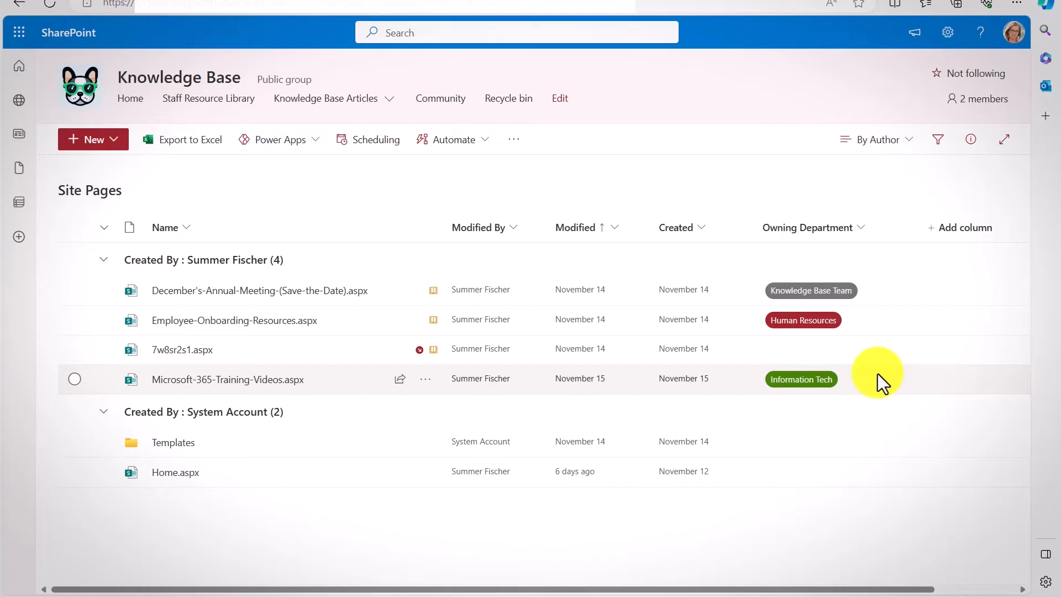
mouse_move(667, 196)
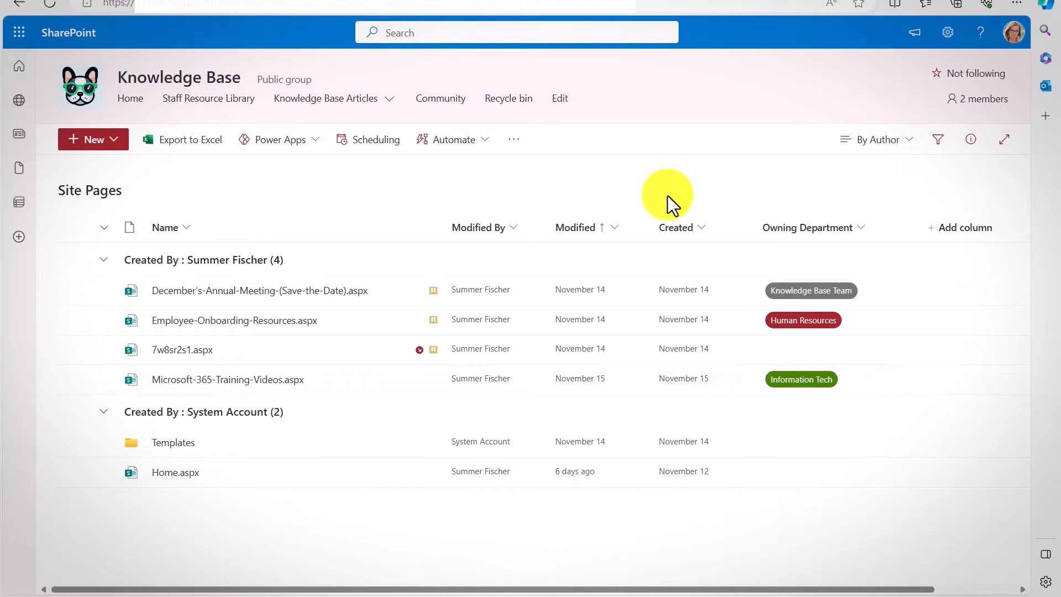
click(326, 98)
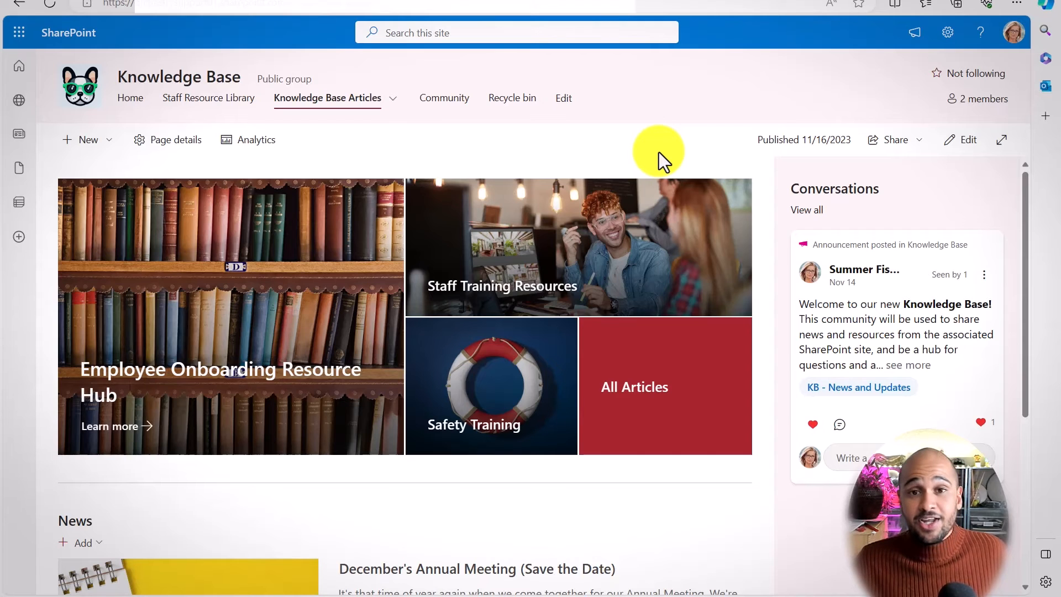
mouse_move(92, 140)
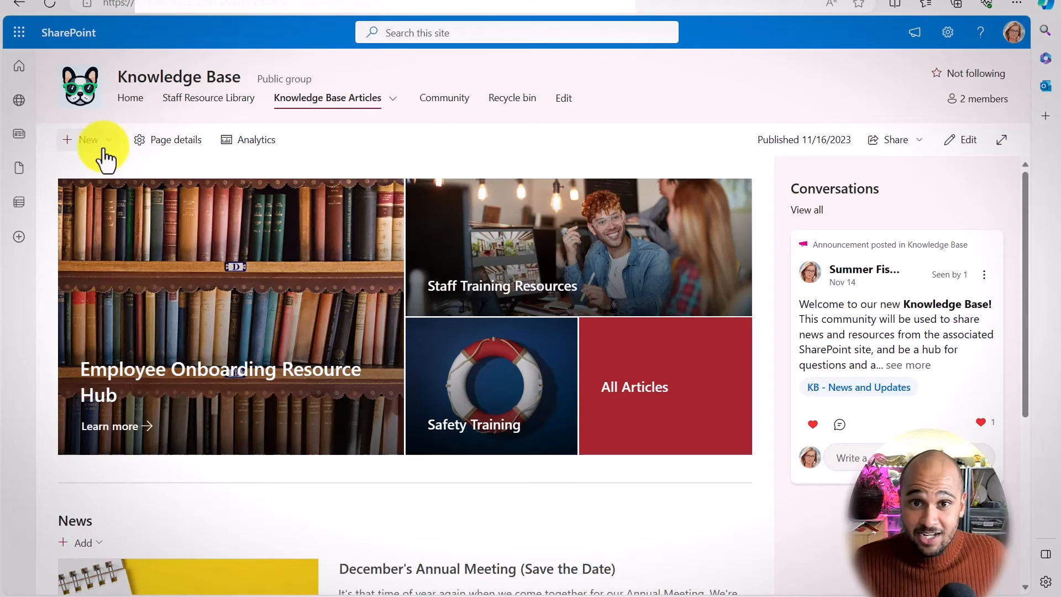
- Start a new site page from the saved Information Tech Article Template, previewing Knowledge Base Article Template first
click(88, 139)
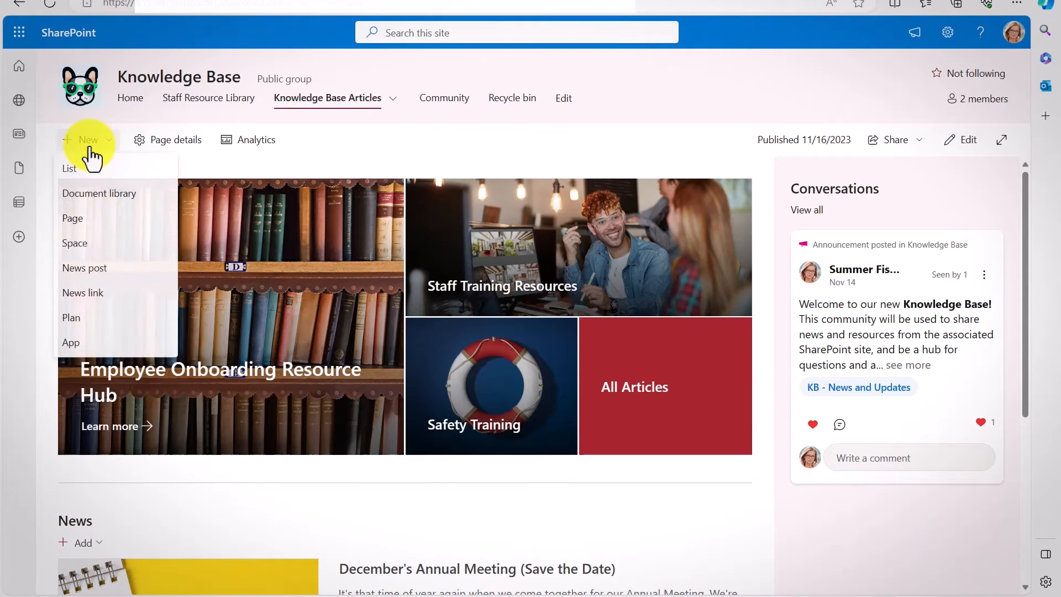
click(73, 218)
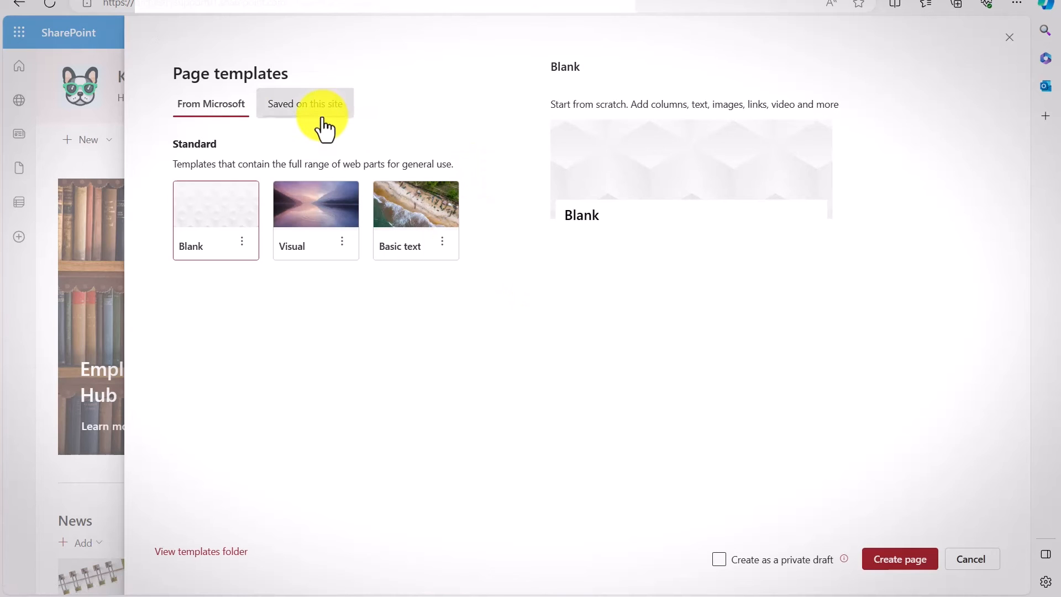
click(305, 103)
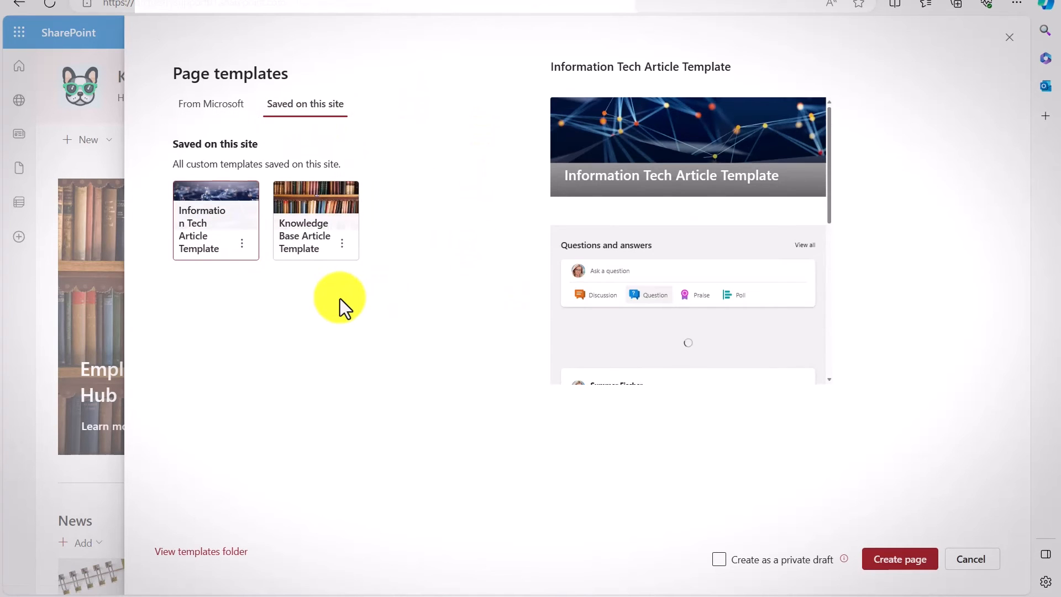
click(315, 203)
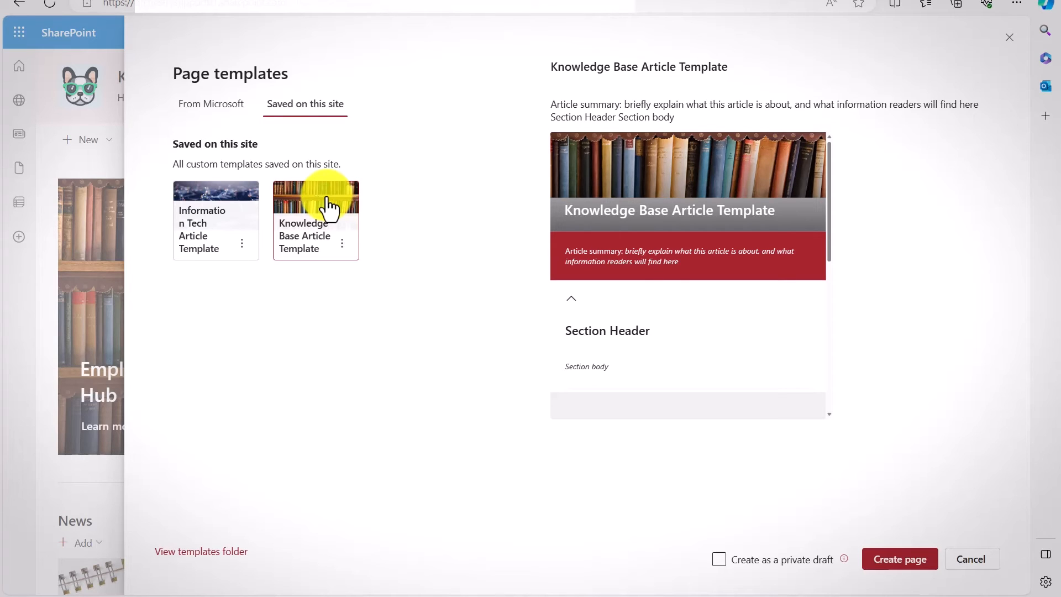
click(215, 220)
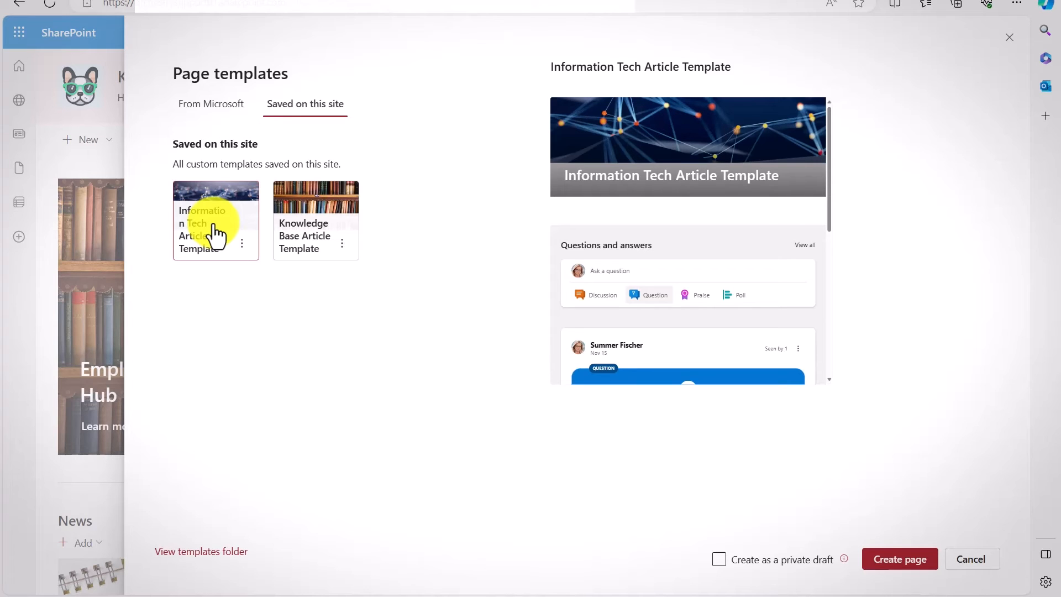
mouse_move(731, 274)
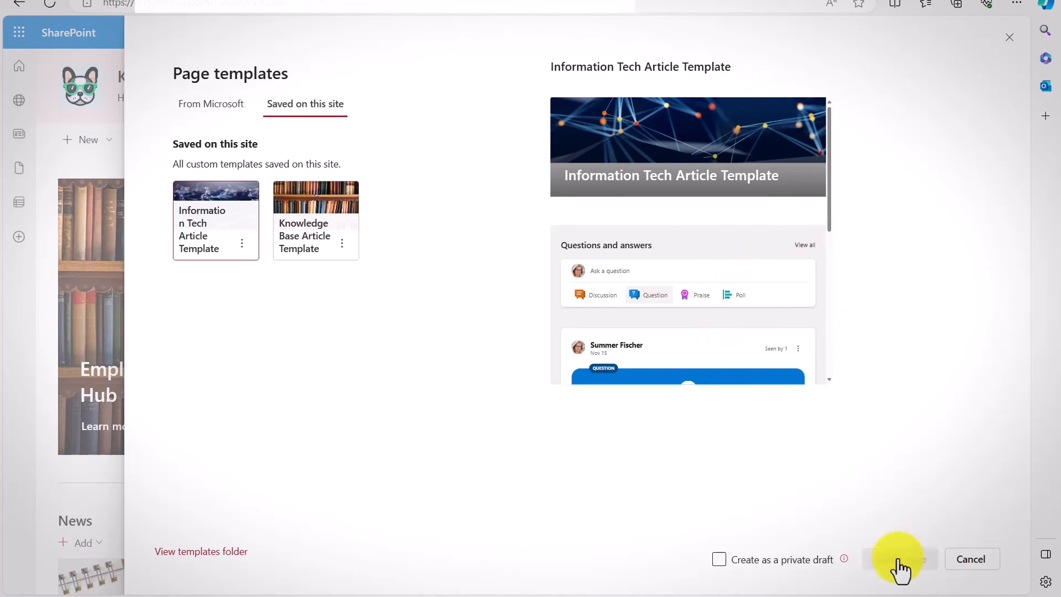
click(901, 559)
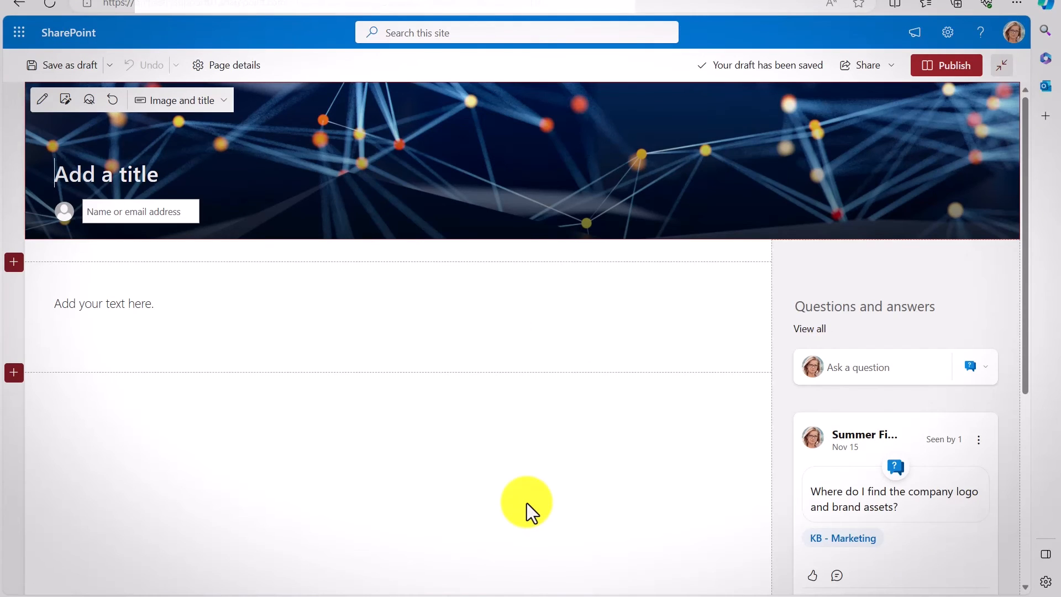
mouse_move(222, 278)
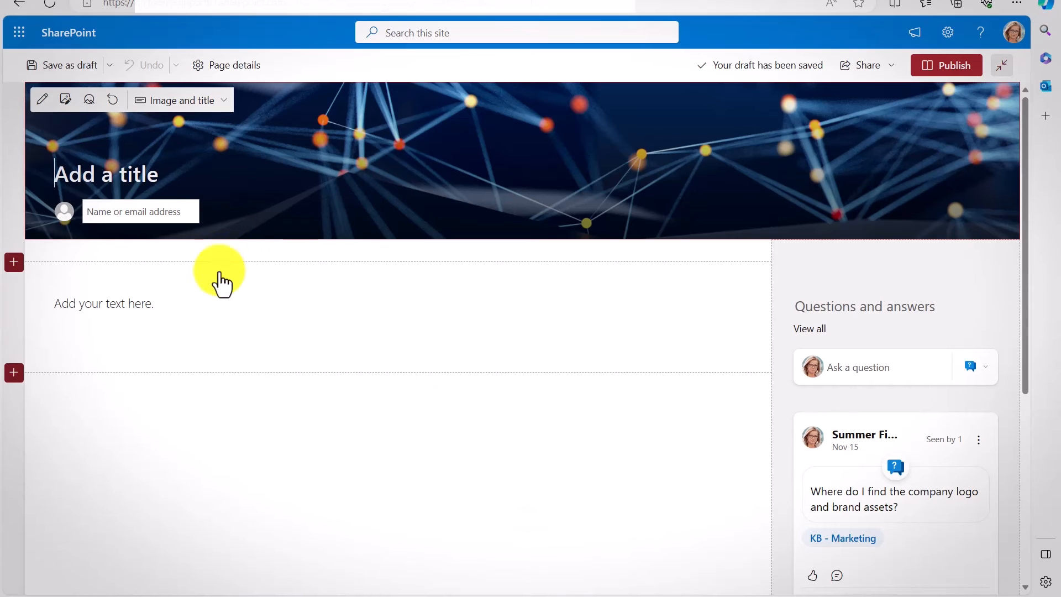
mouse_move(856, 305)
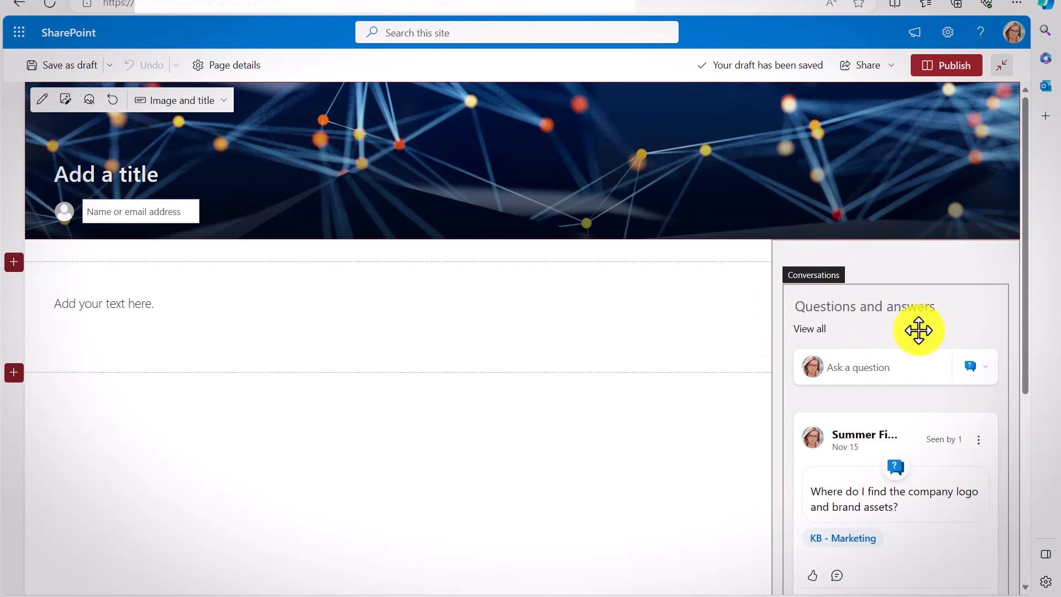
mouse_move(805, 398)
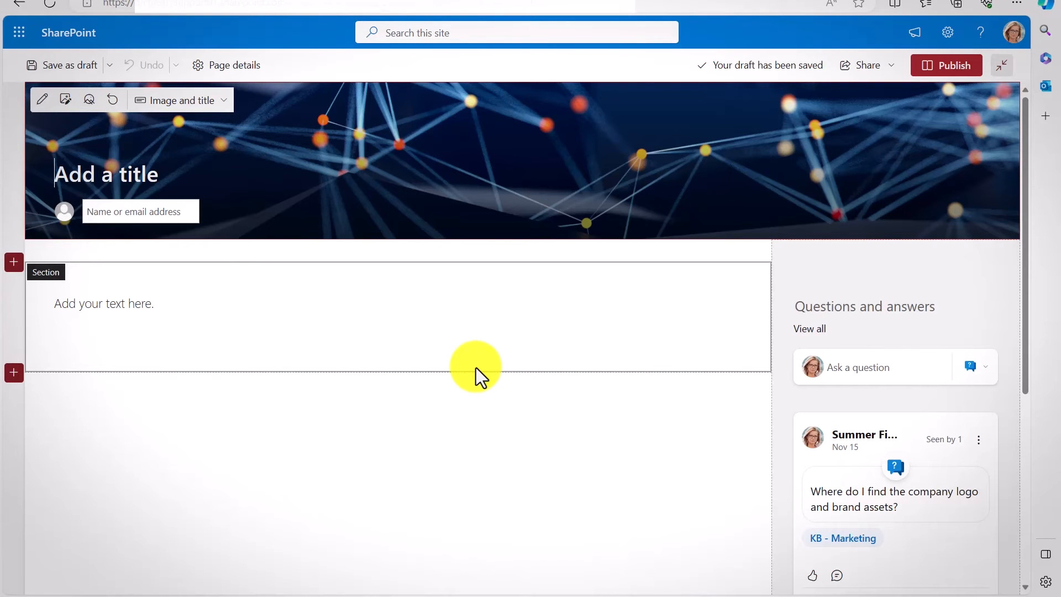
mouse_move(901, 376)
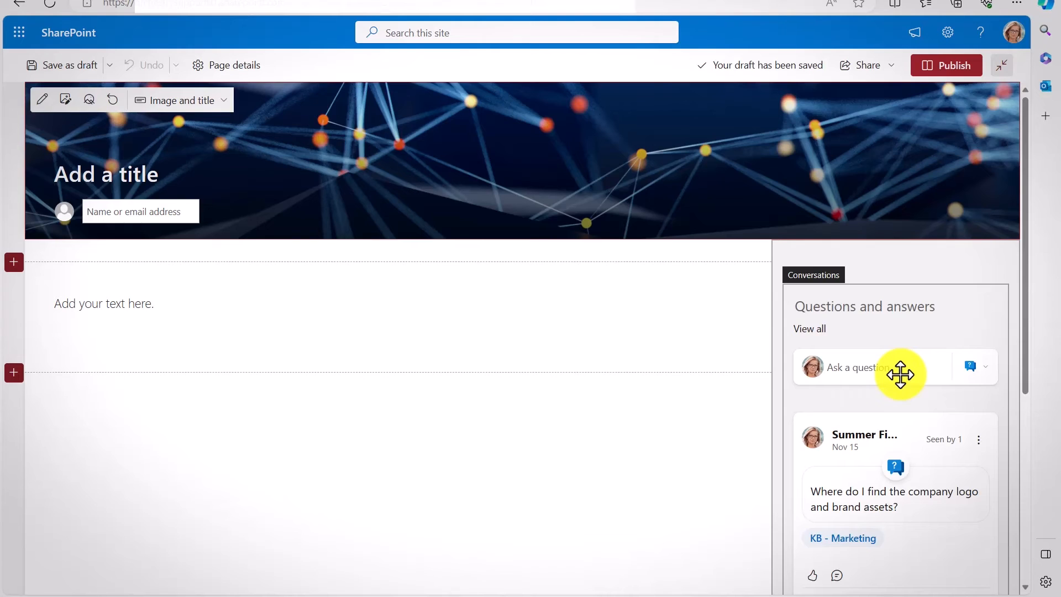
click(234, 65)
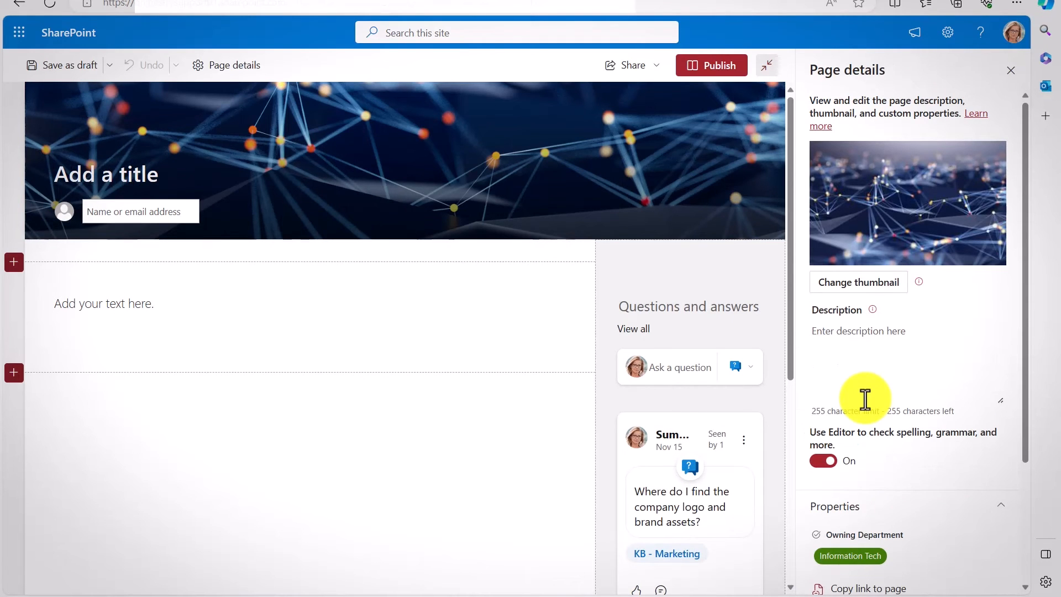
- Scroll down the page details panel toward the Owning Department property
scroll(down, 3)
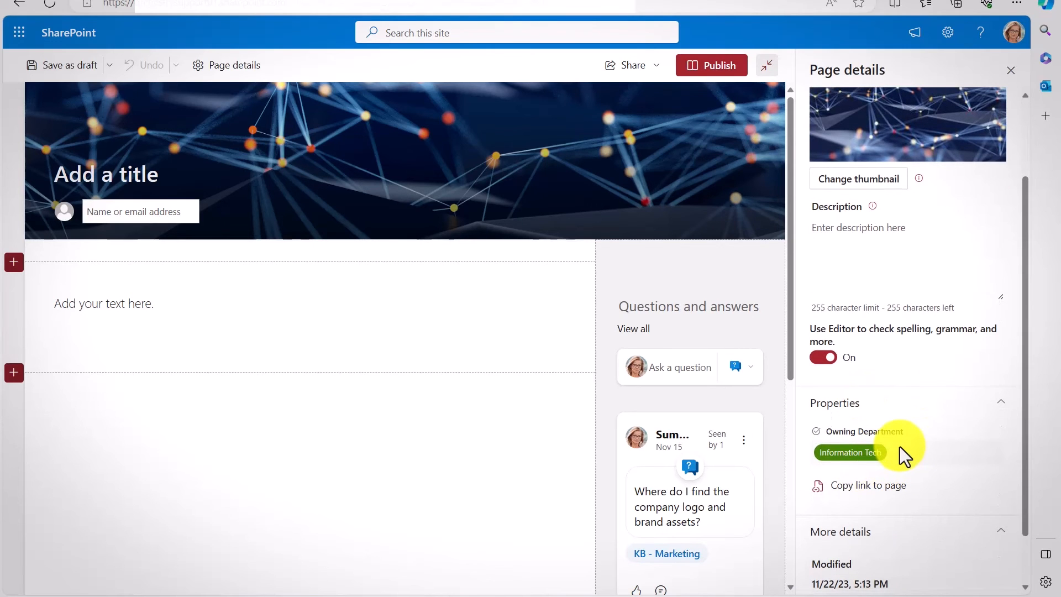
scroll(down, 3)
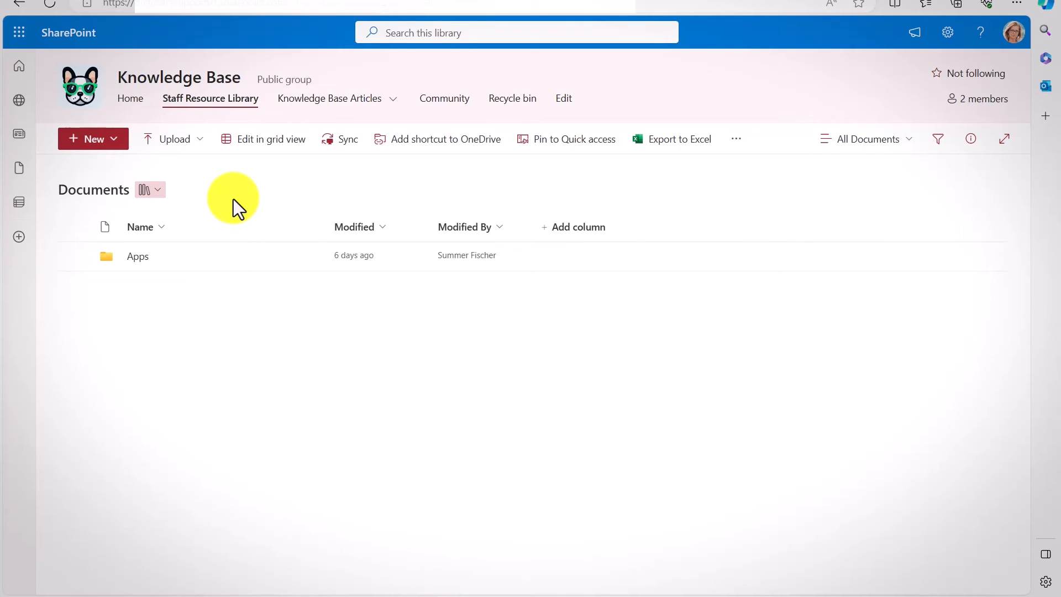
mouse_move(125, 149)
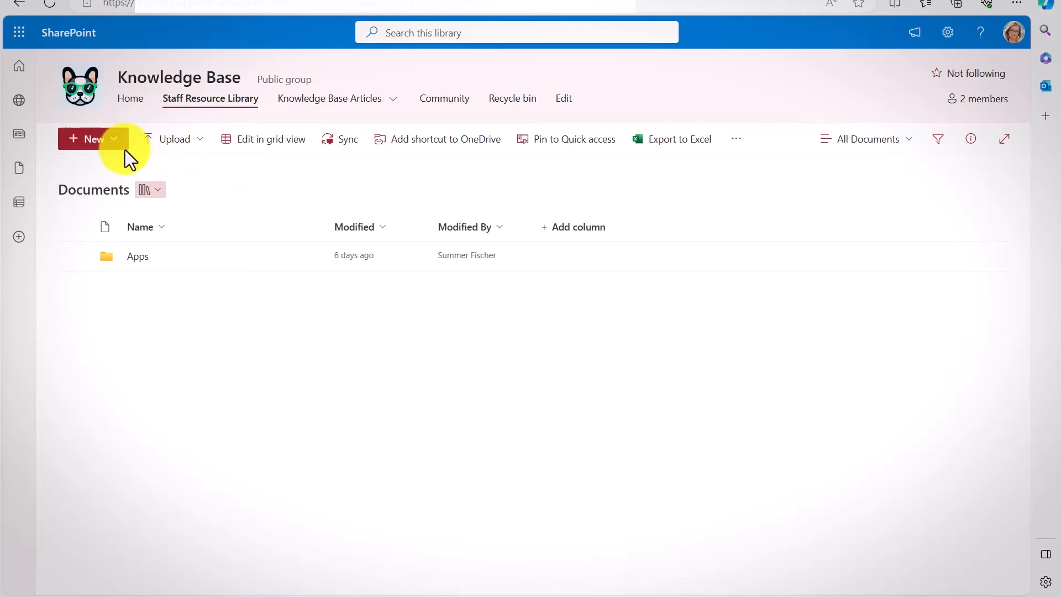
mouse_move(121, 173)
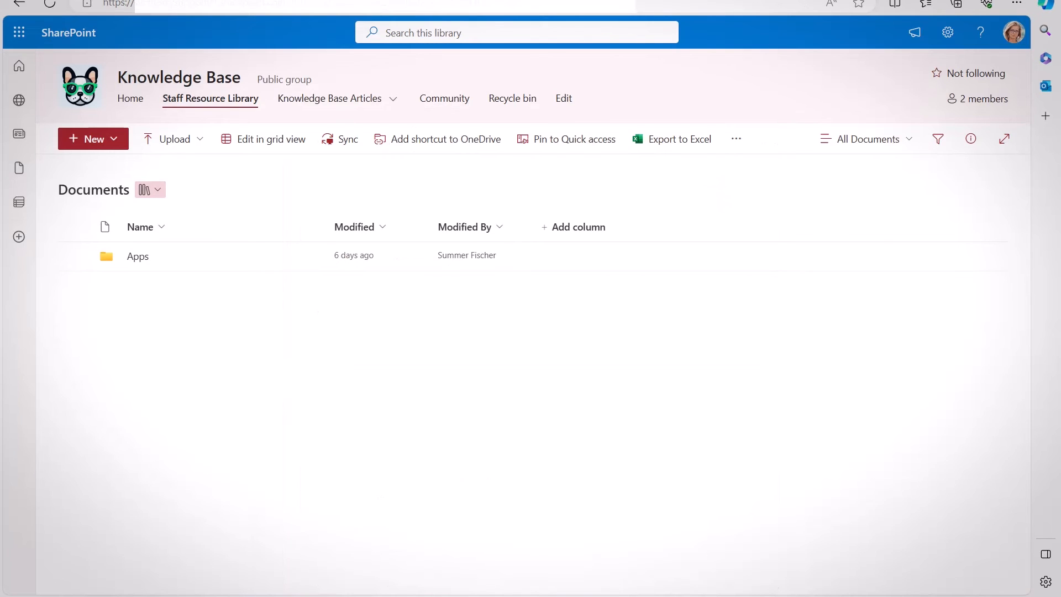
mouse_move(364, 283)
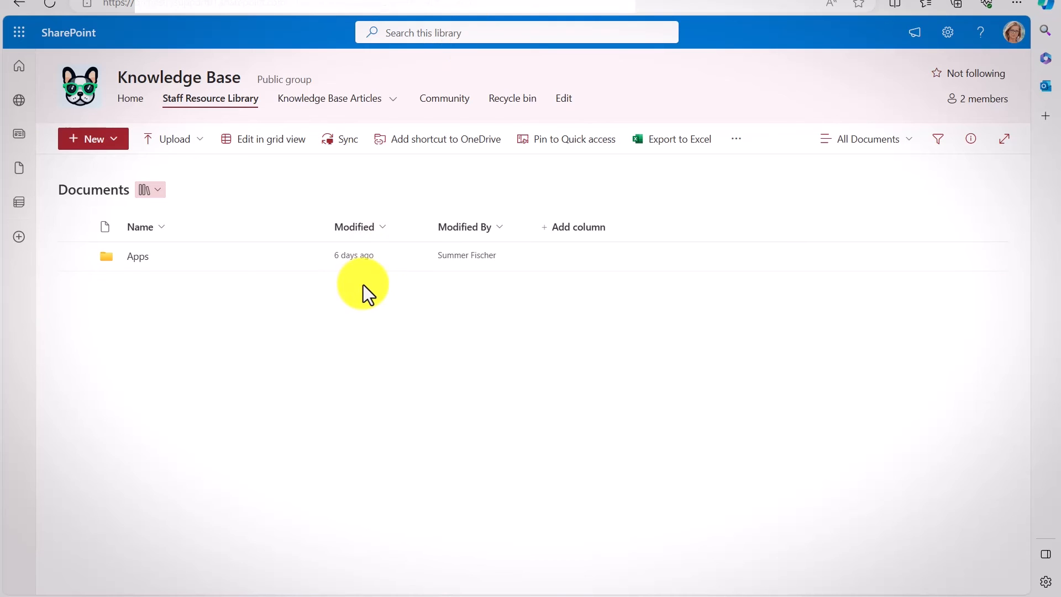
mouse_move(142, 256)
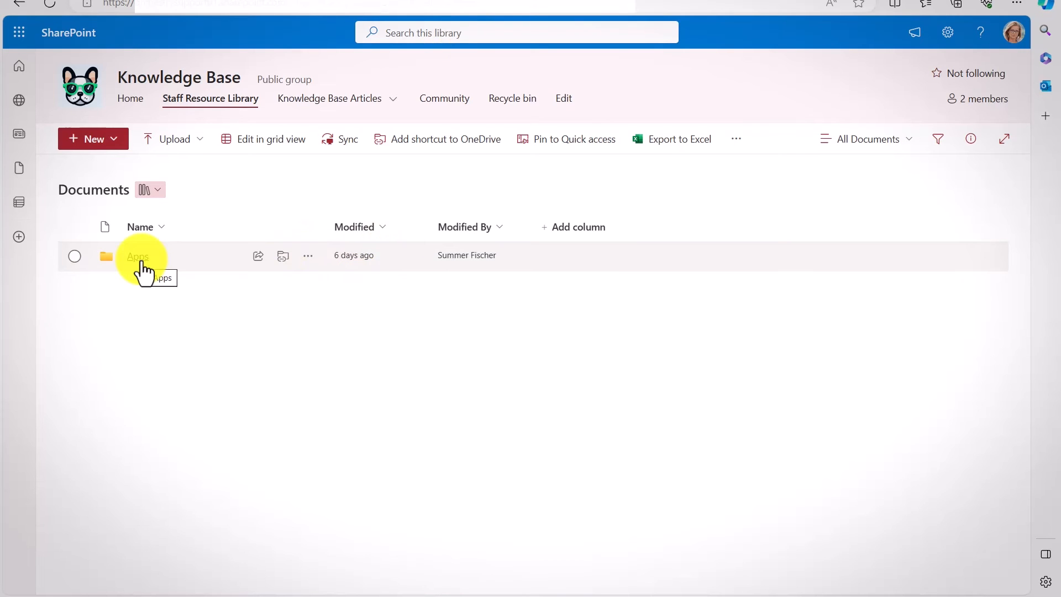
mouse_move(144, 268)
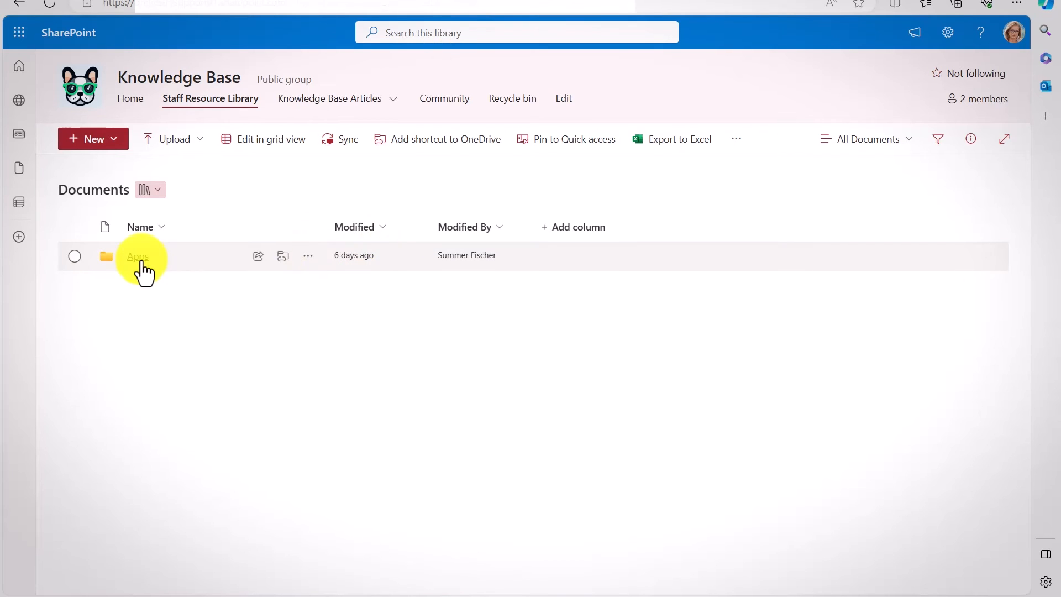
- Browse Apps > Viva Engage in Staff Resource Library, then return to the Knowledge Base home page
click(139, 255)
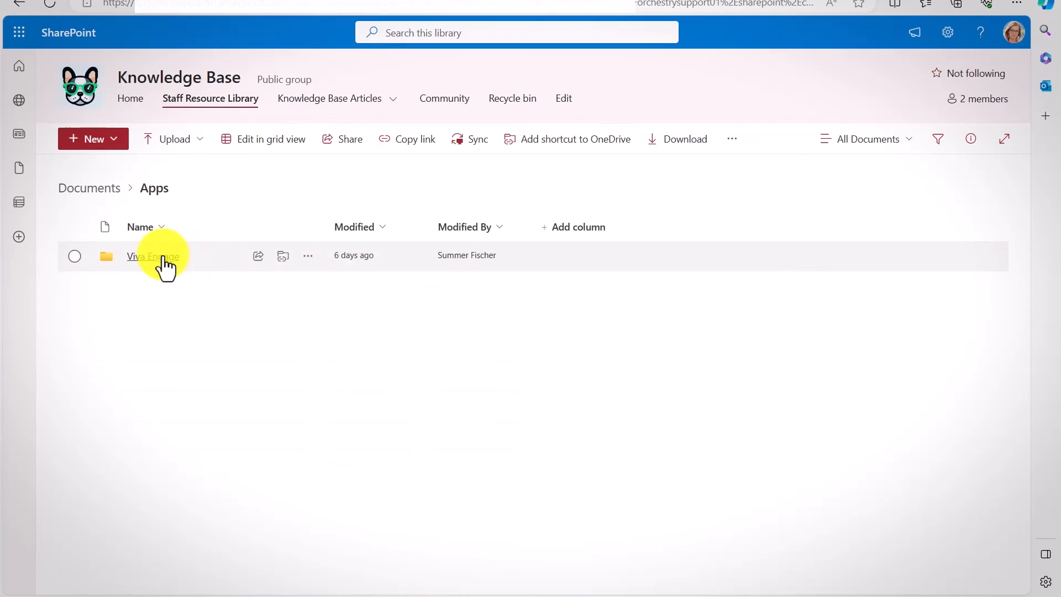
click(153, 256)
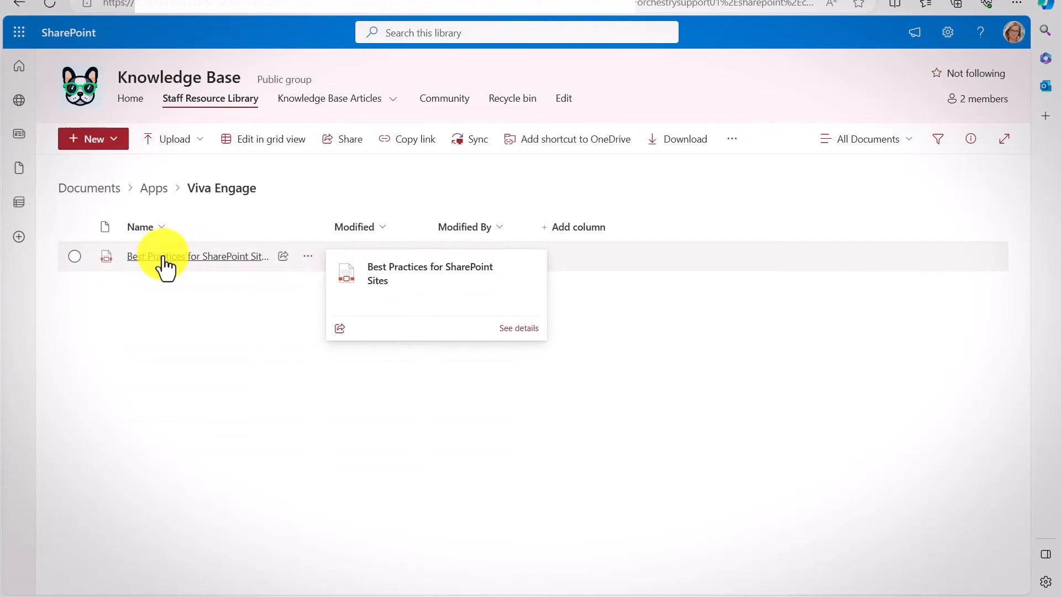
mouse_move(300, 299)
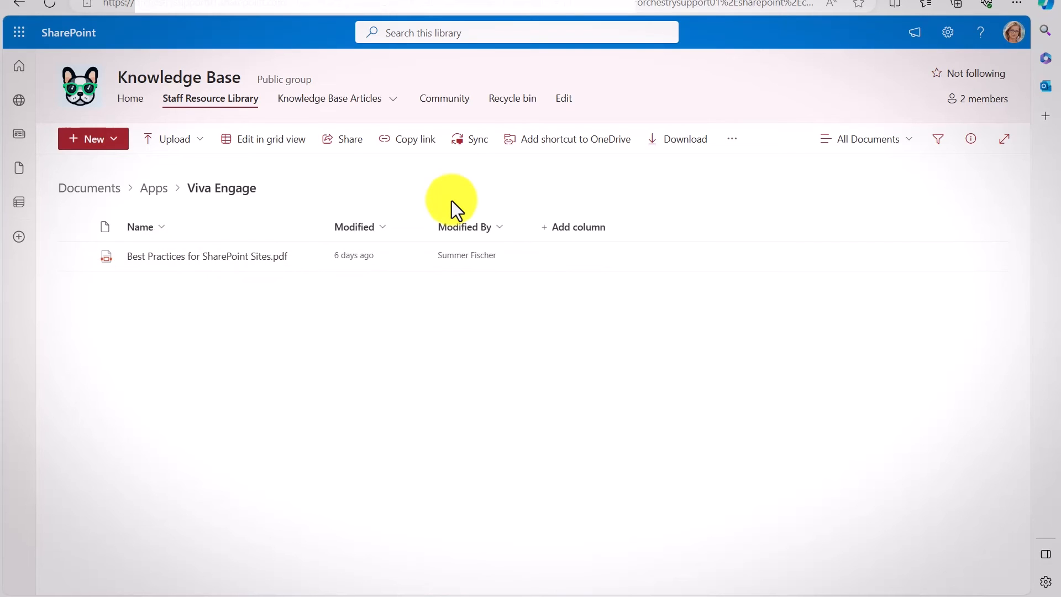
mouse_move(558, 206)
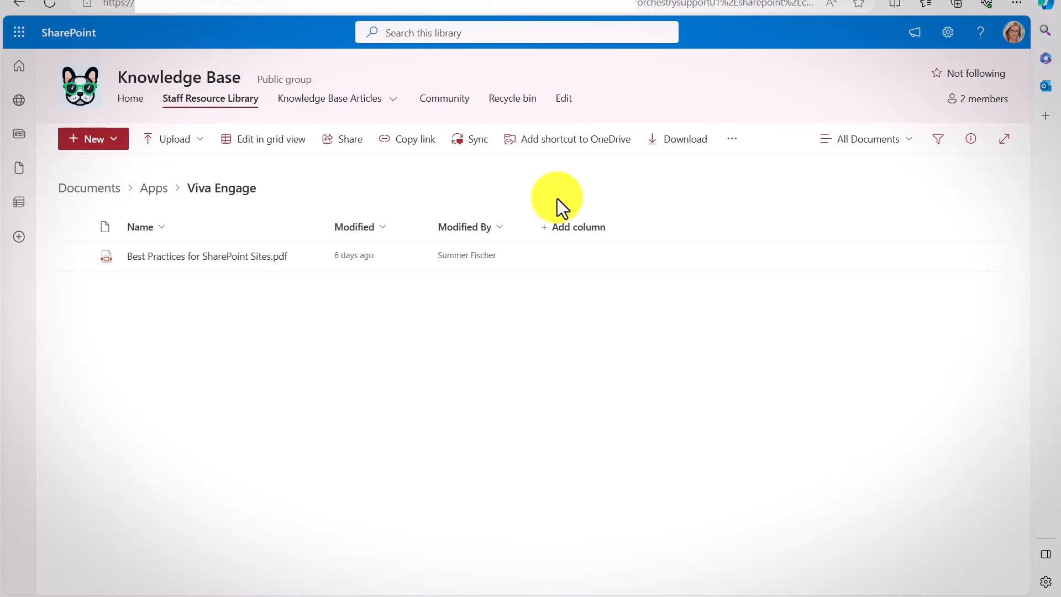
click(327, 98)
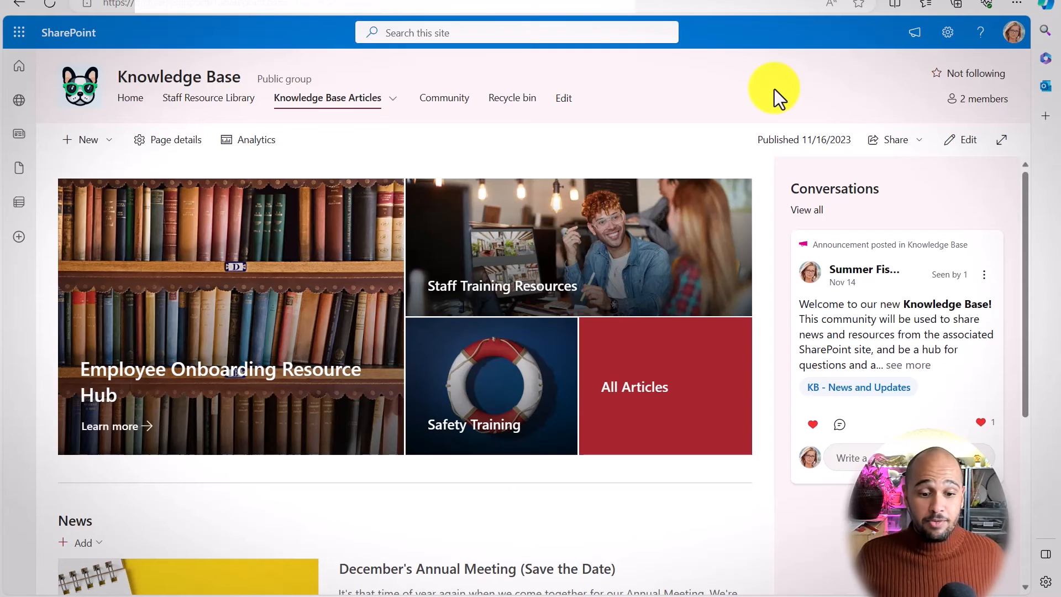
mouse_move(345, 99)
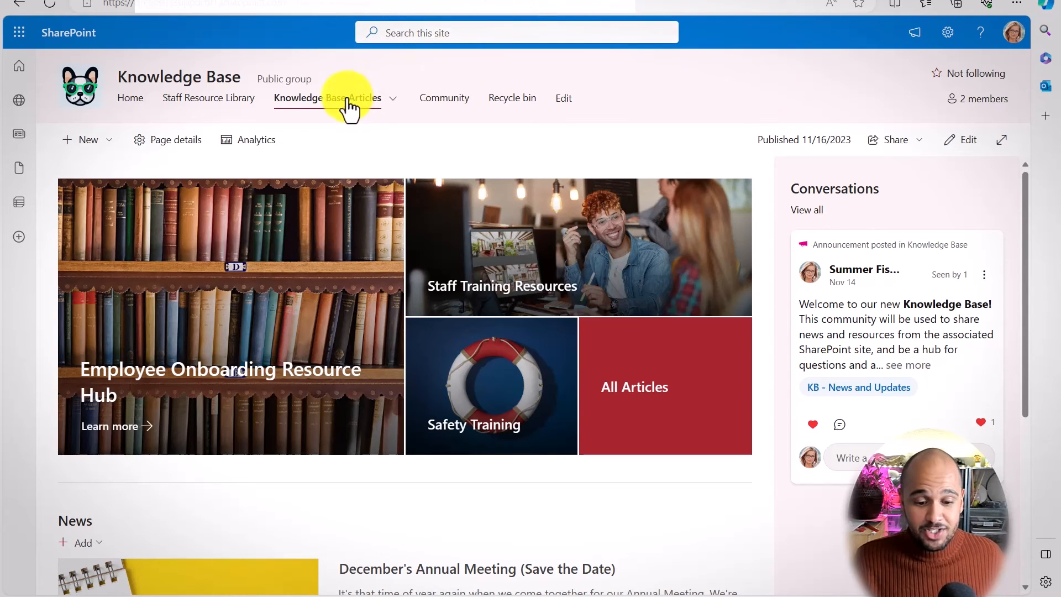
- Return to the Knowledge Base Articles home page to review its Conversations feed
click(327, 97)
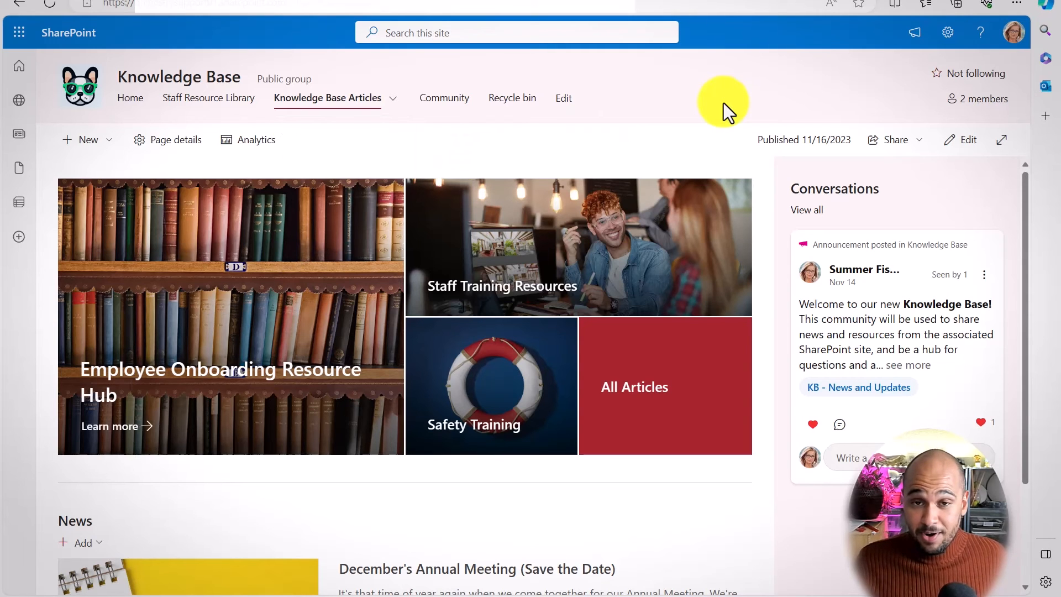
mouse_move(955, 220)
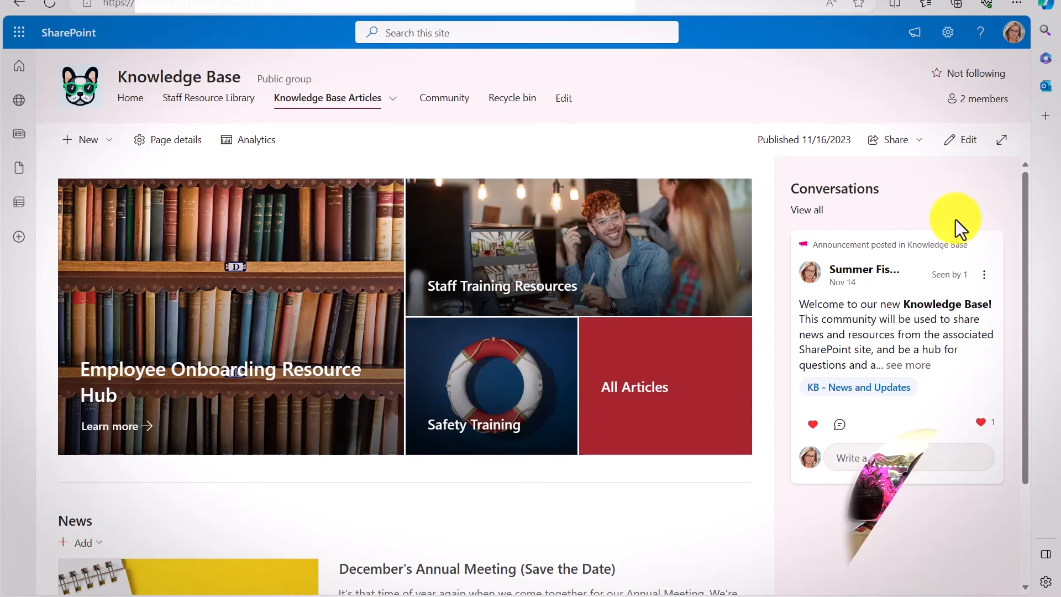
mouse_move(884, 507)
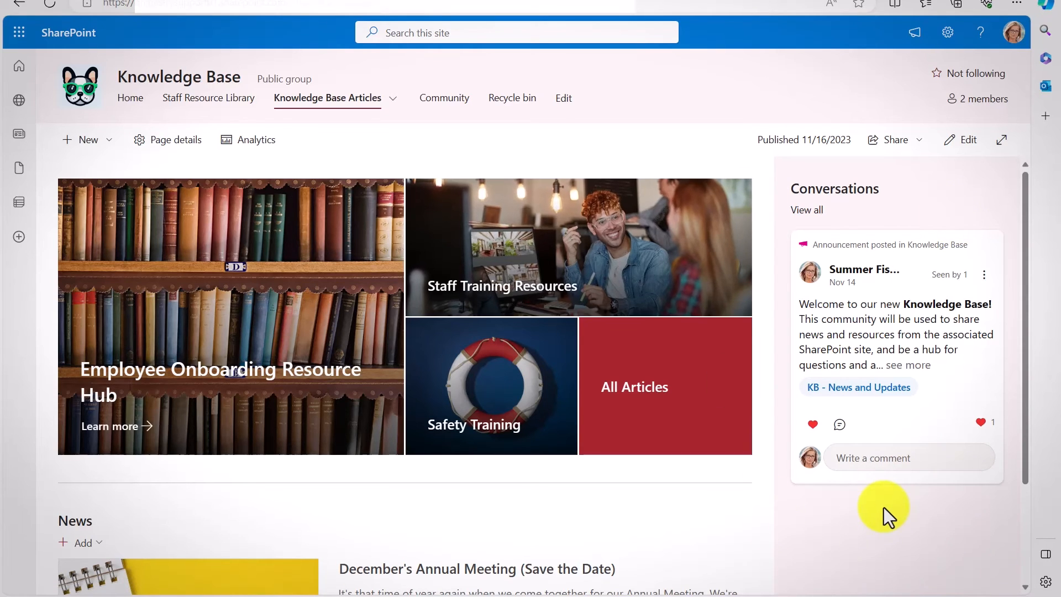
mouse_move(944, 432)
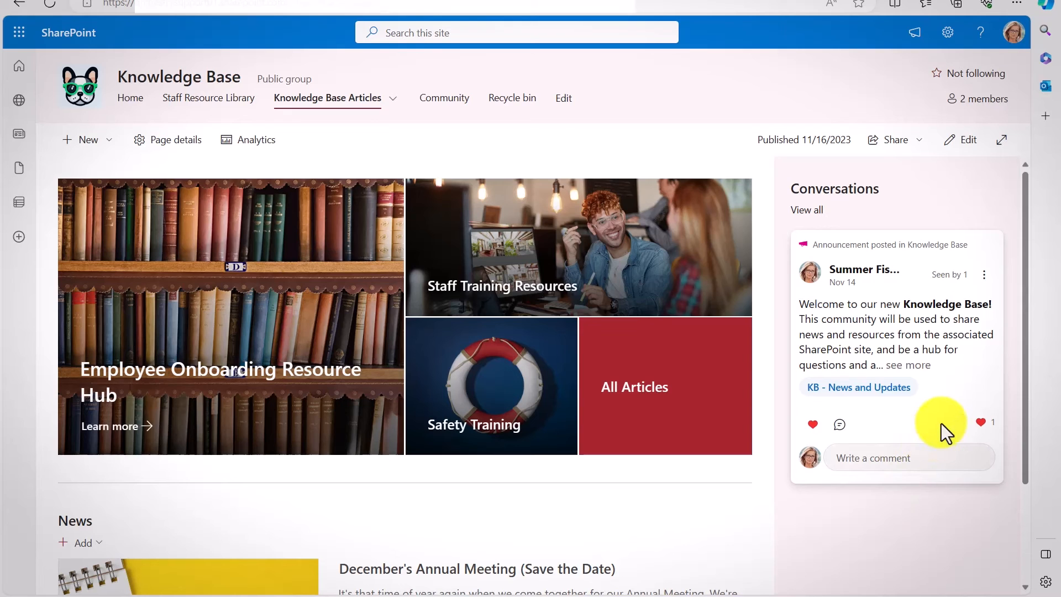
mouse_move(1002, 463)
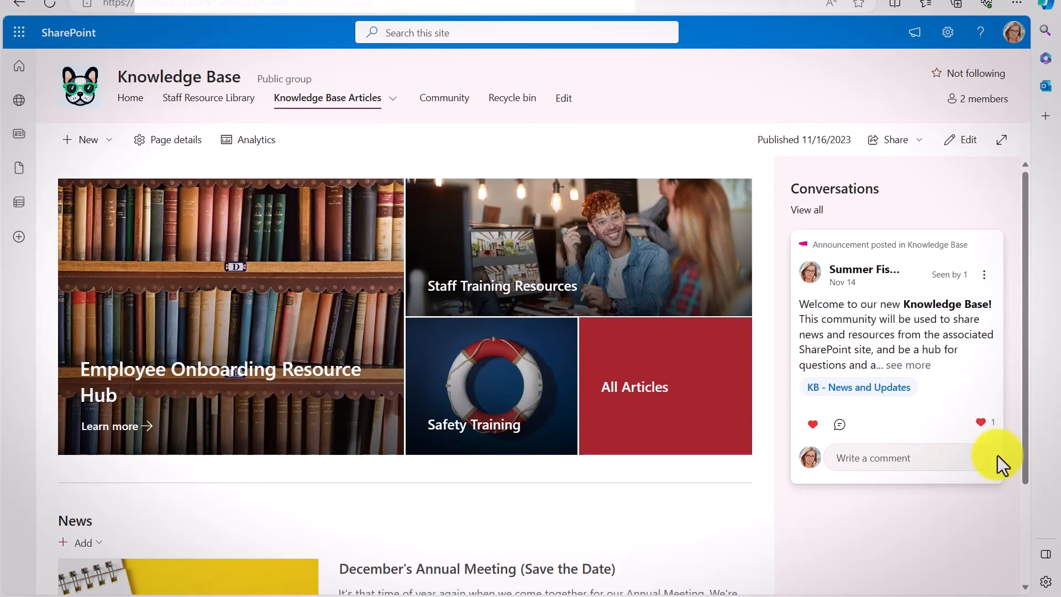
mouse_move(972, 578)
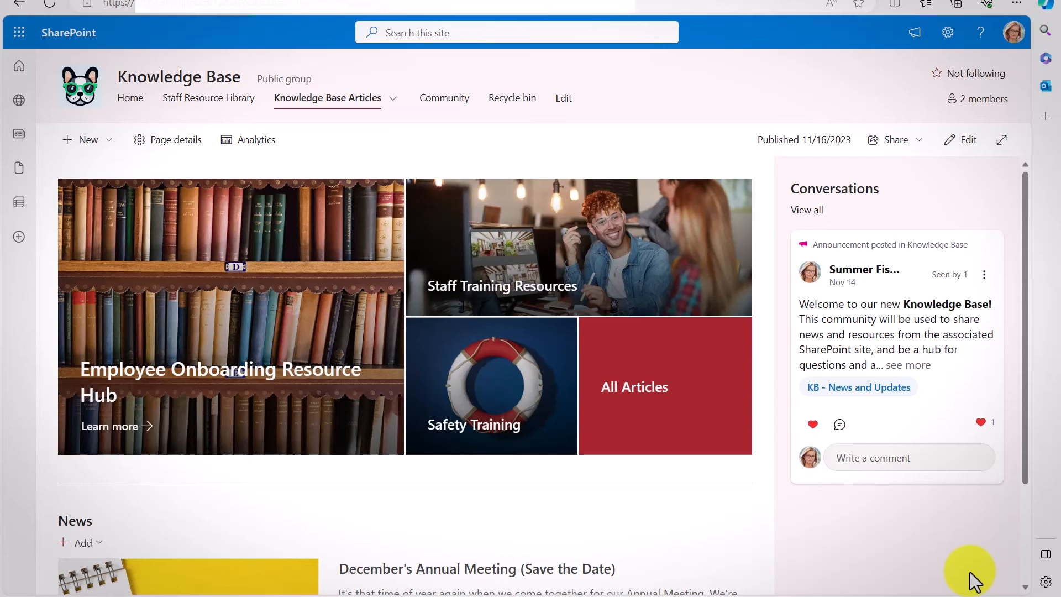
mouse_move(894, 140)
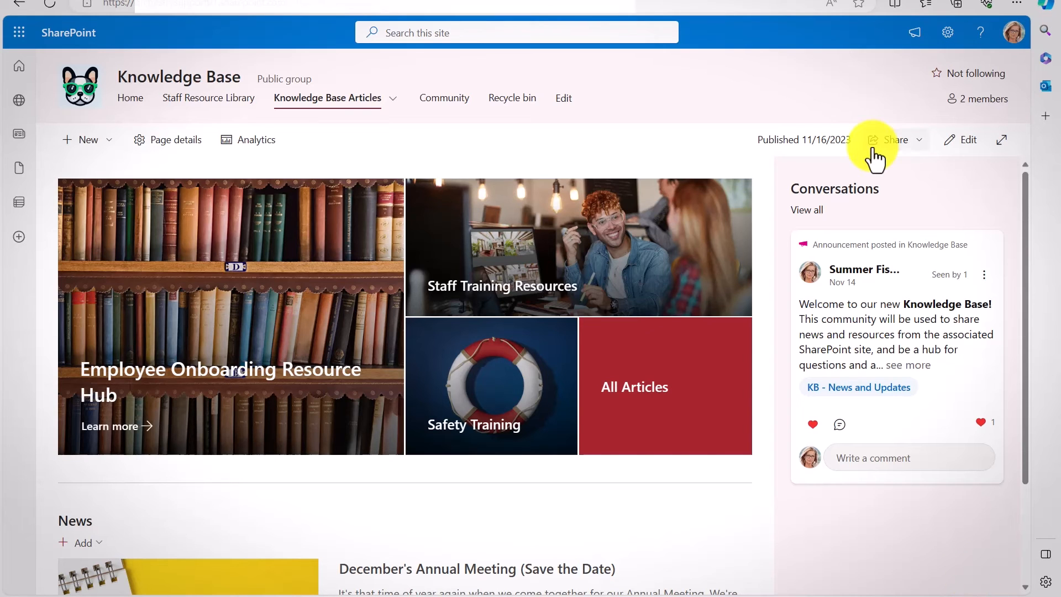
mouse_move(802, 524)
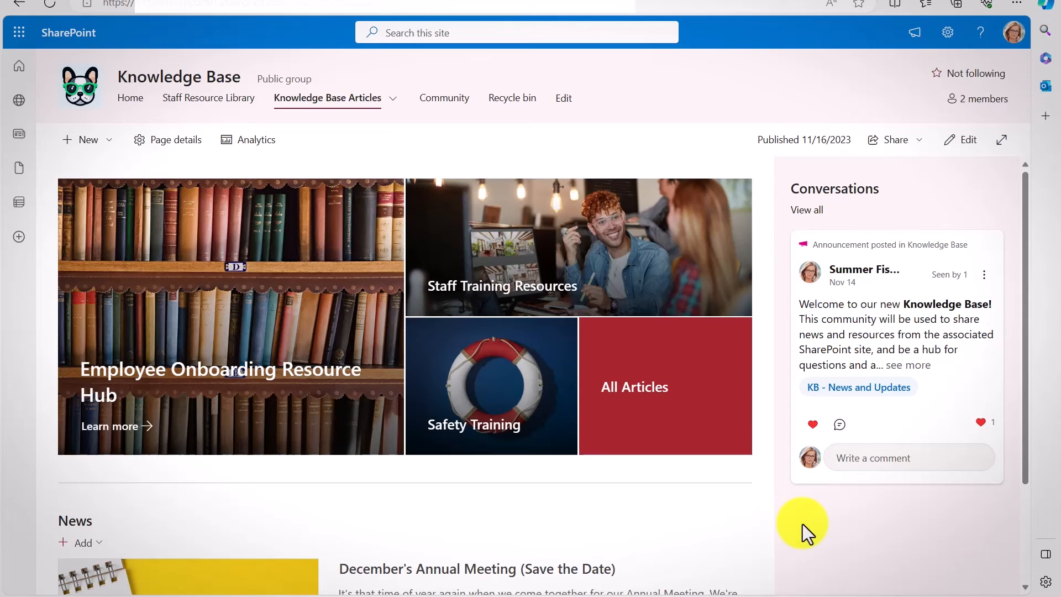
mouse_move(770, 377)
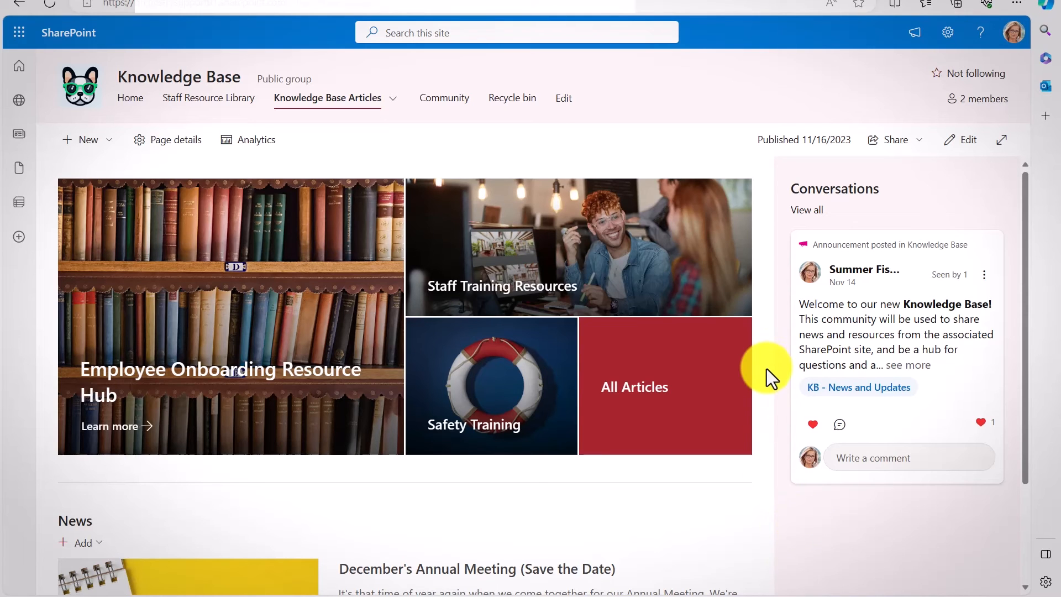
mouse_move(836, 460)
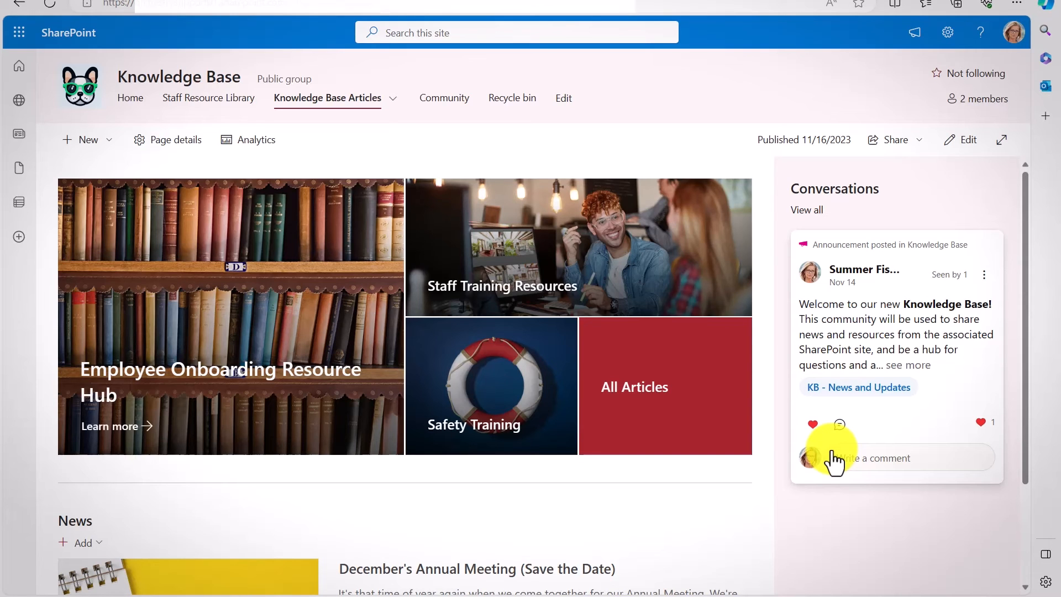
mouse_move(776, 515)
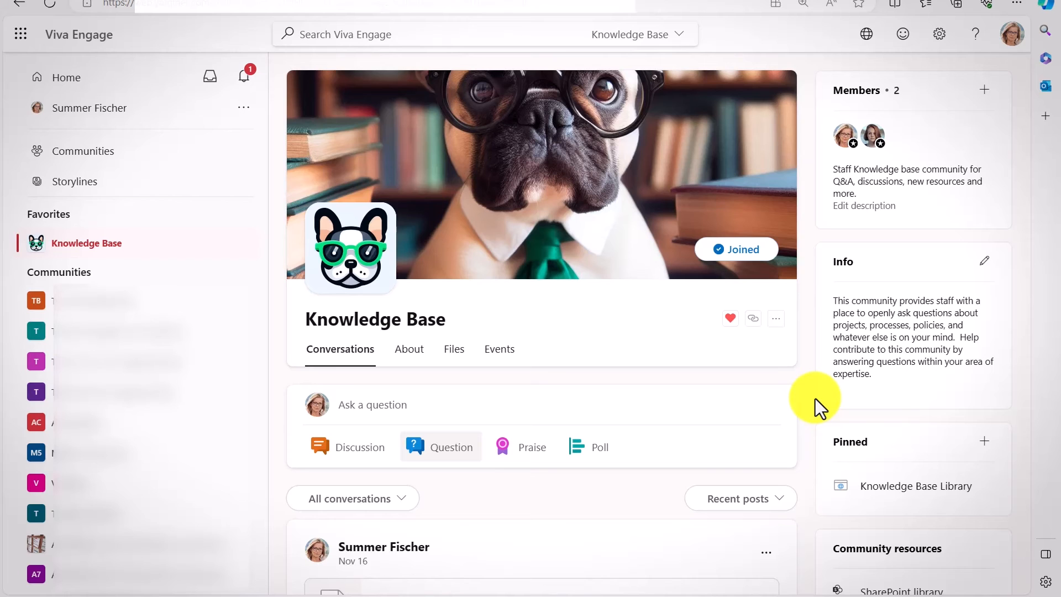
mouse_move(590, 274)
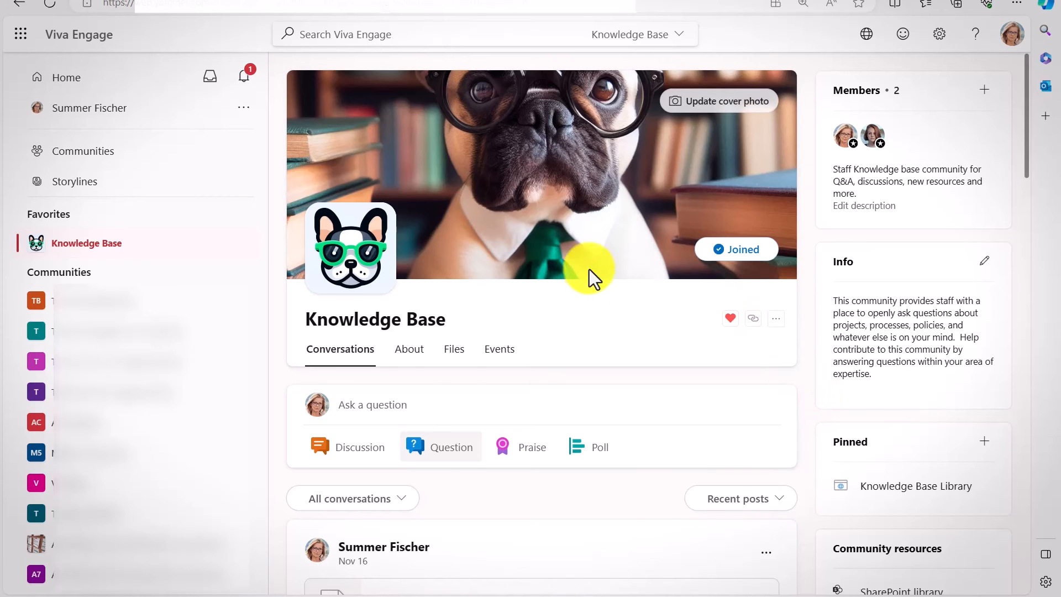
mouse_move(743, 338)
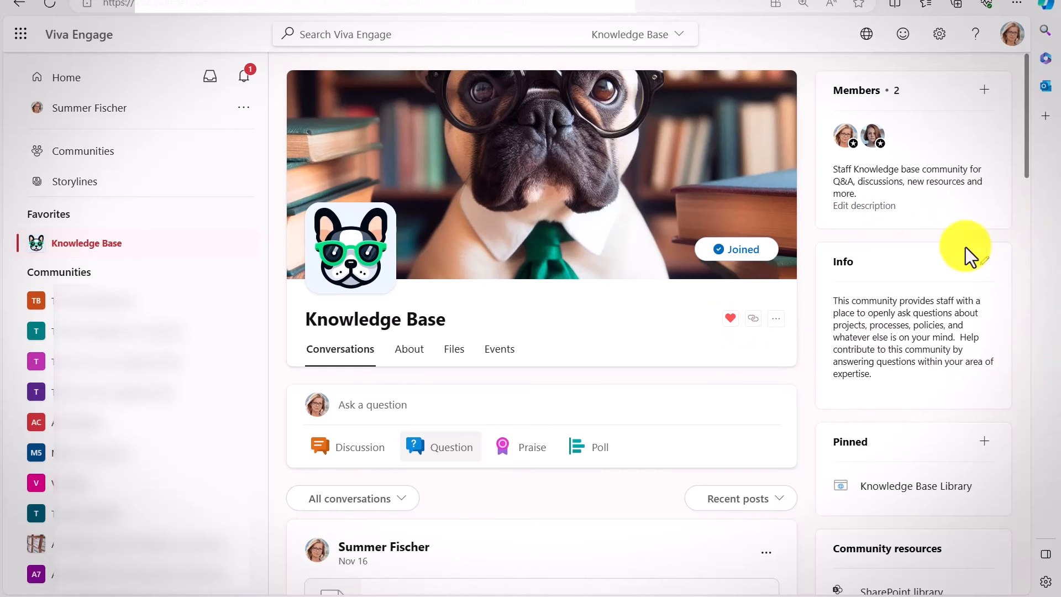
mouse_move(827, 423)
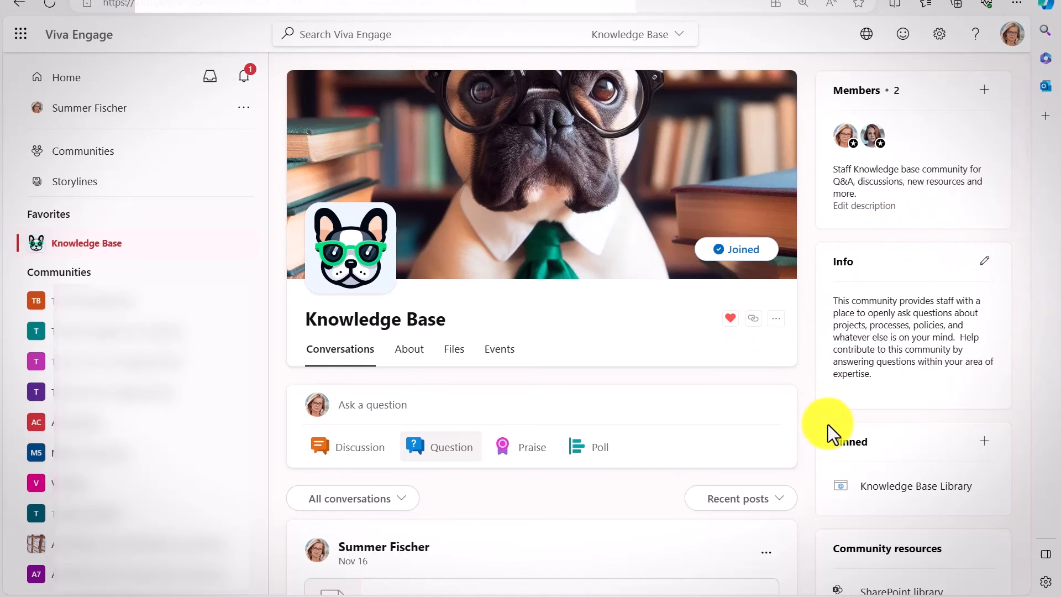
scroll(down, 3)
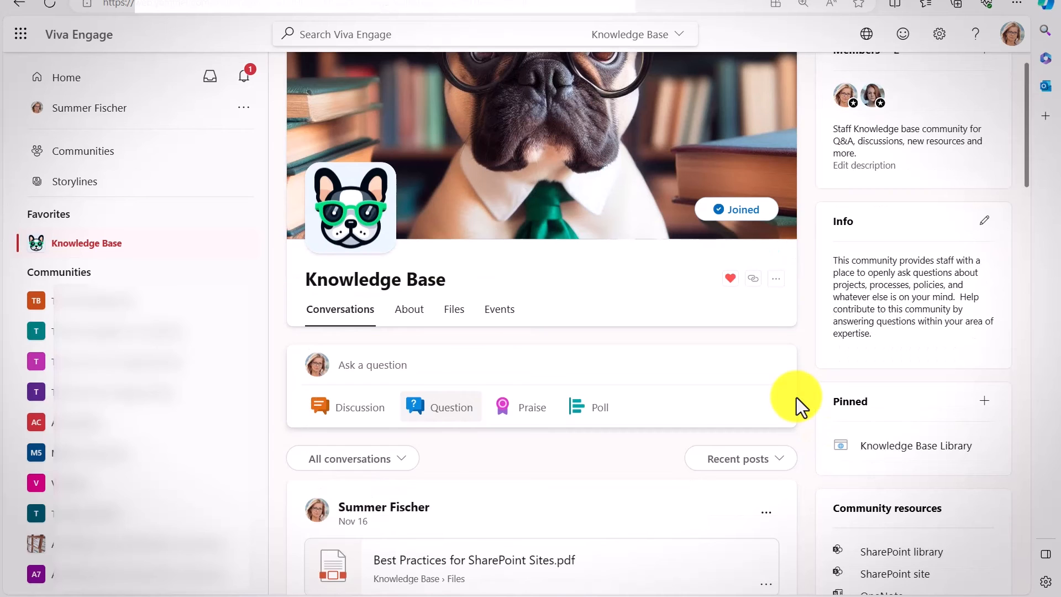
scroll(down, 3)
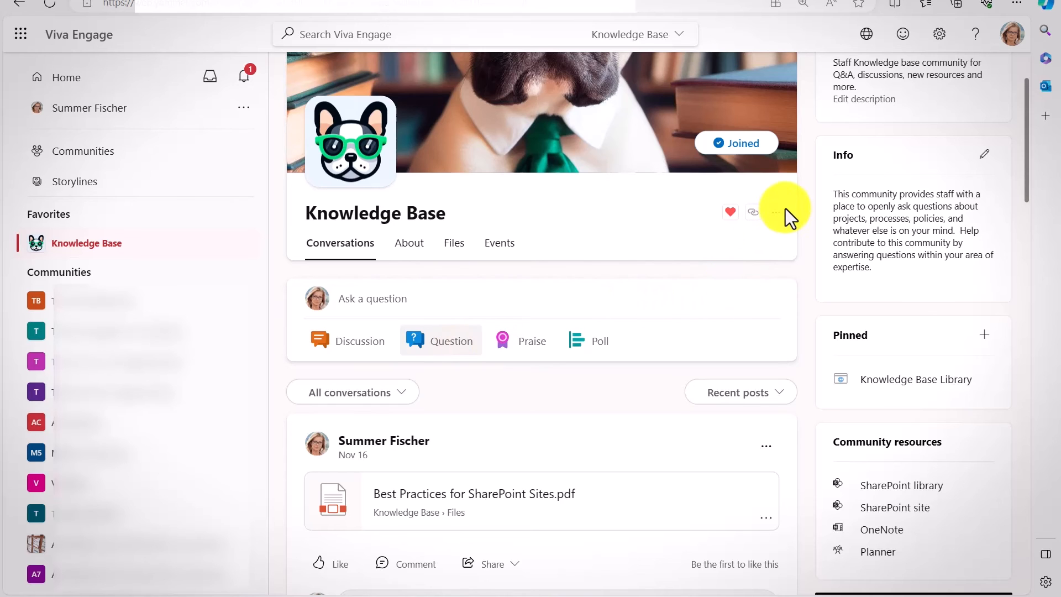
click(776, 212)
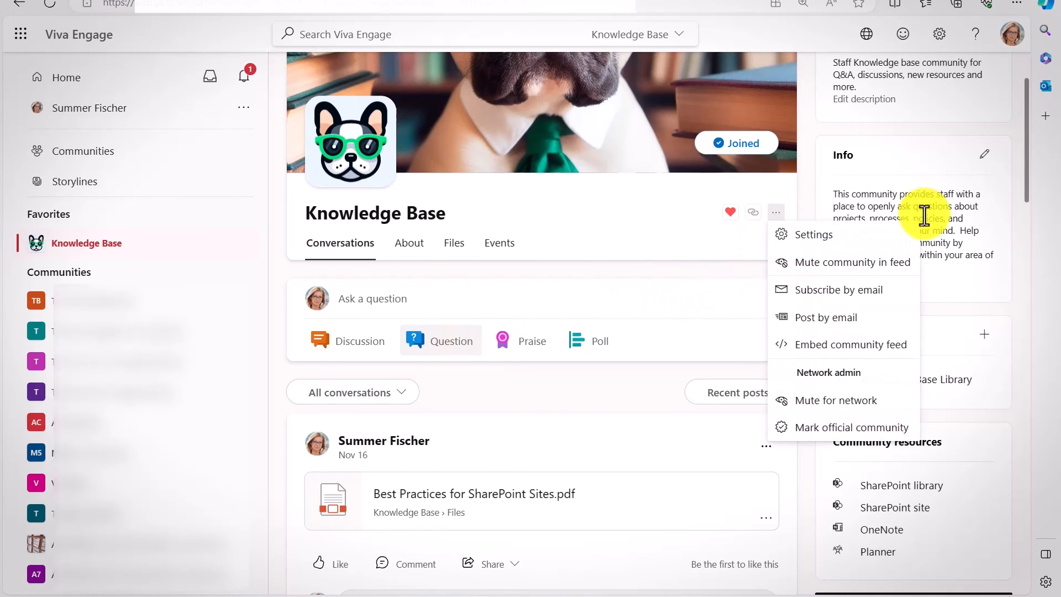
click(814, 235)
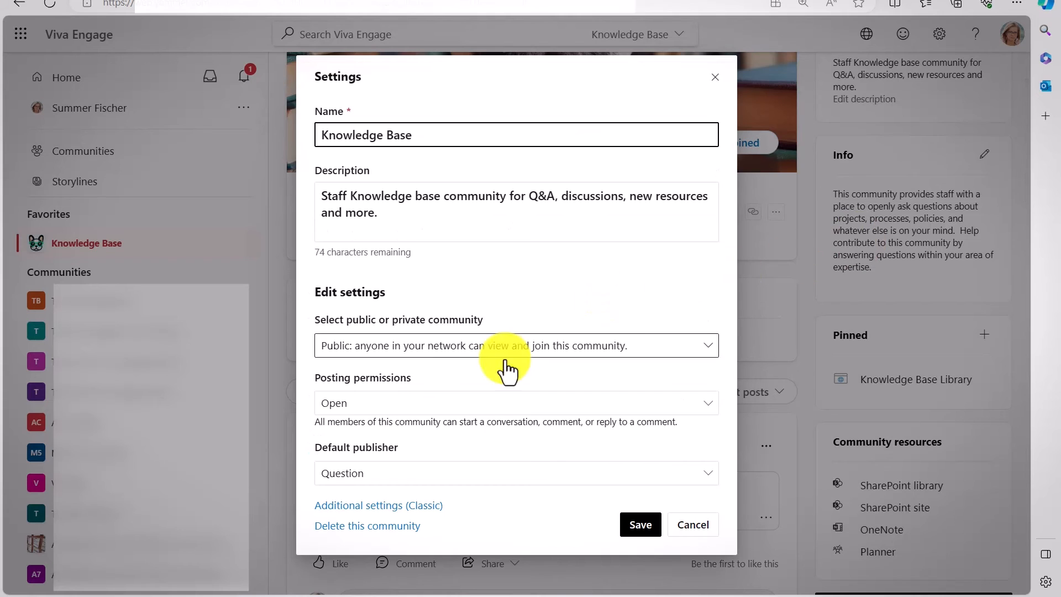
mouse_move(403, 473)
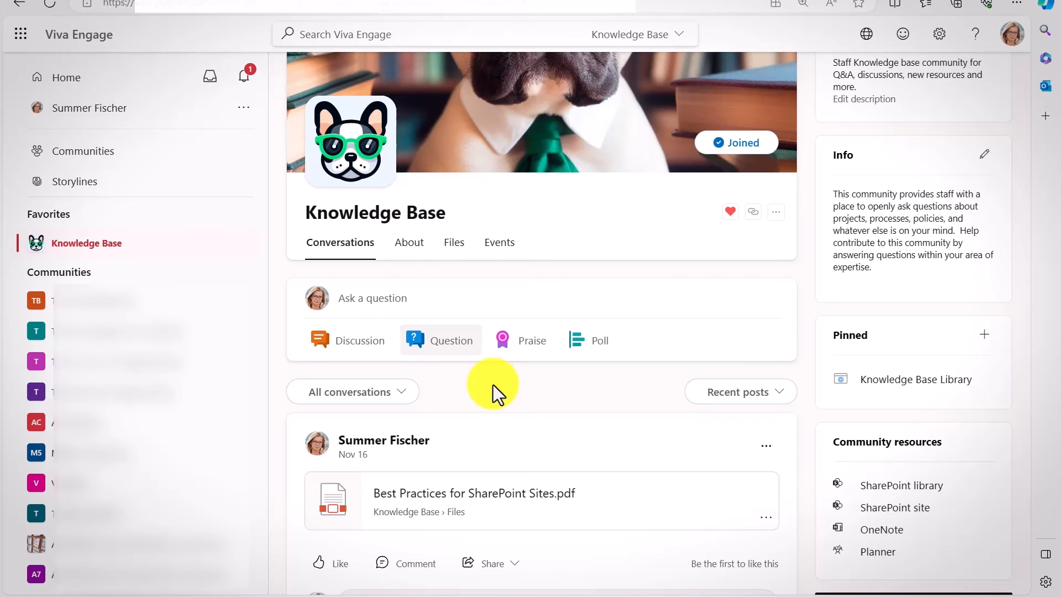
mouse_move(931, 148)
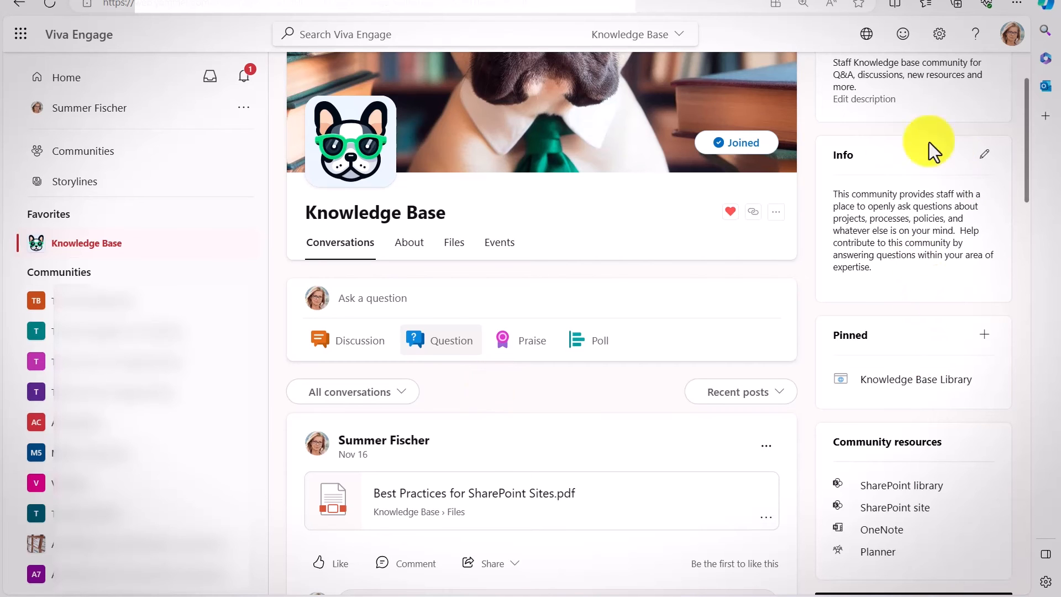
scroll(down, 3)
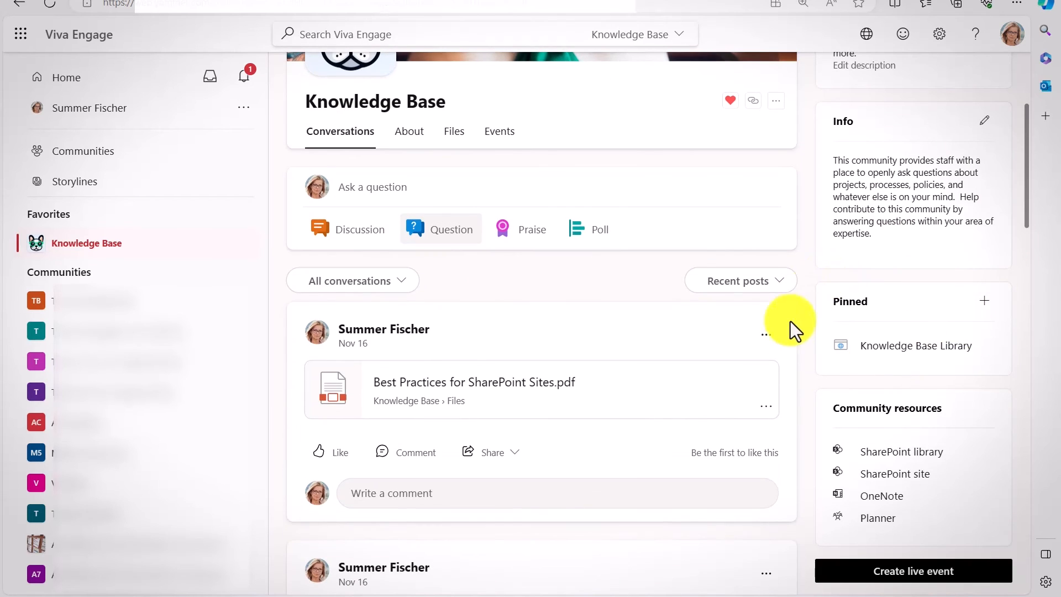
mouse_move(876, 366)
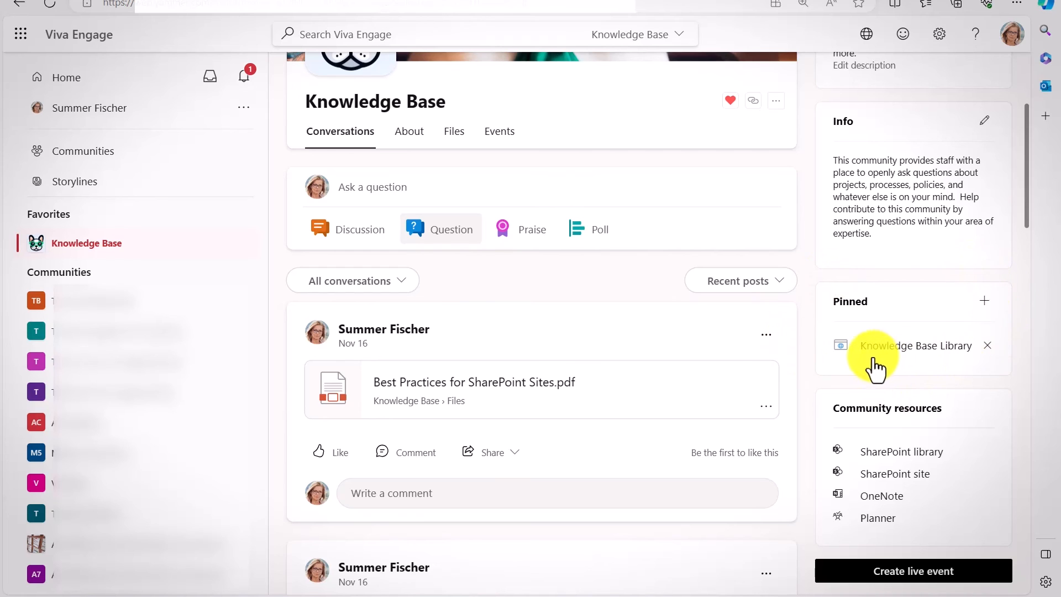
mouse_move(937, 365)
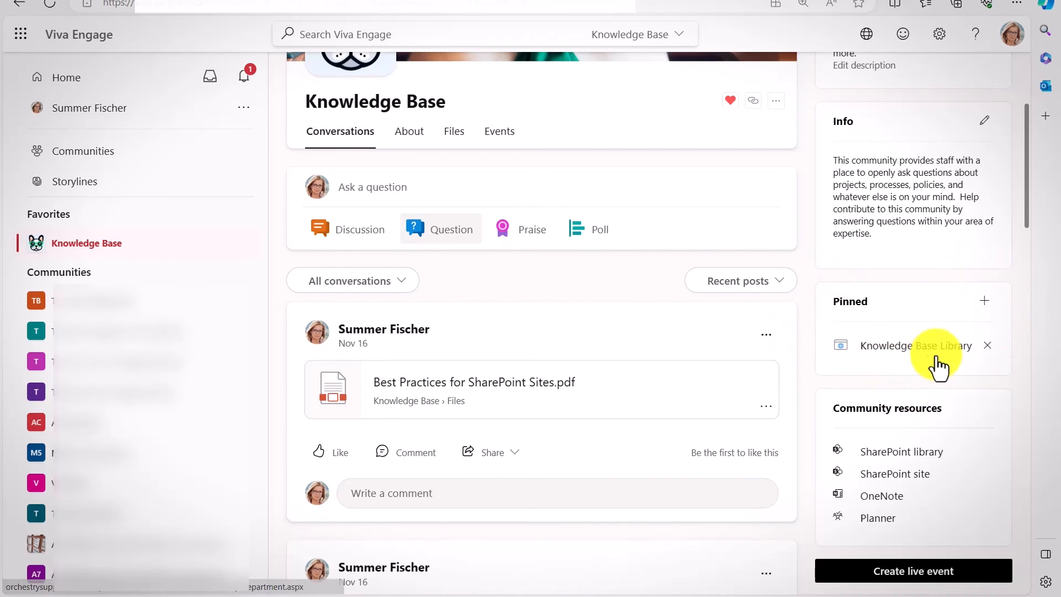
mouse_move(778, 413)
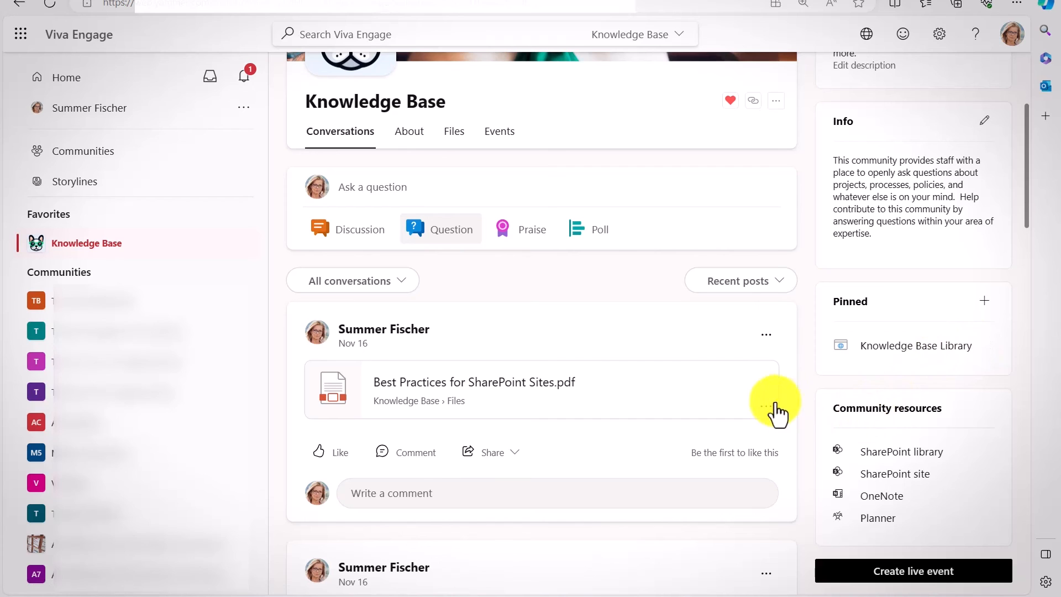
mouse_move(937, 380)
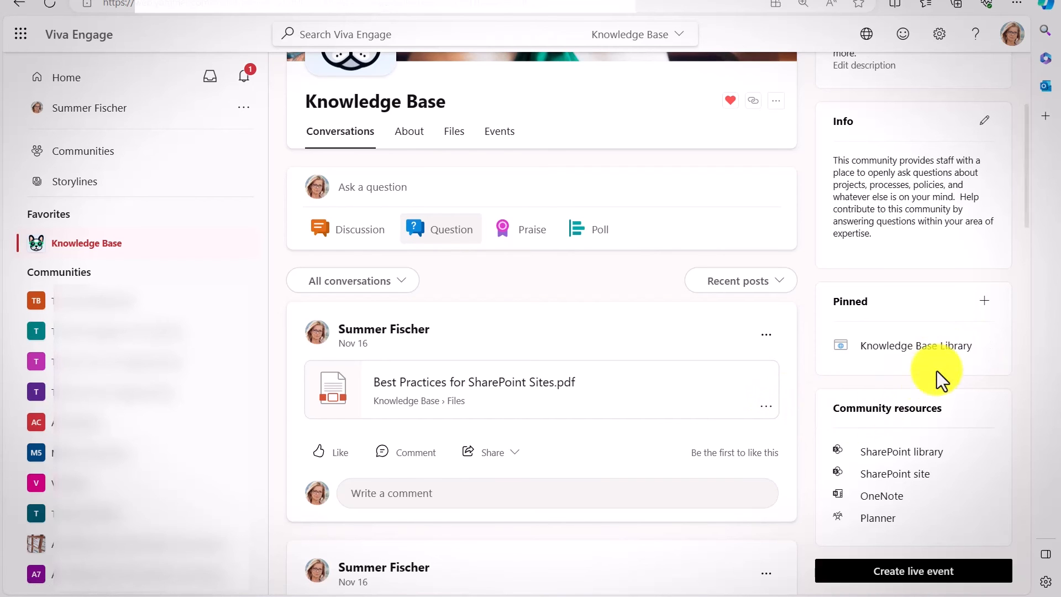
mouse_move(816, 392)
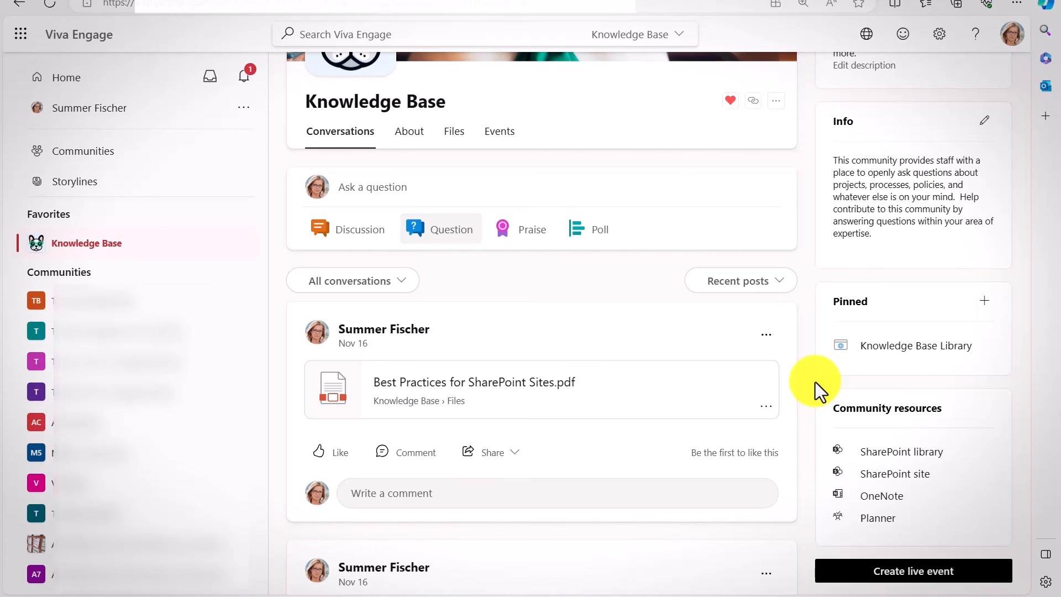
mouse_move(944, 392)
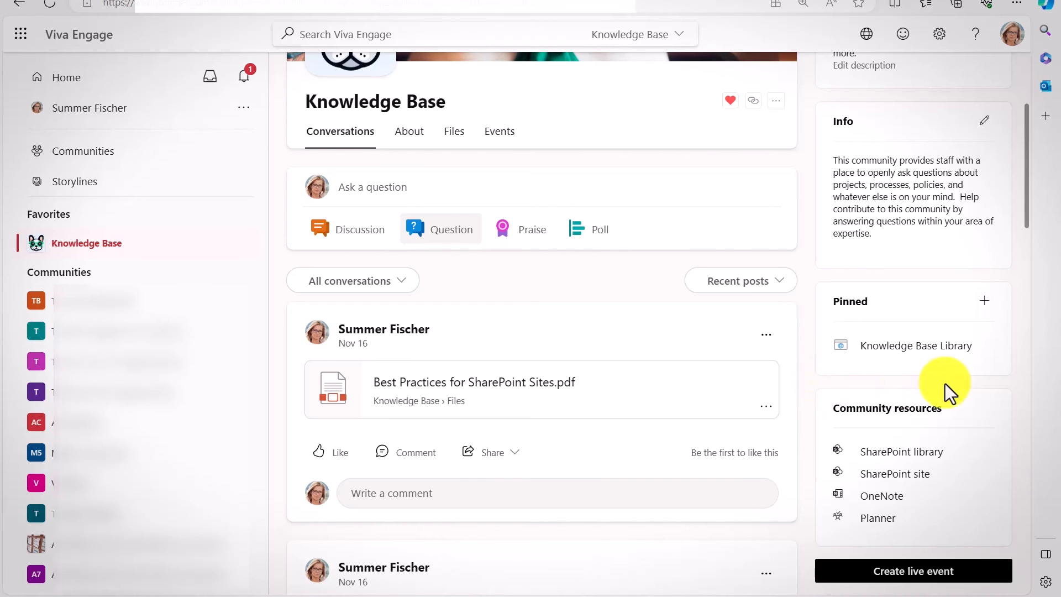
mouse_move(822, 349)
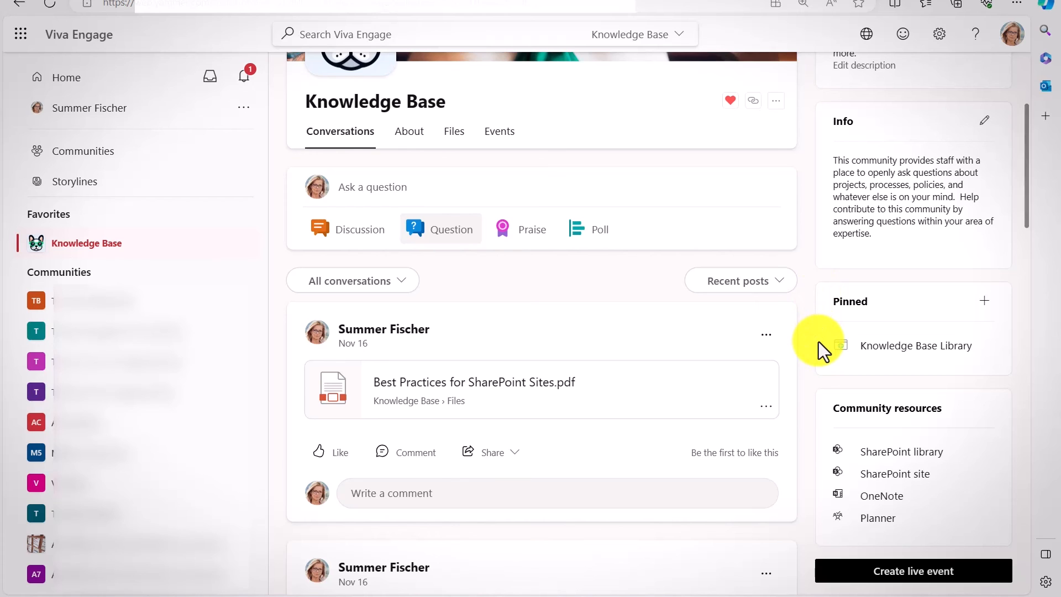
scroll(up, 3)
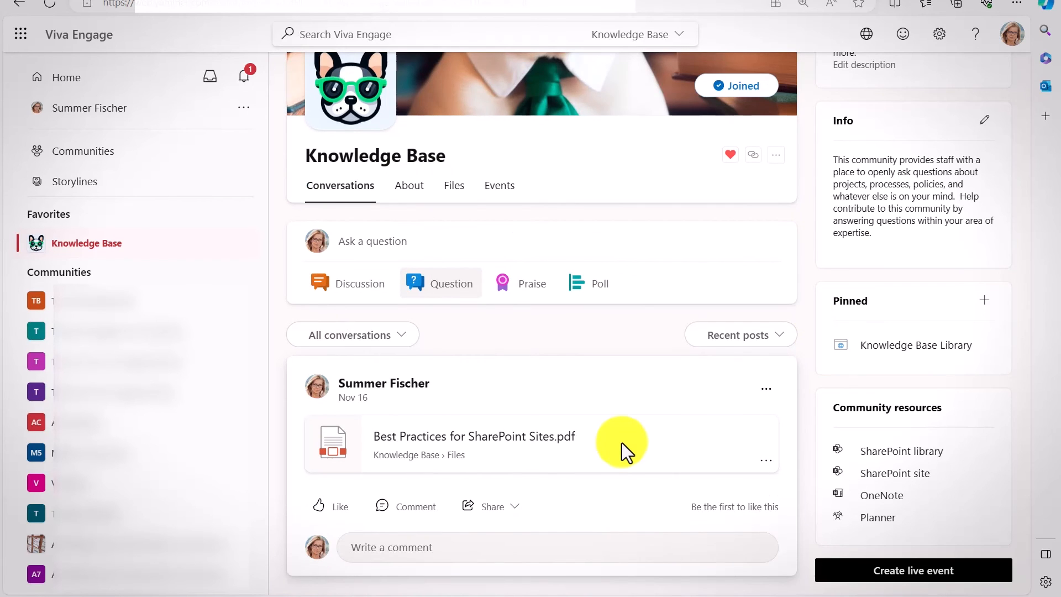
- Edit the welcome announcement's topics, search 'KB', and add KB - Employee Onboarding
scroll(up, 3)
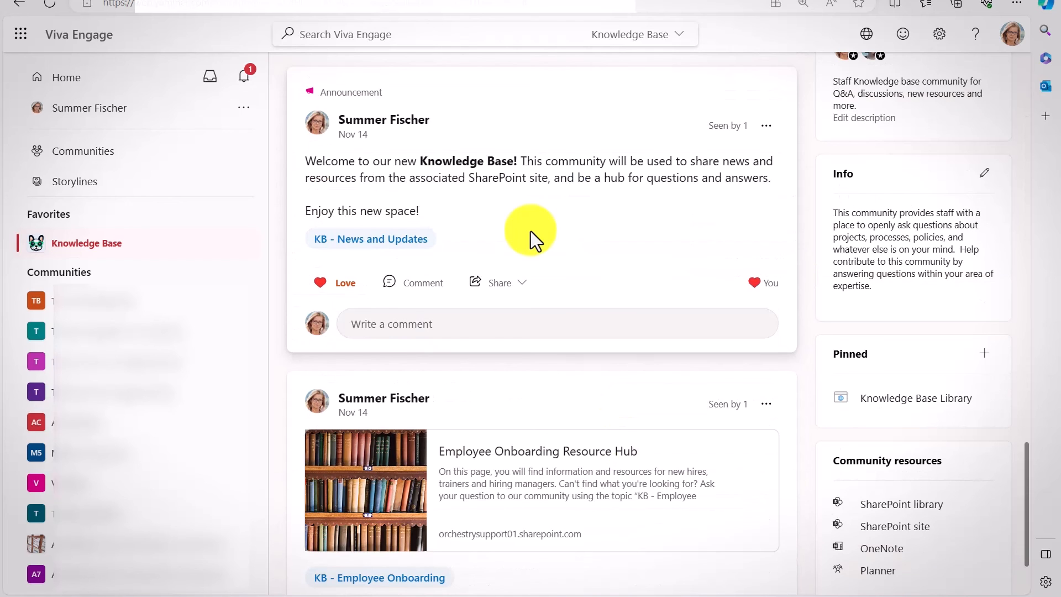
mouse_move(422, 239)
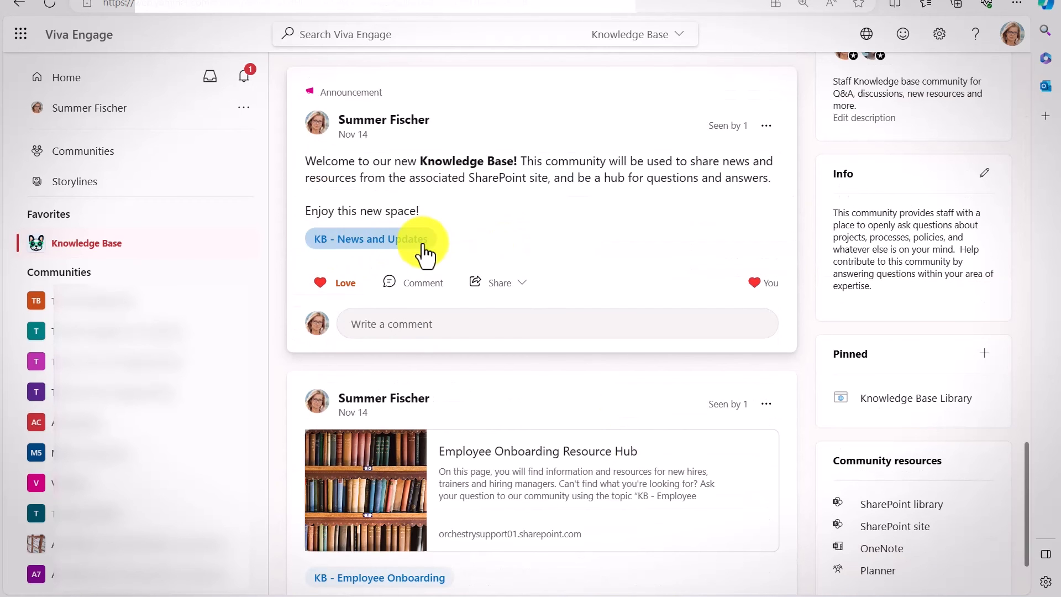
mouse_move(629, 241)
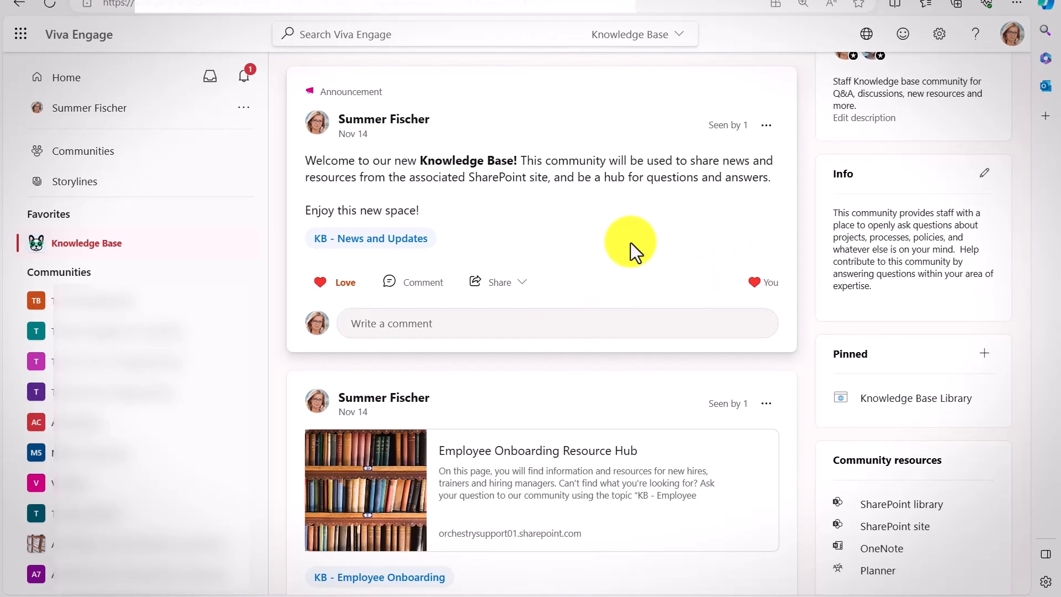
mouse_move(758, 136)
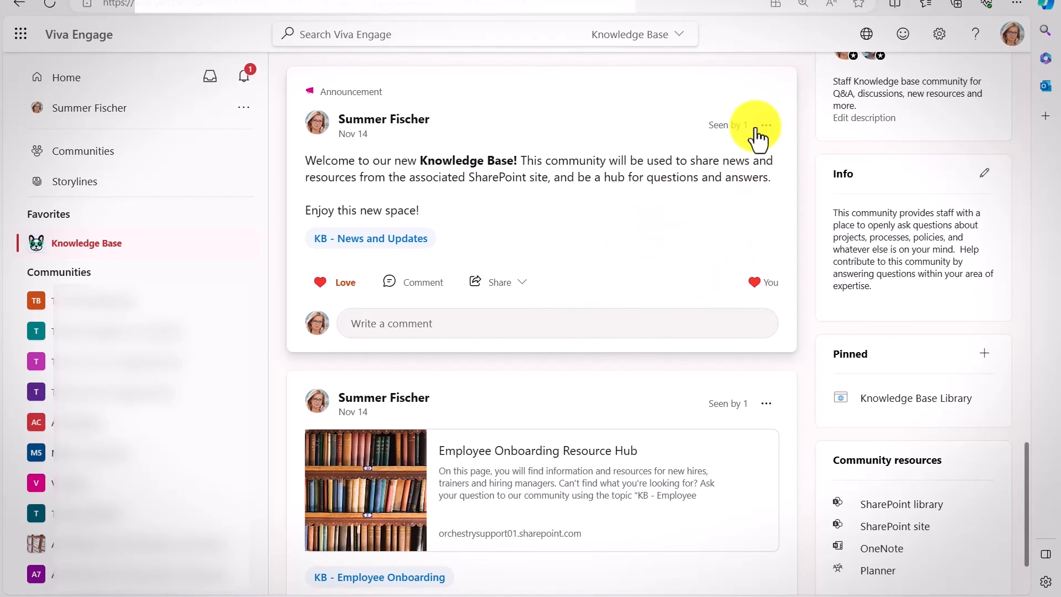
click(766, 125)
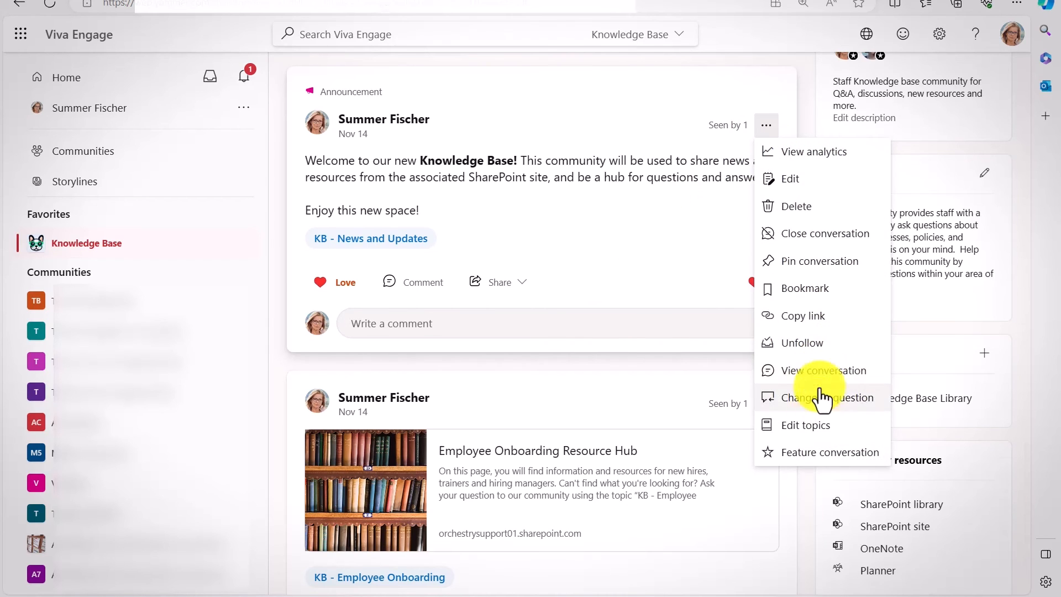
click(805, 424)
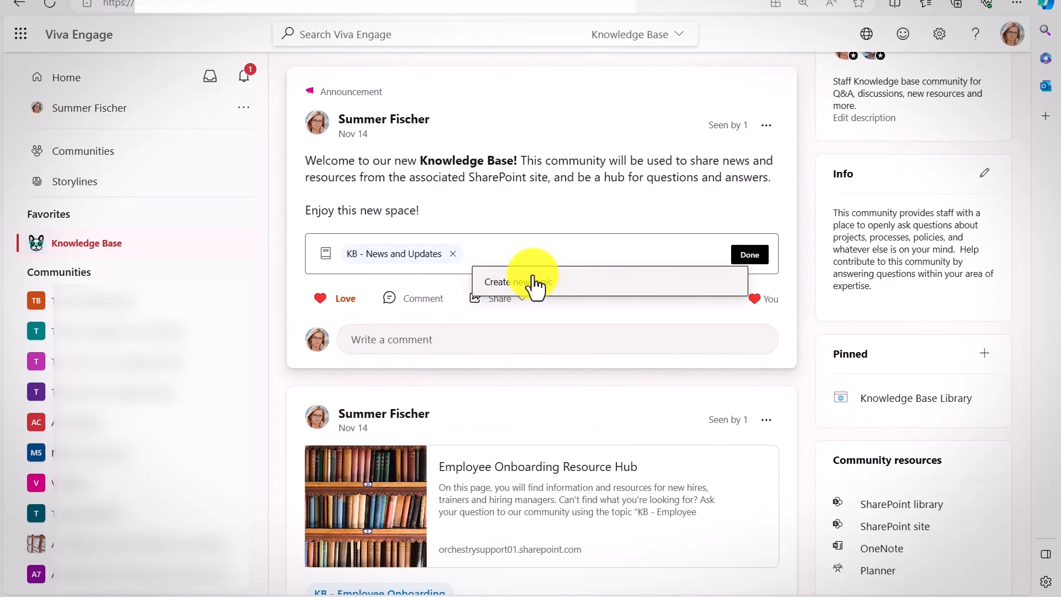
mouse_move(542, 247)
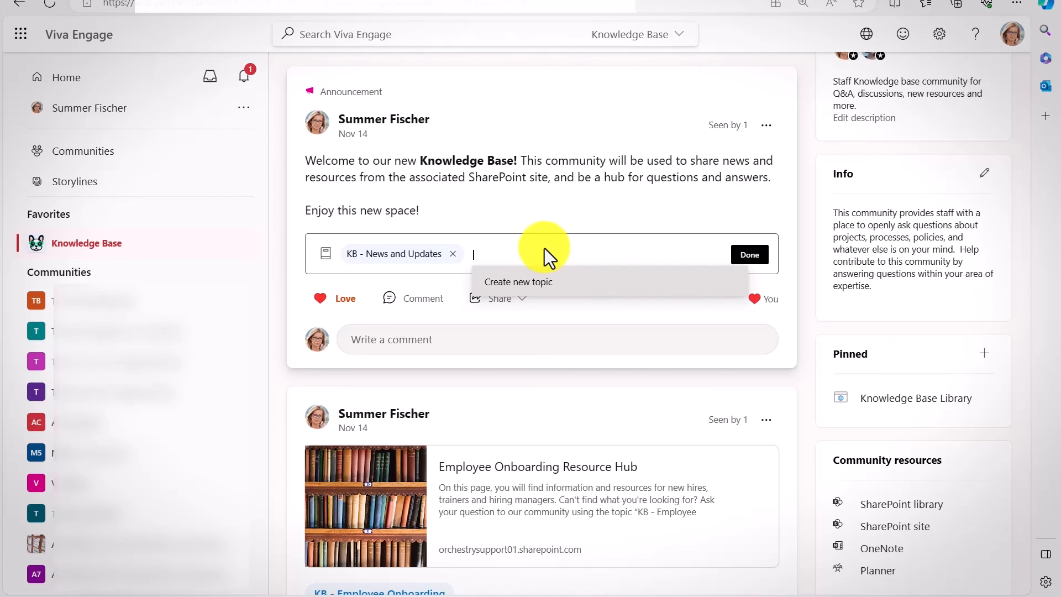
text(KB -)
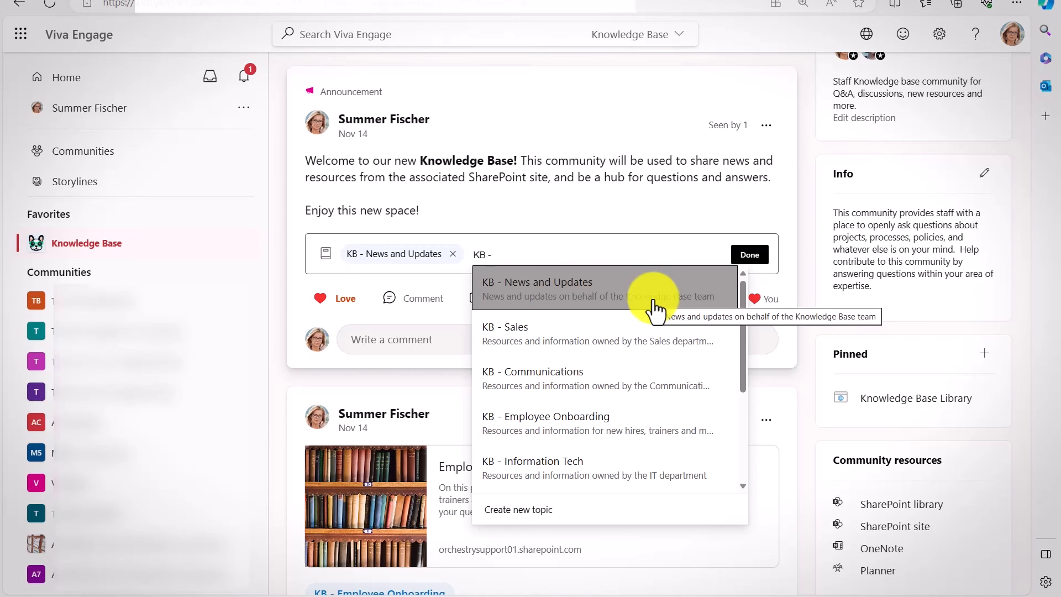
mouse_move(643, 393)
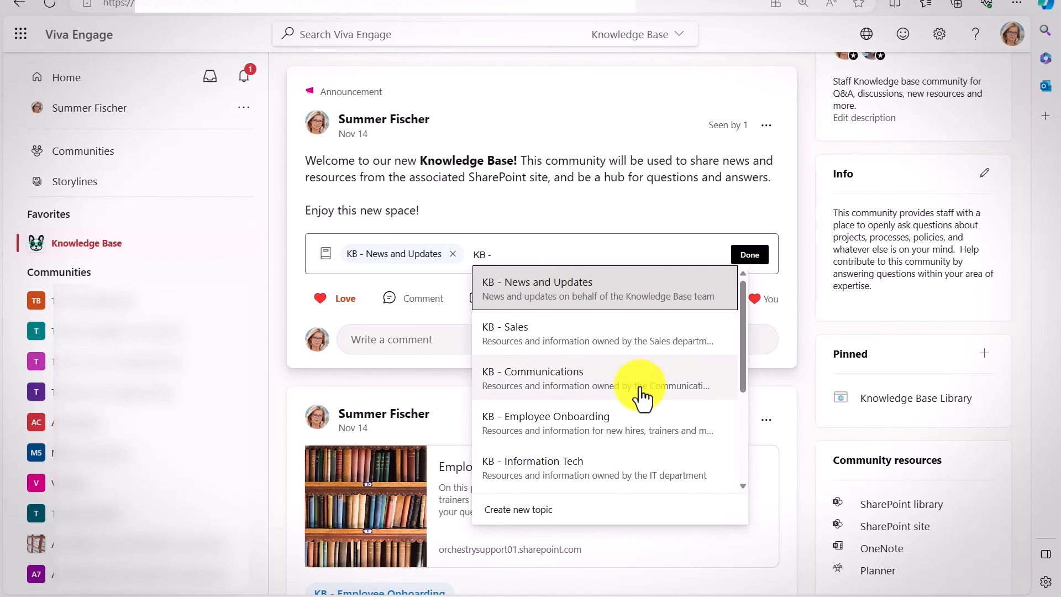
scroll(down, 3)
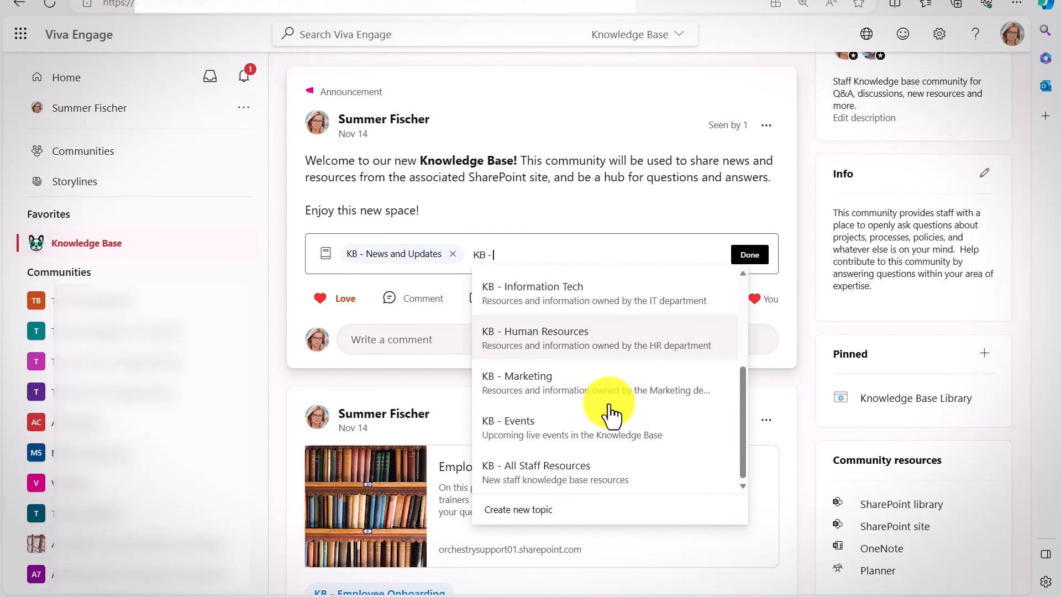
mouse_move(606, 450)
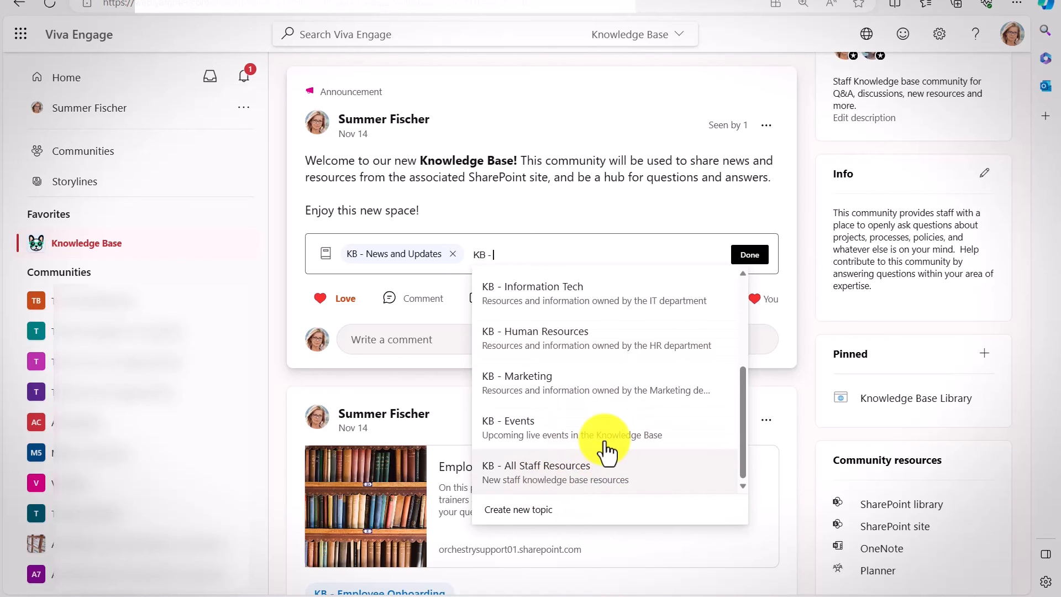
mouse_move(609, 428)
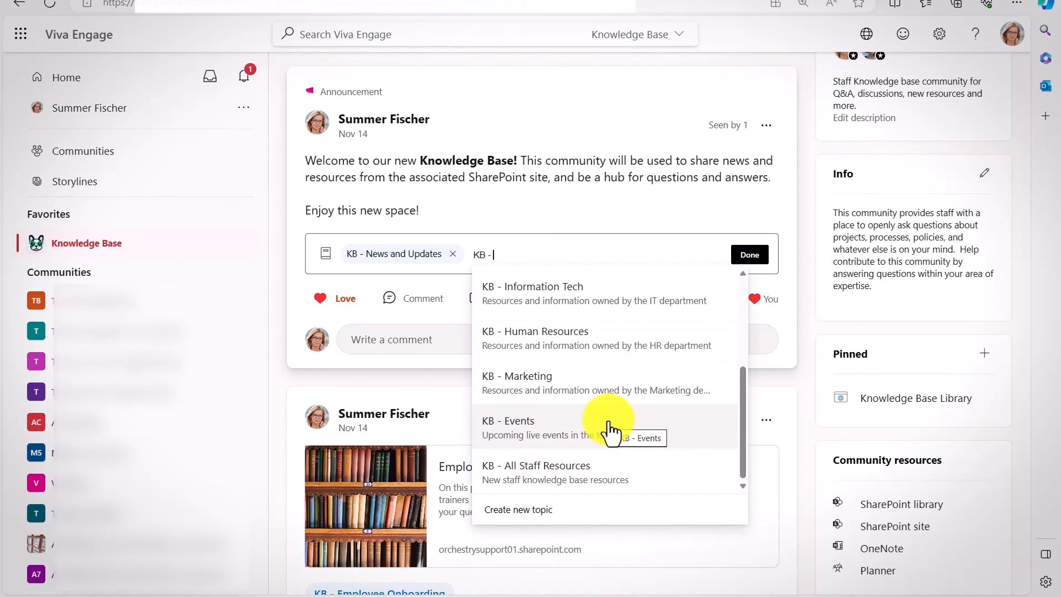
scroll(up, 3)
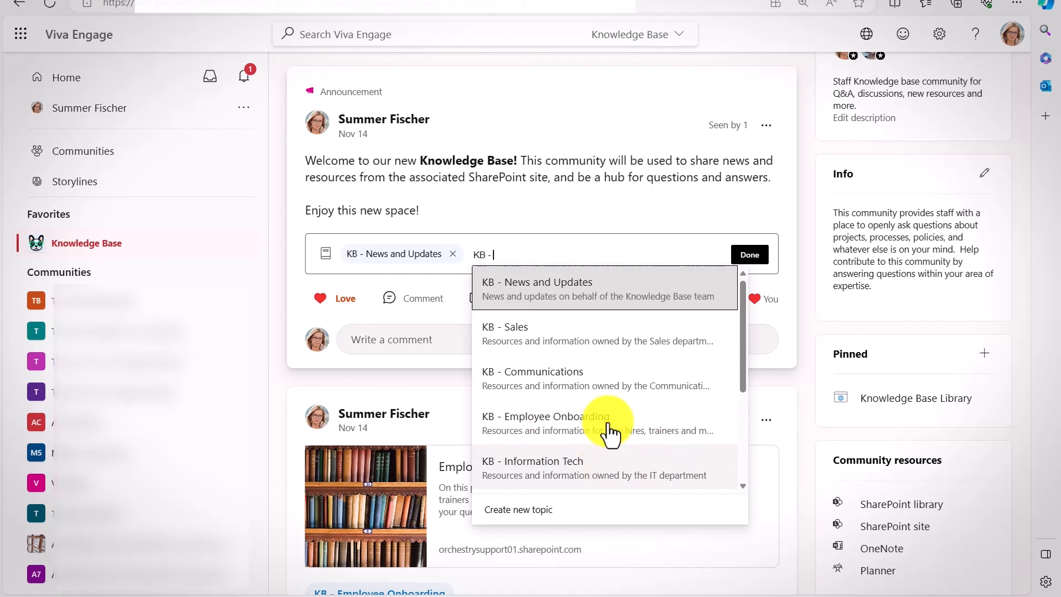
click(546, 416)
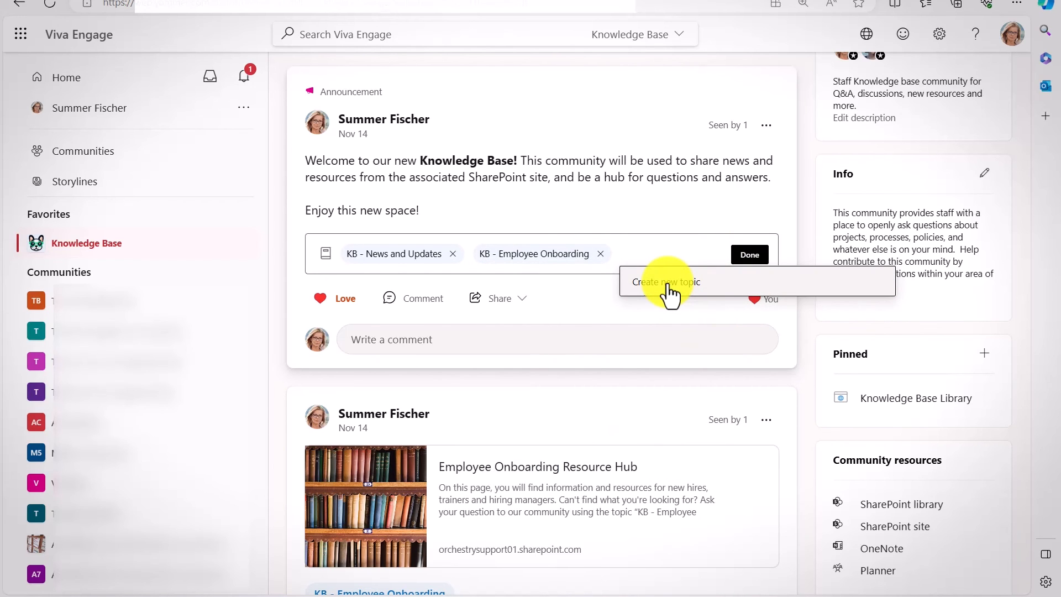
- Dismiss the Create new topic dialog and save both topics with Done
click(666, 281)
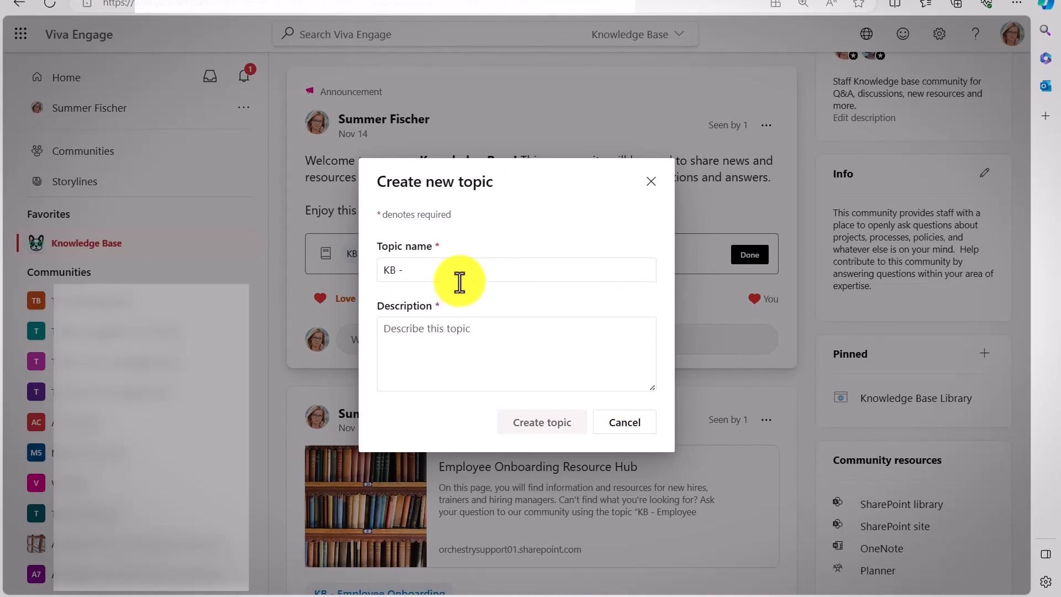
click(516, 269)
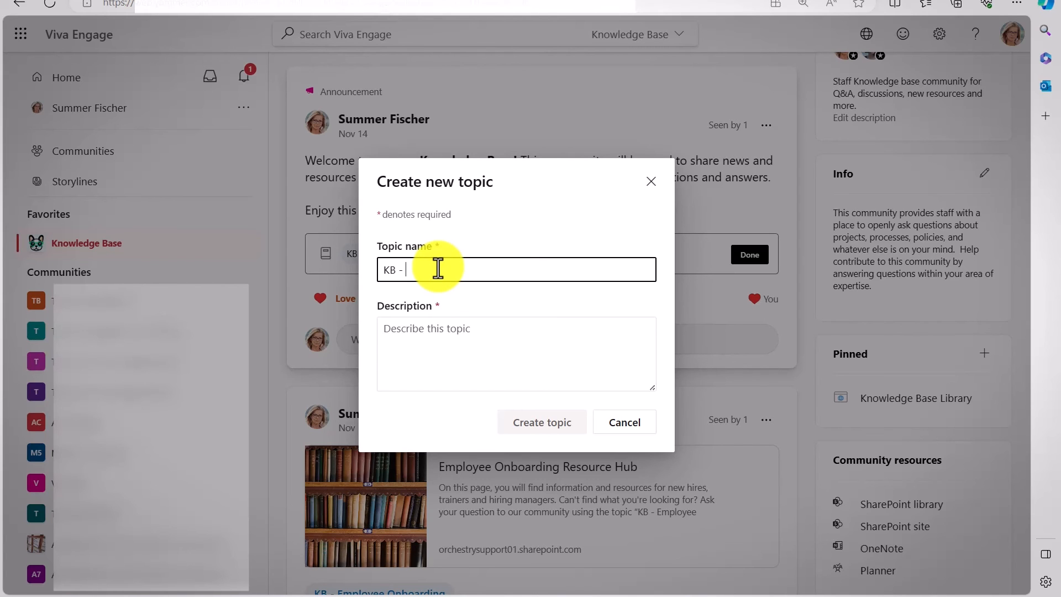
click(624, 421)
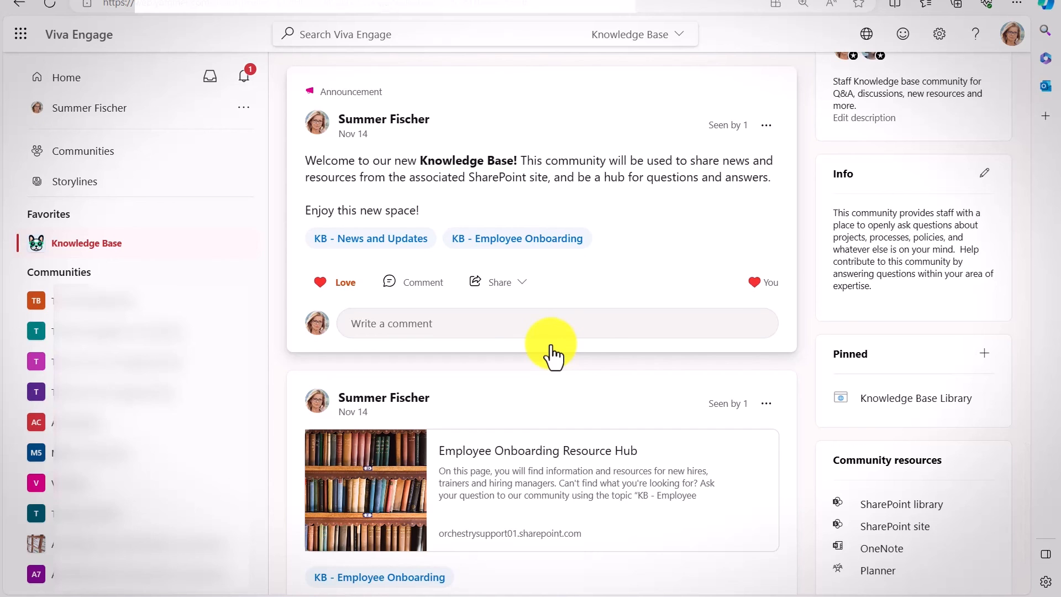
mouse_move(464, 265)
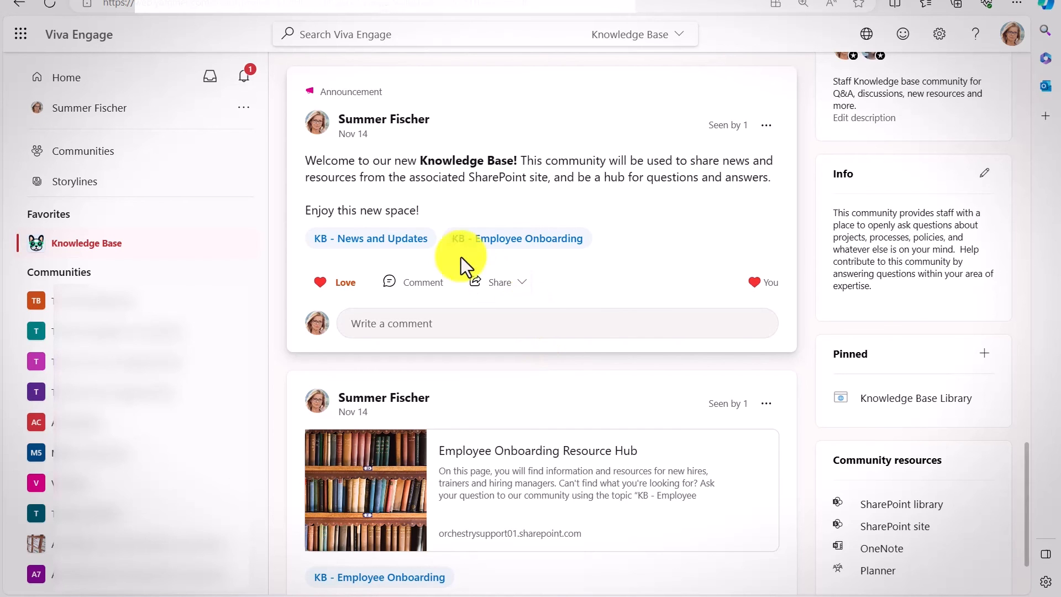
- Open the KB - News and Updates topic page and check its Following button
click(370, 238)
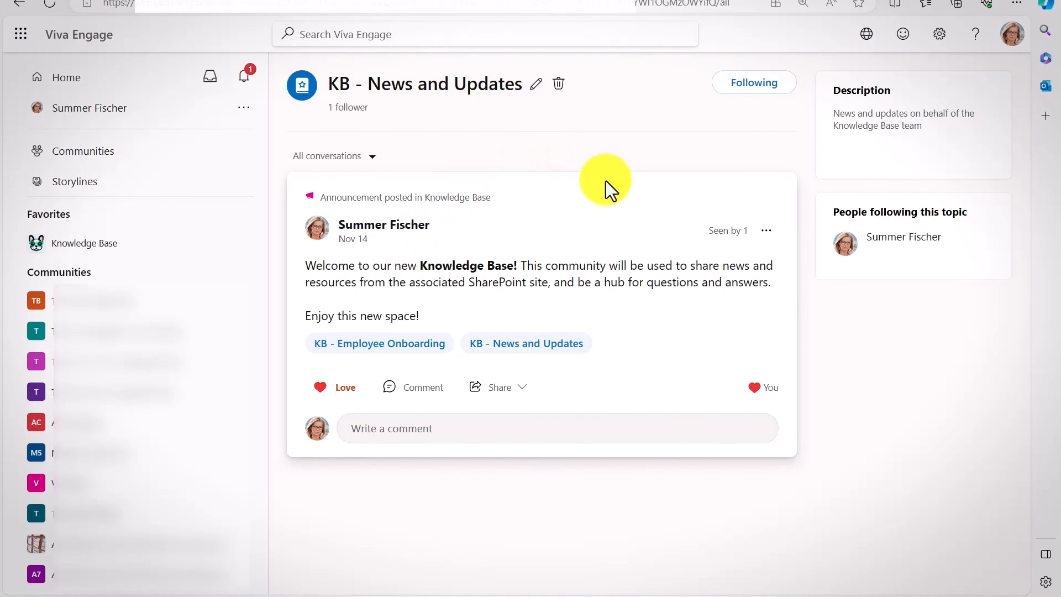
mouse_move(384, 394)
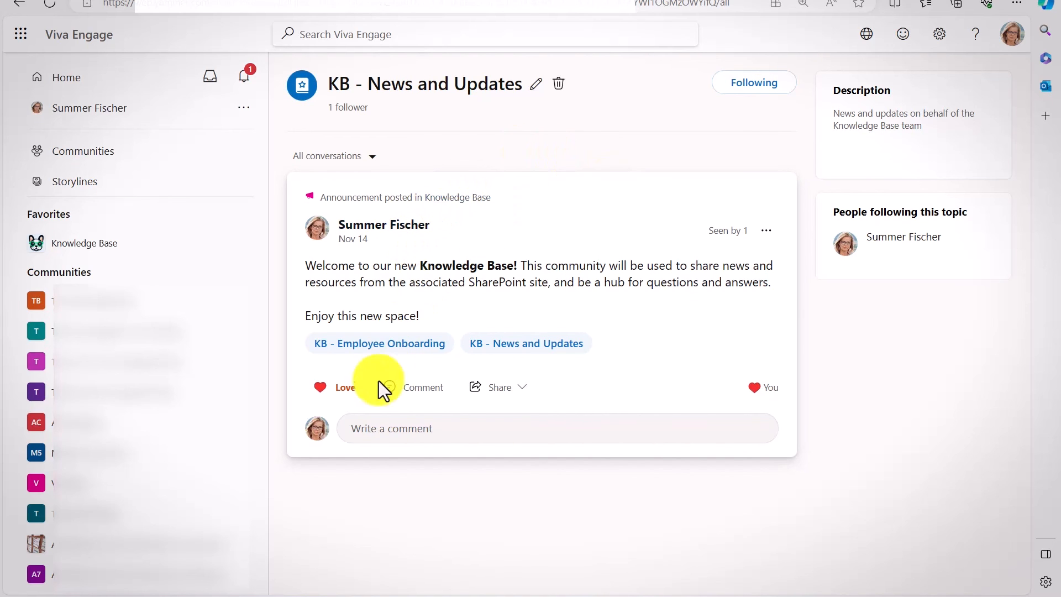
mouse_move(754, 82)
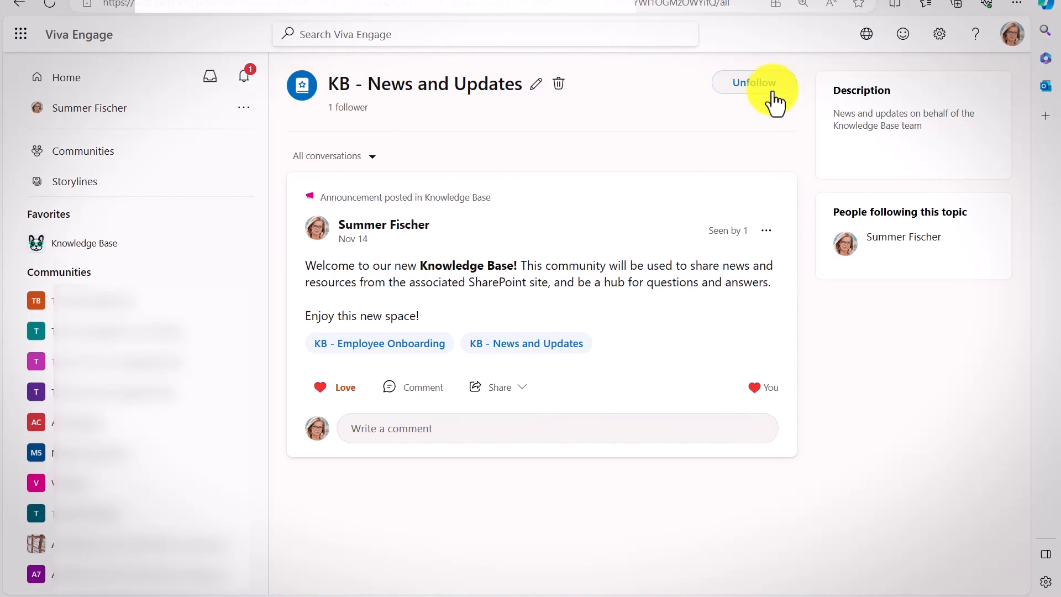
click(753, 82)
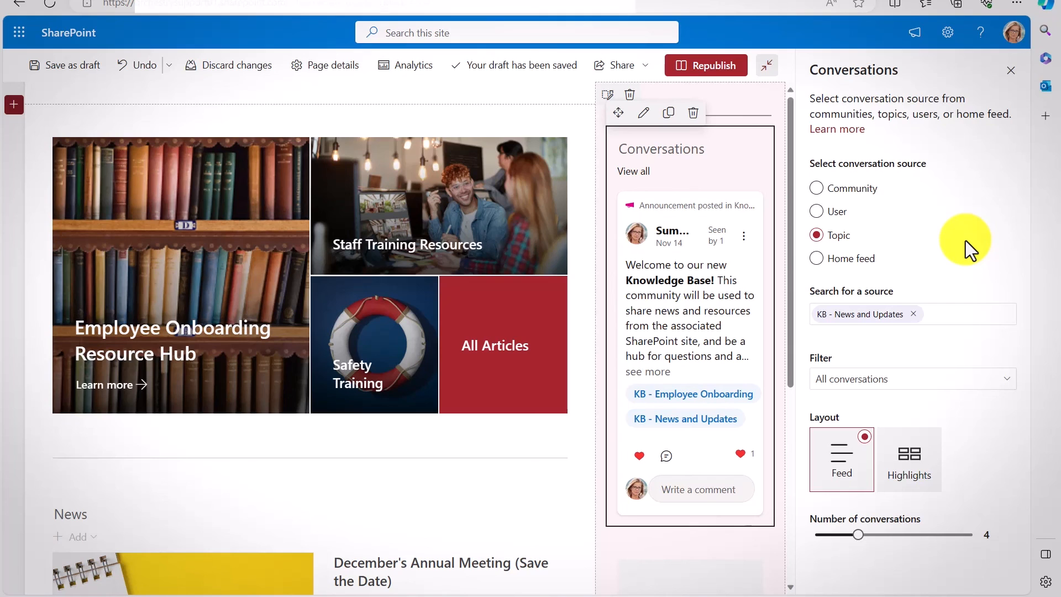
mouse_move(851, 203)
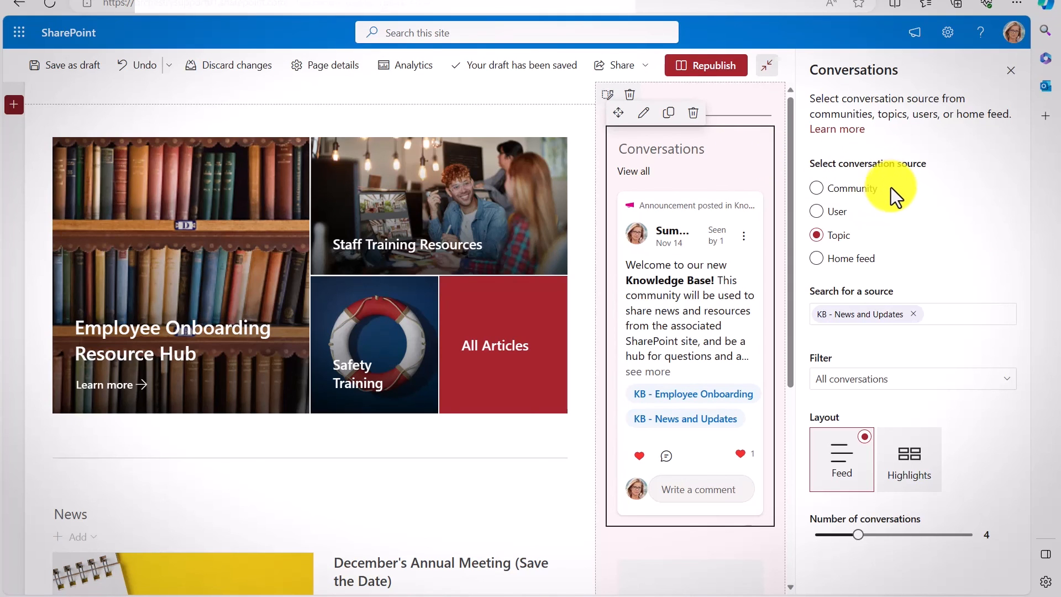
mouse_move(859, 332)
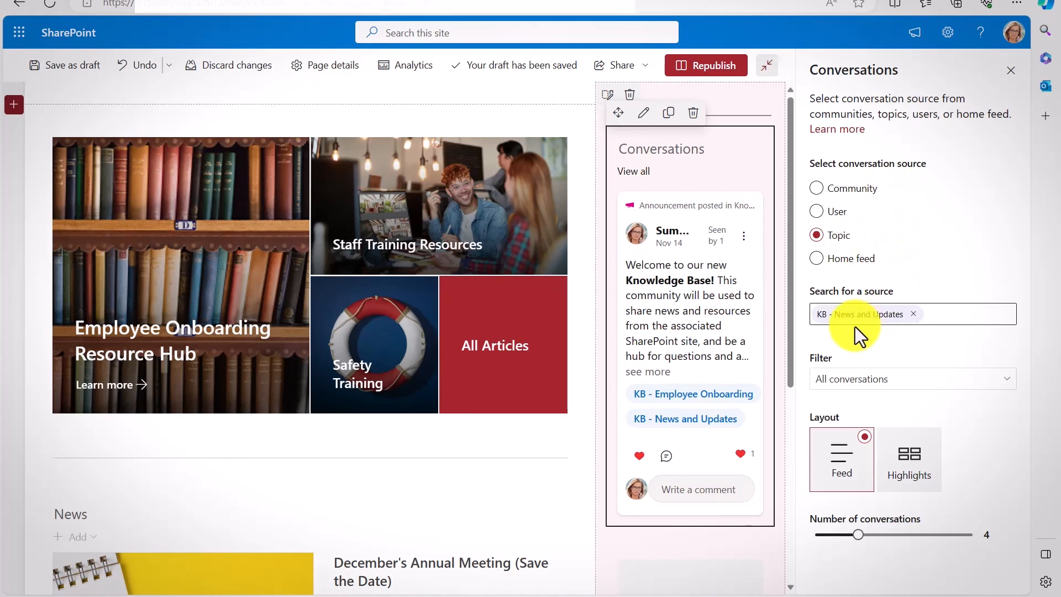
mouse_move(924, 335)
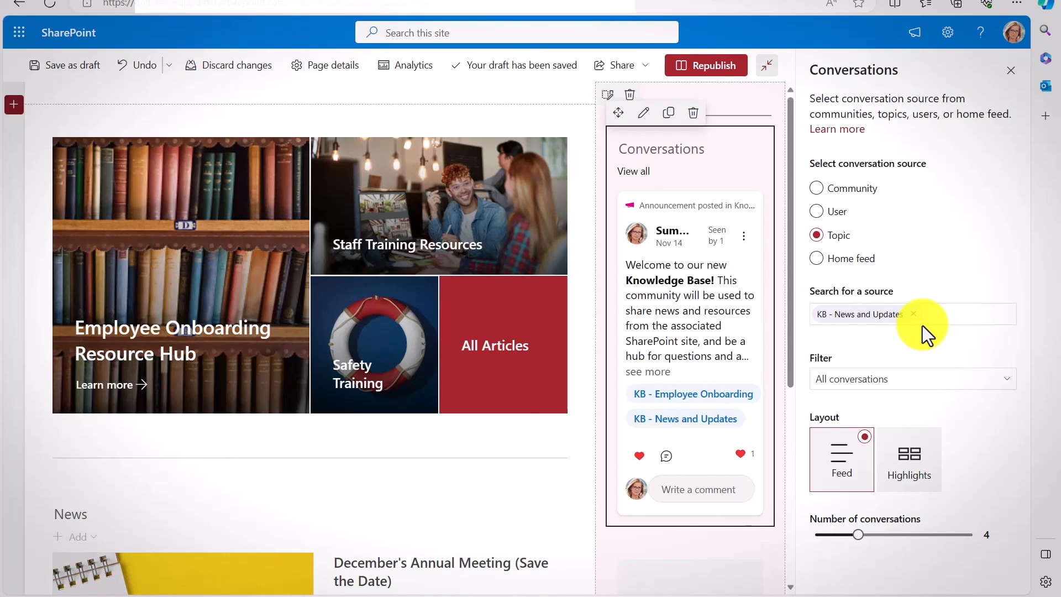
mouse_move(607, 152)
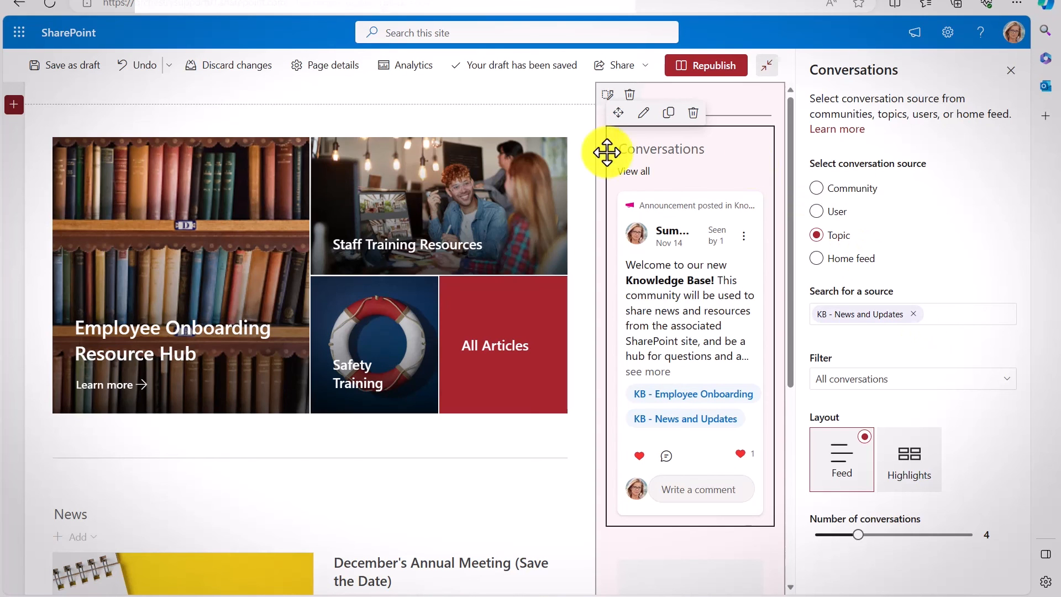
- Republish the Knowledge Base Articles page with its KB - News and Updates Conversations feed
click(706, 65)
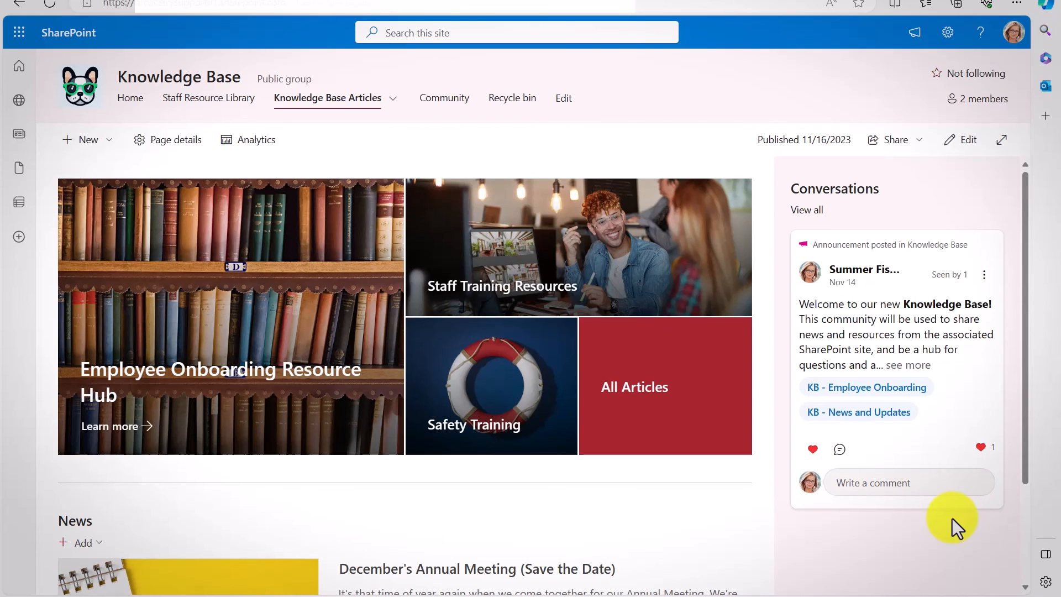
mouse_move(929, 551)
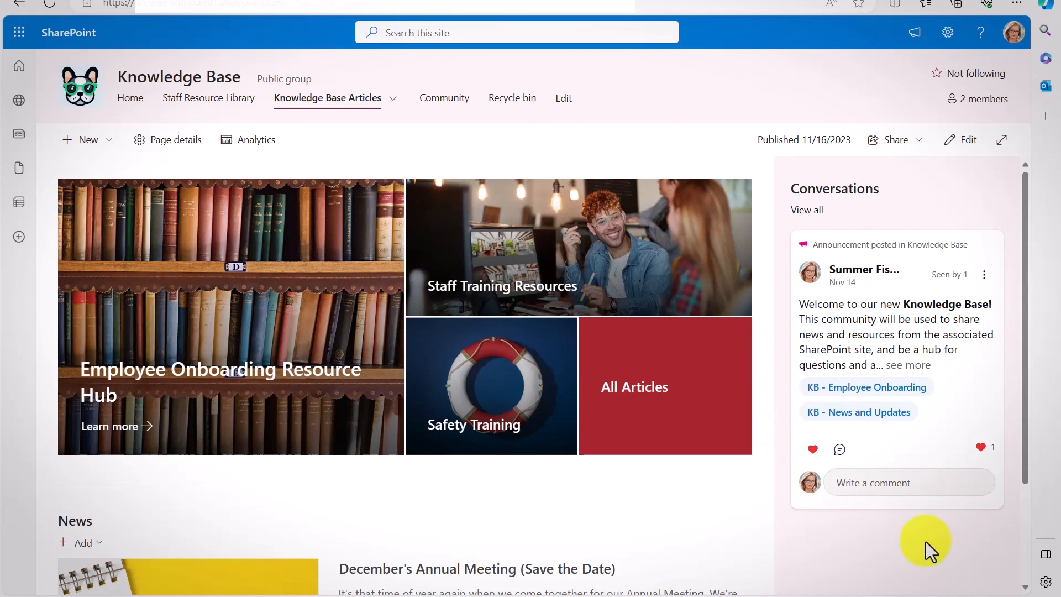
mouse_move(914, 585)
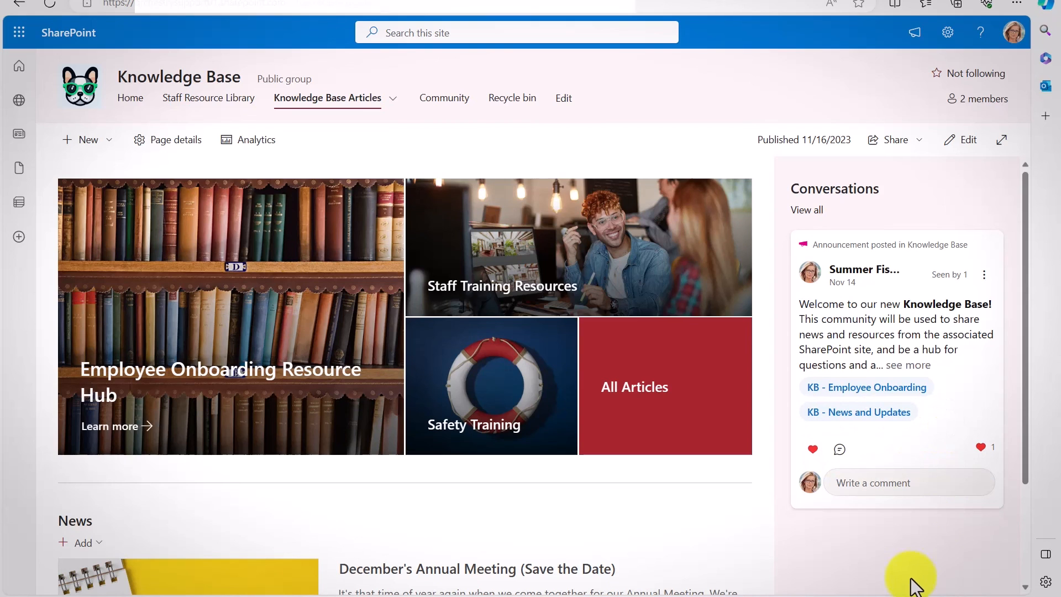